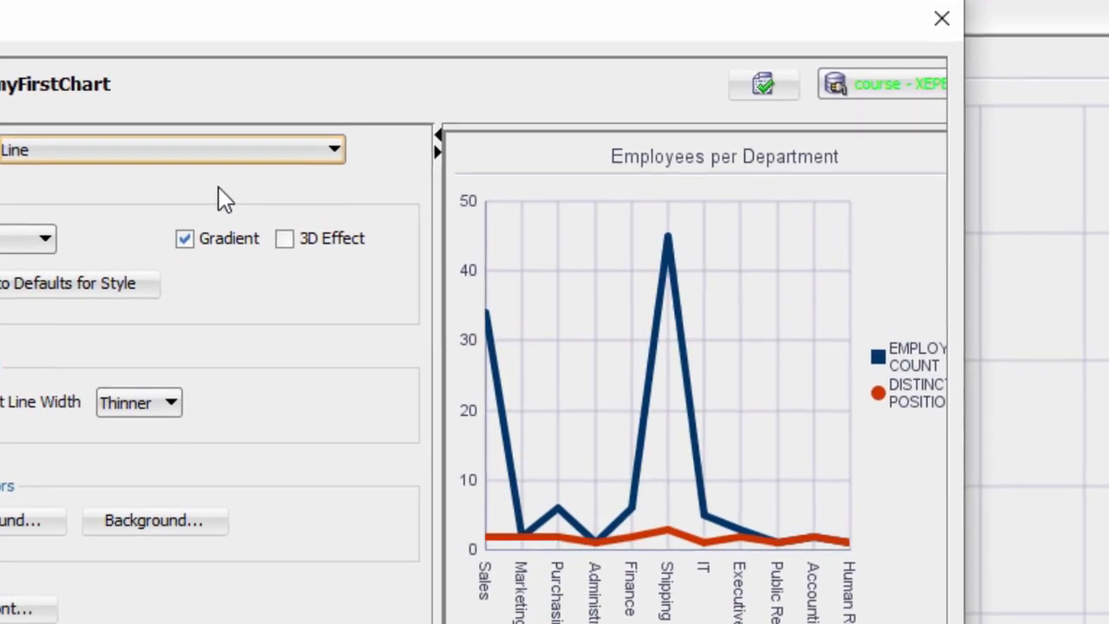
# - Create a new user-defined report named myFirstChart
pyautogui.click(942, 18)
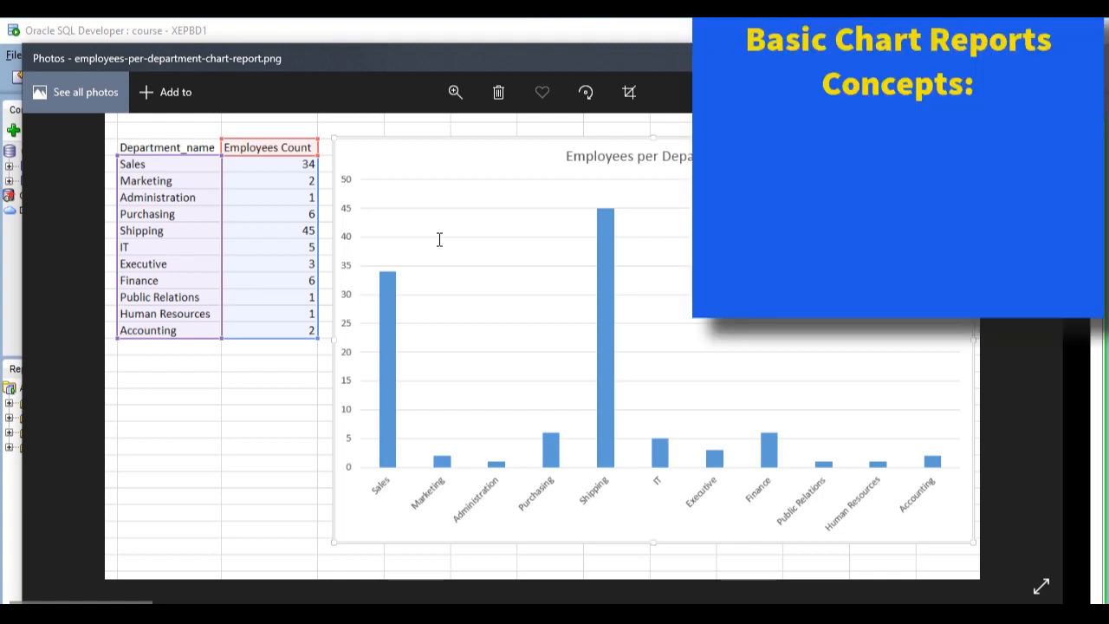
pyautogui.moveTo(447, 291)
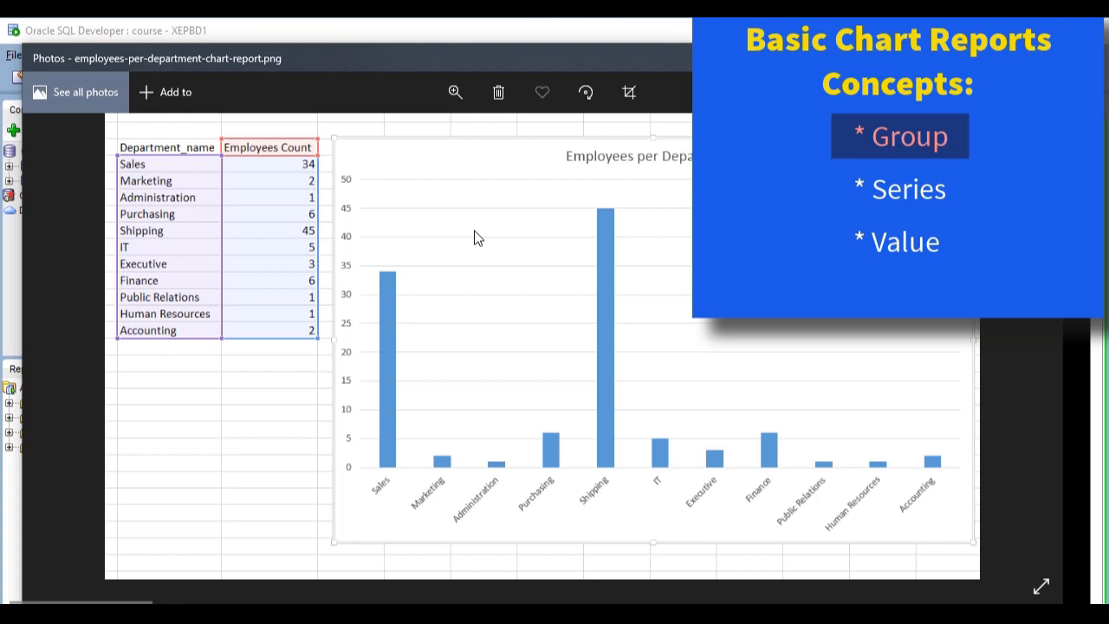
pyautogui.moveTo(383, 499)
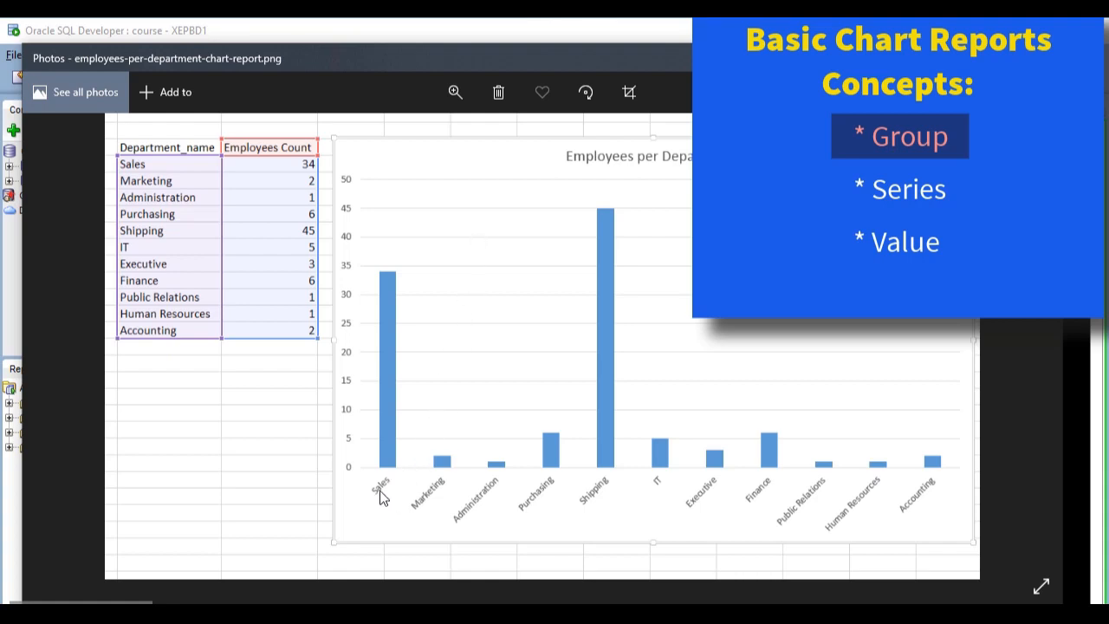
pyautogui.moveTo(839, 510)
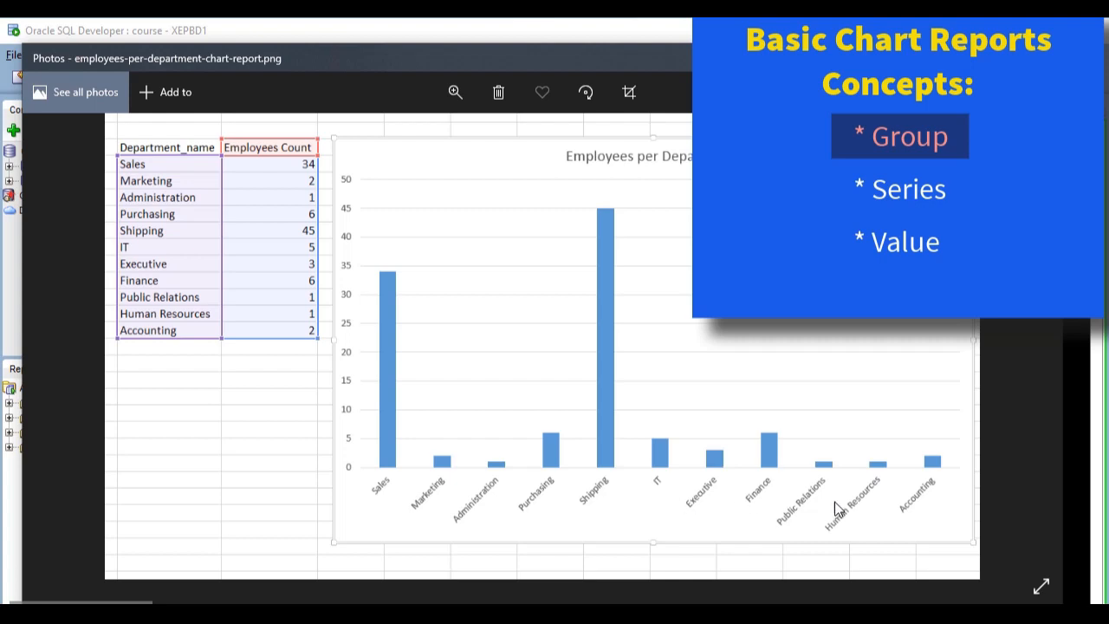
pyautogui.moveTo(320, 488)
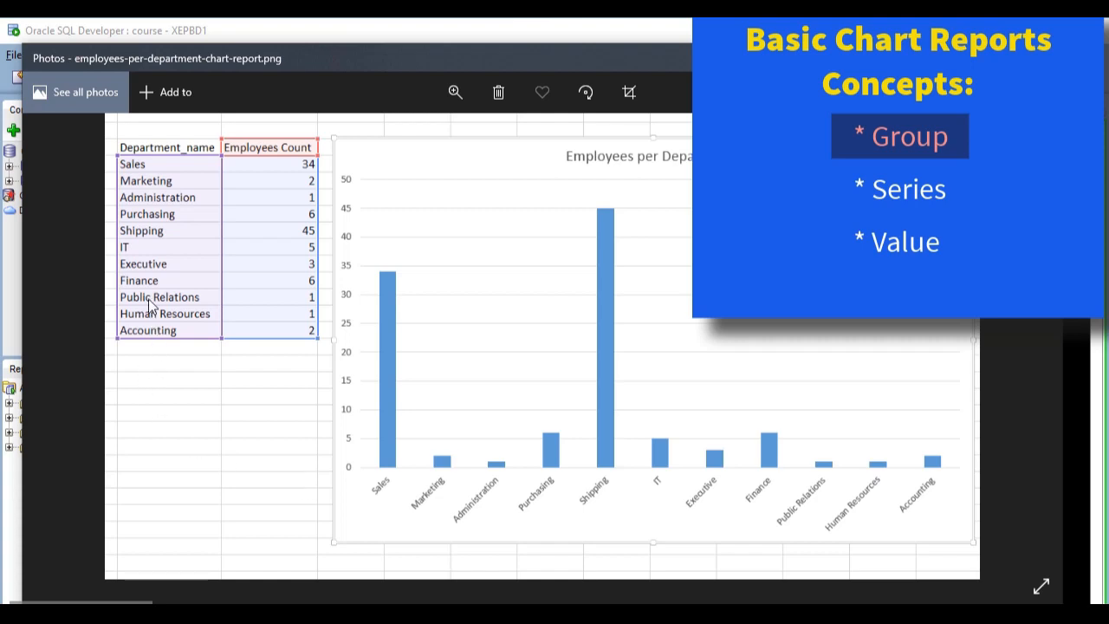
pyautogui.moveTo(159, 228)
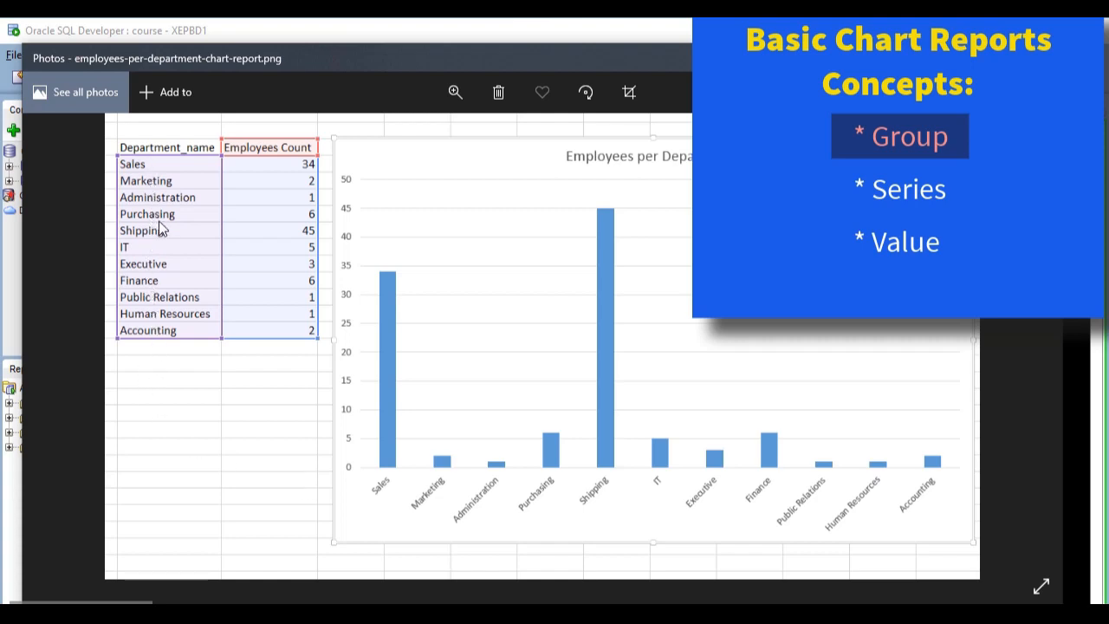
pyautogui.moveTo(269, 395)
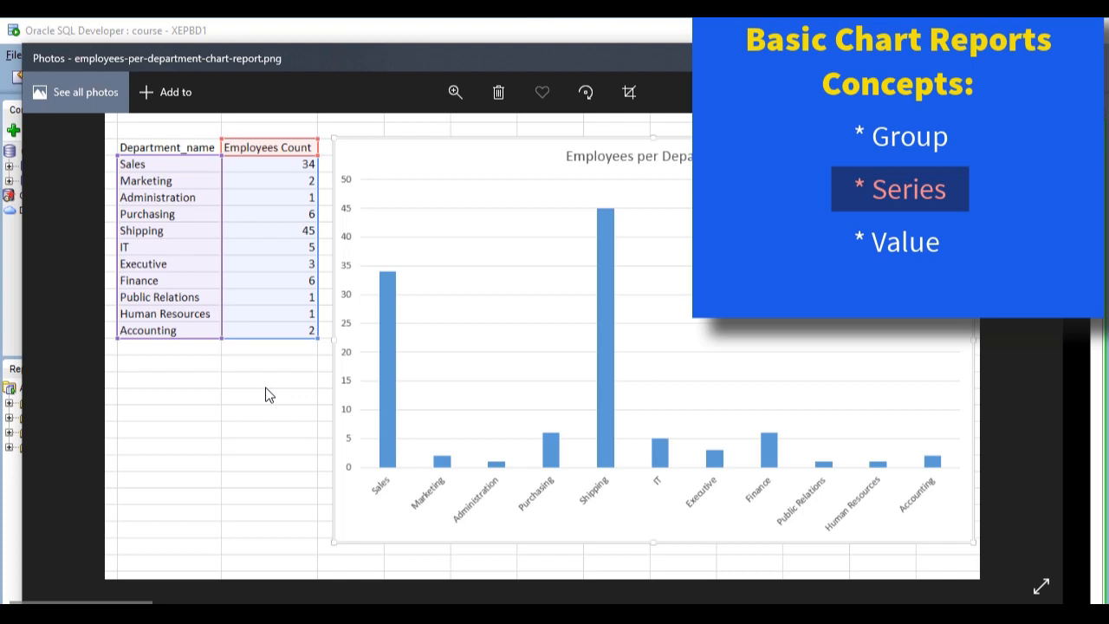
pyautogui.moveTo(395, 416)
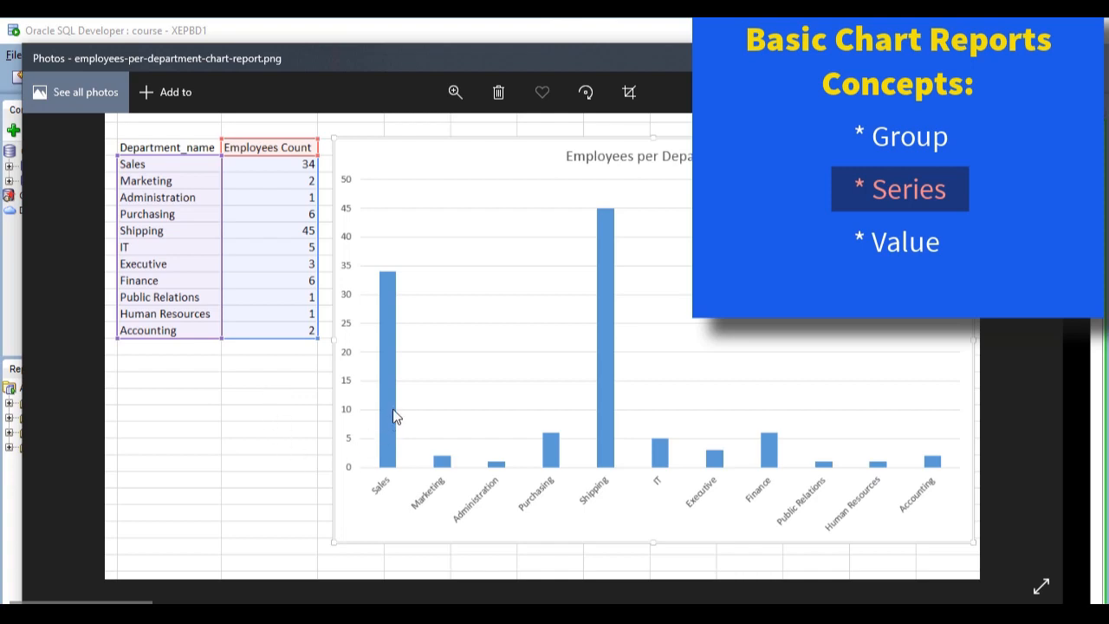
pyautogui.moveTo(740, 353)
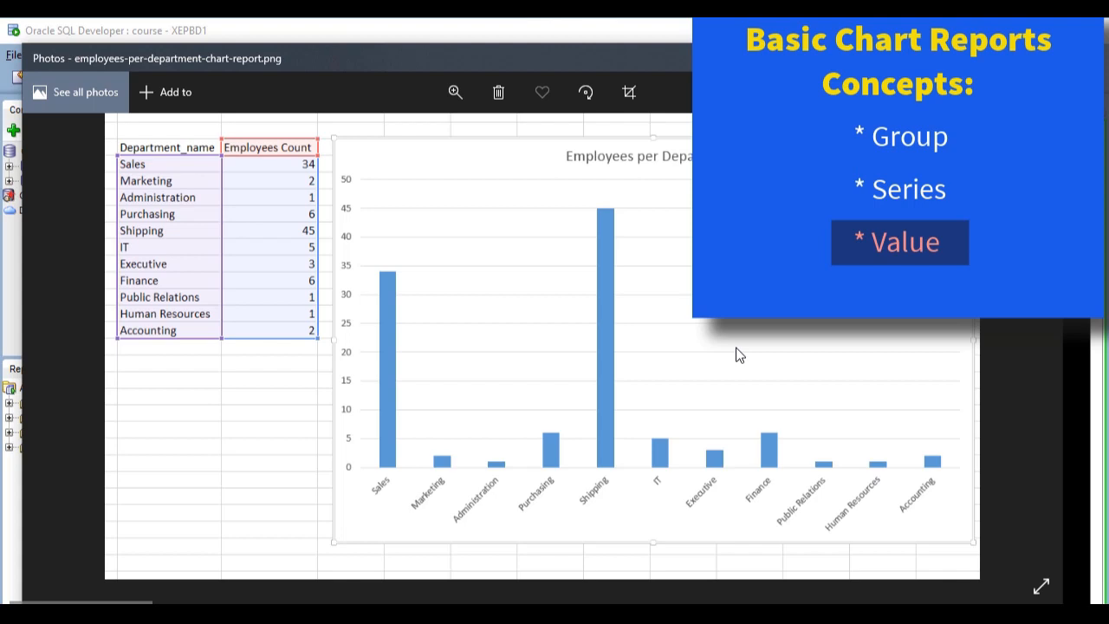
pyautogui.moveTo(424, 217)
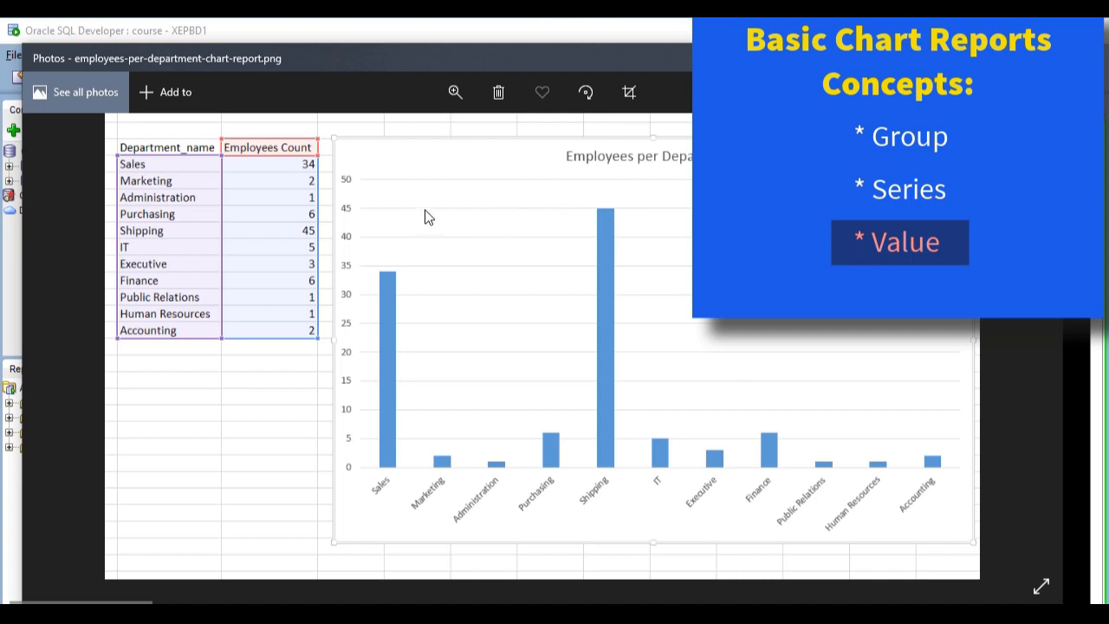
pyautogui.moveTo(610, 216)
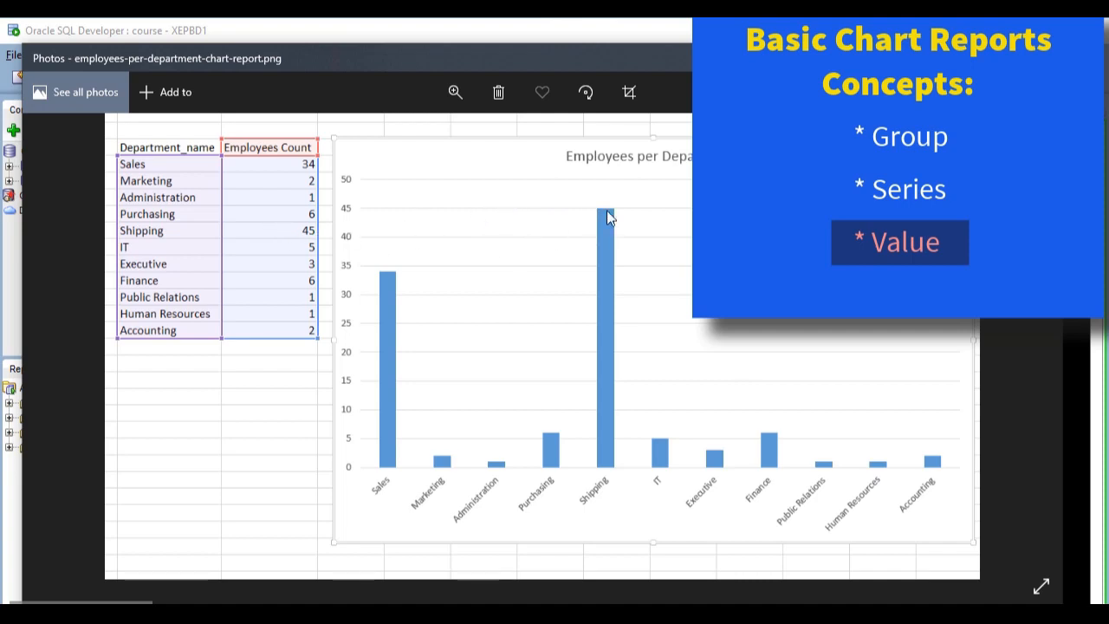
pyautogui.moveTo(465, 228)
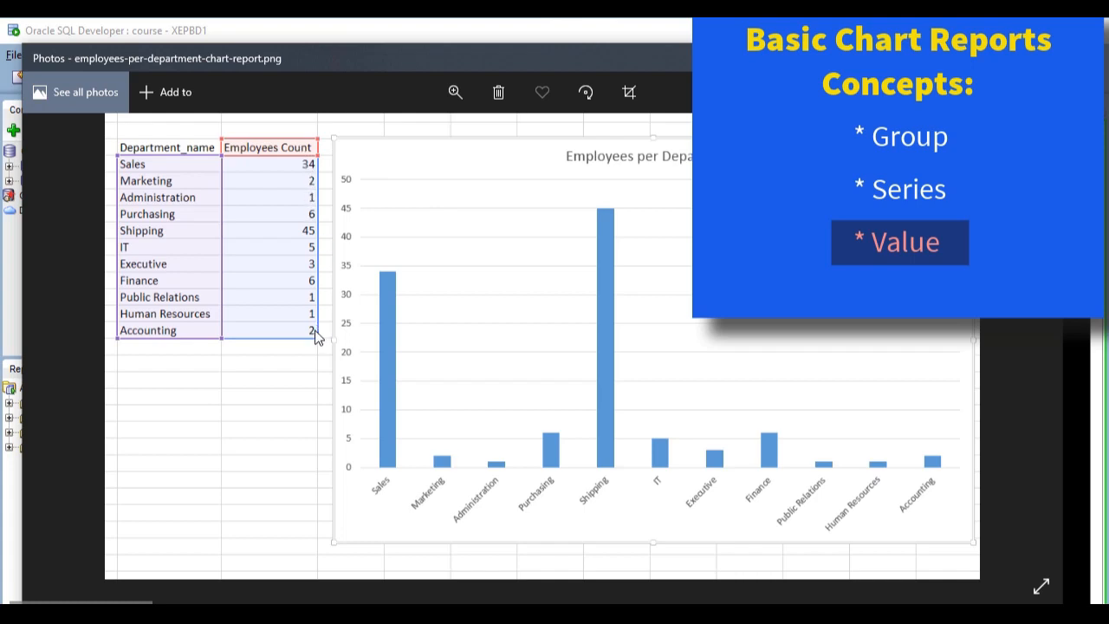
pyautogui.moveTo(416, 172)
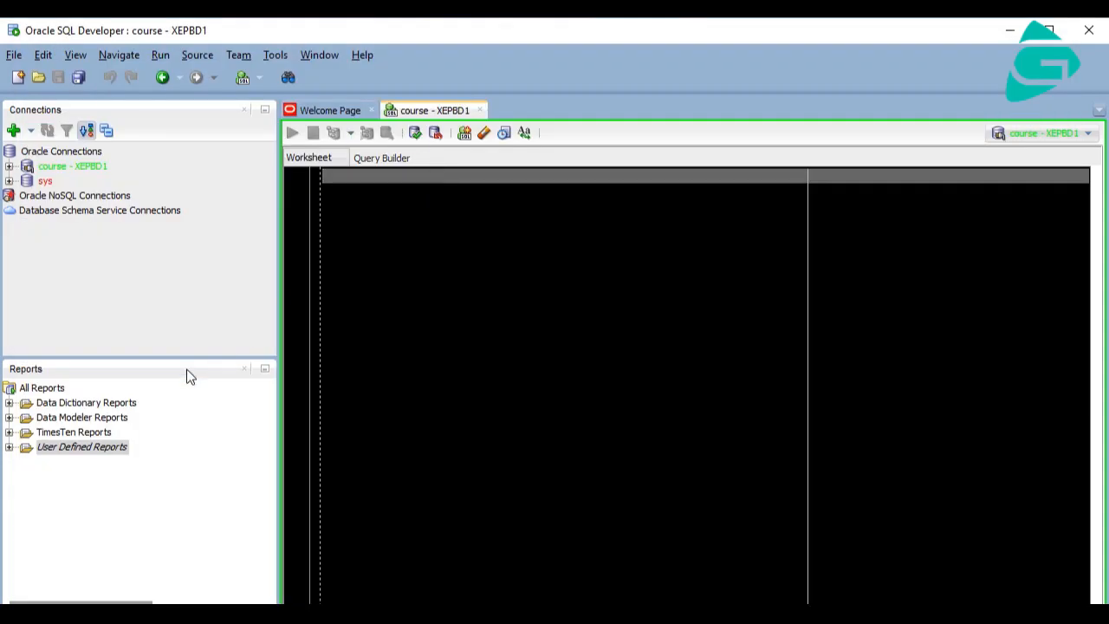
pyautogui.rightClick(82, 447)
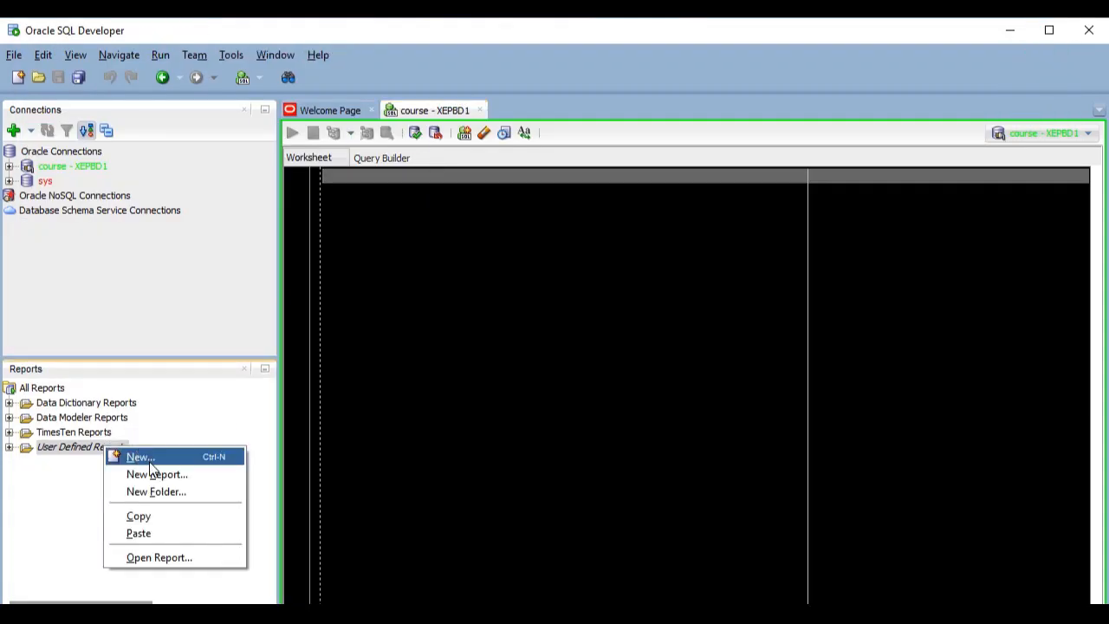
pyautogui.click(138, 458)
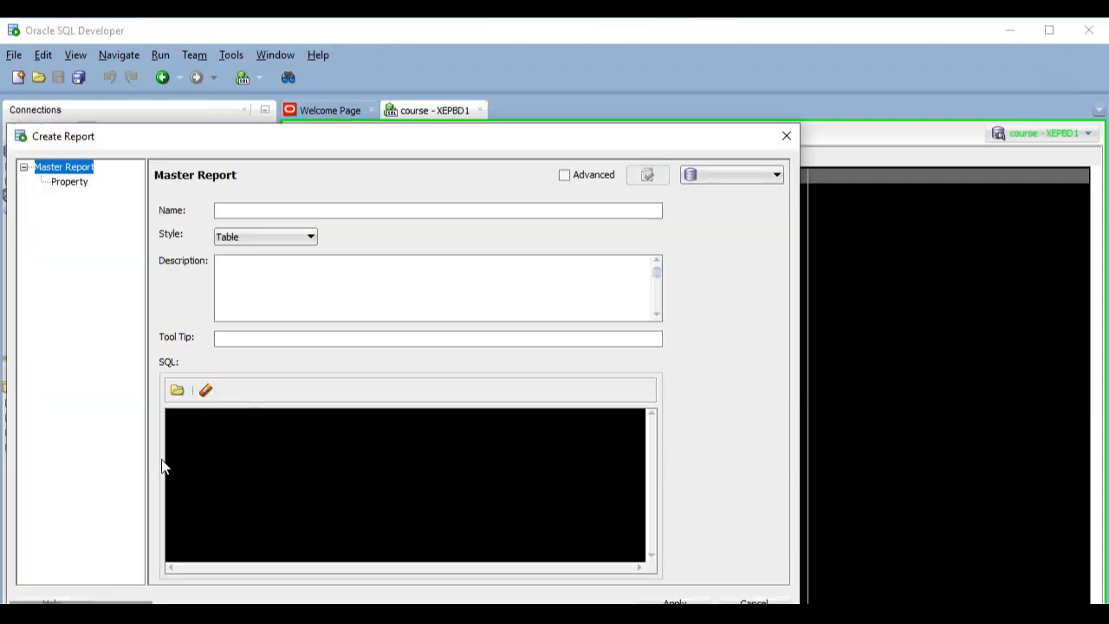
pyautogui.write('myFirst')
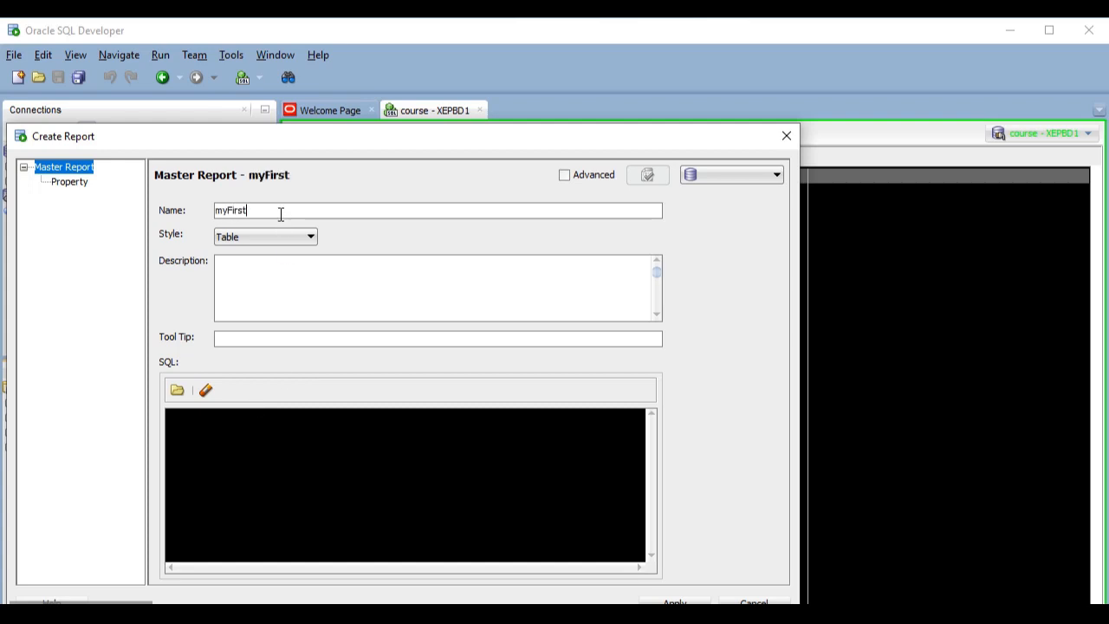
pyautogui.write('Chart')
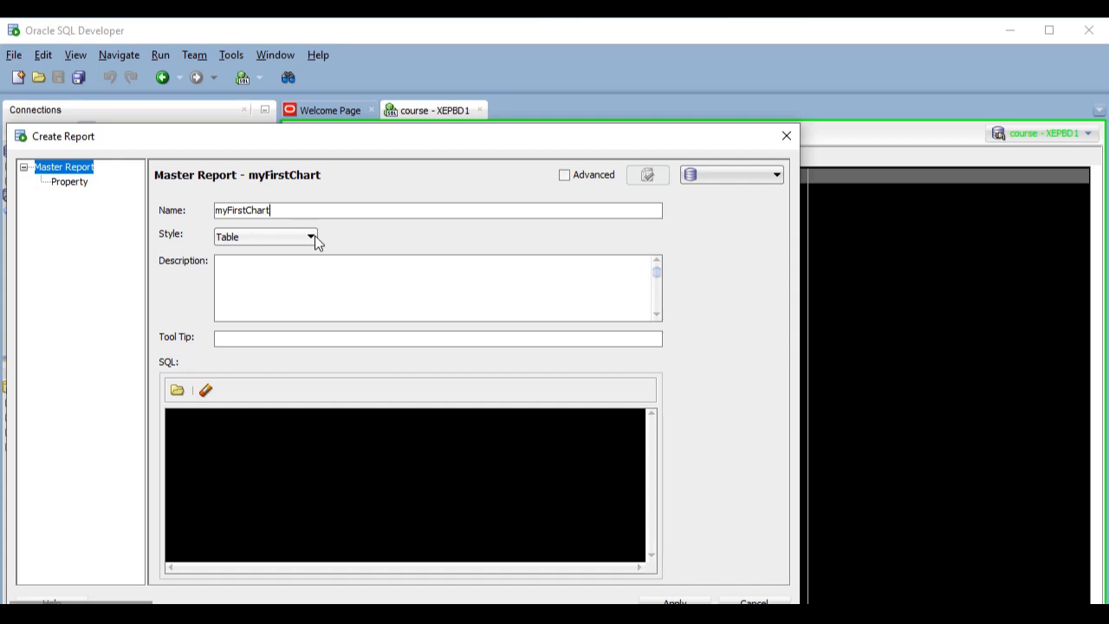
# - Set the report style to Chart and describe it as a bar chart of employees by department
pyautogui.click(310, 235)
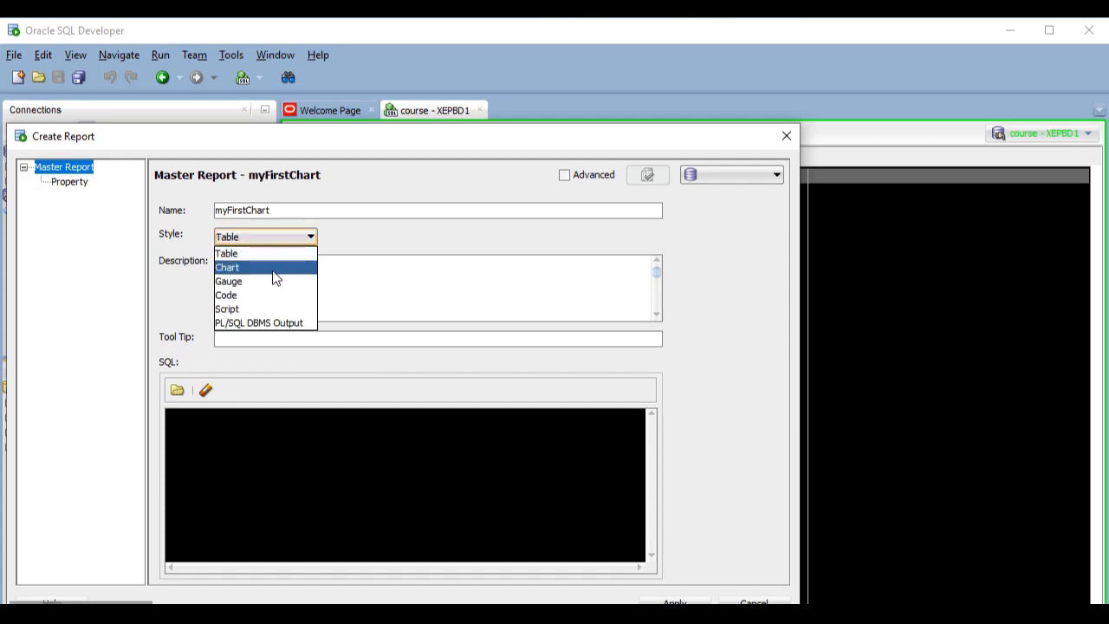
pyautogui.click(227, 267)
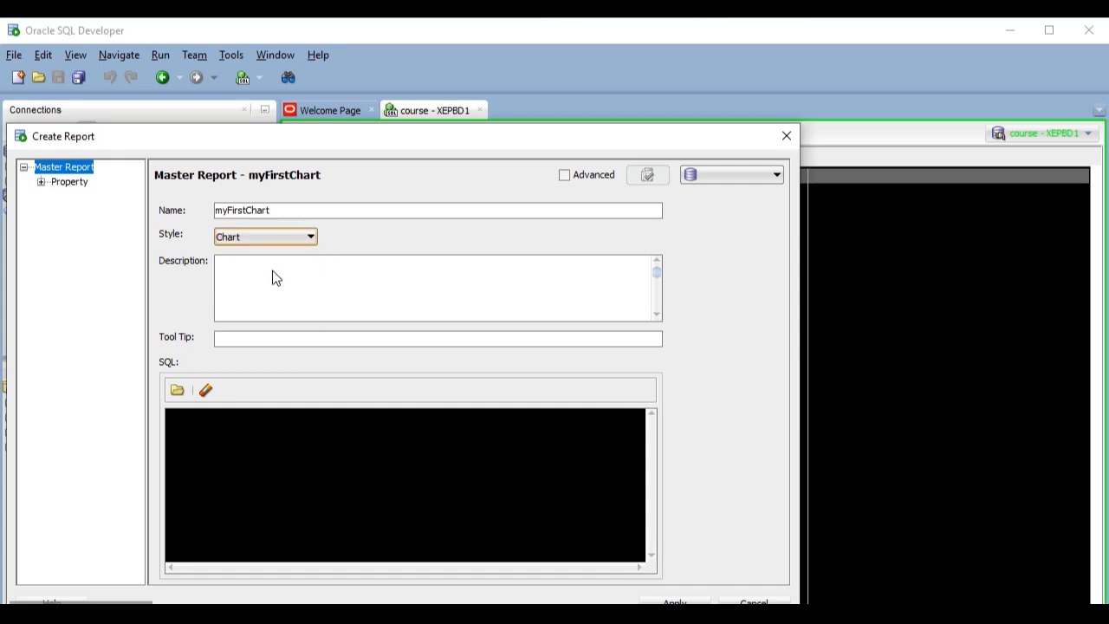
pyautogui.write('A bar chart of')
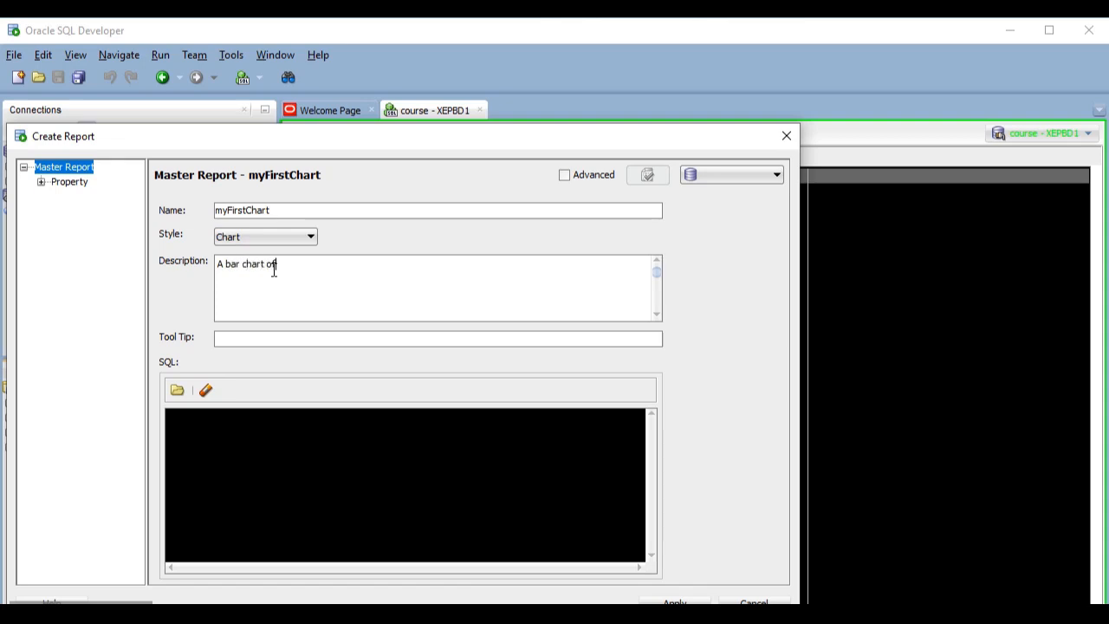
pyautogui.write('employees department')
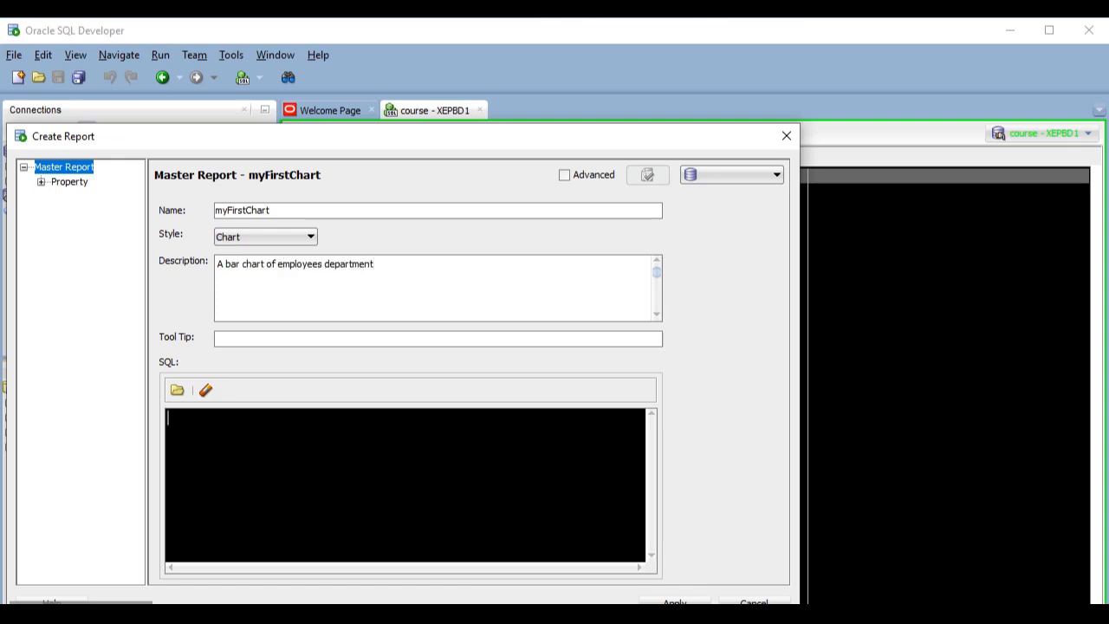
# - Write the SELECT list: department name, label 'EMPLOYEES COUNT' and COUNT(*)
pyautogui.write('SELE')
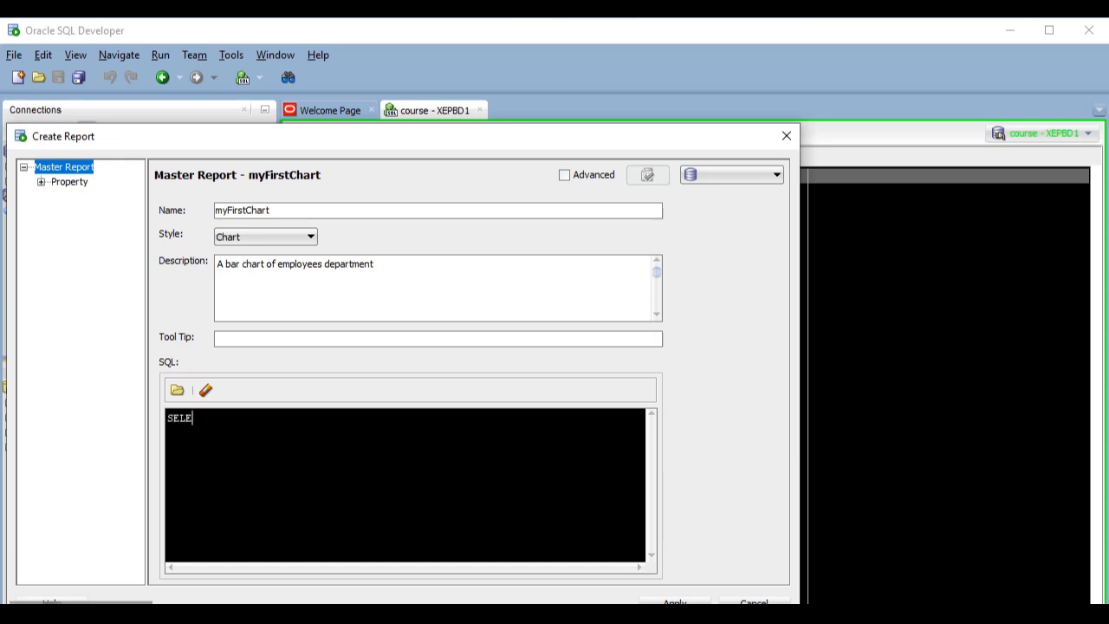
pyautogui.write('CT')
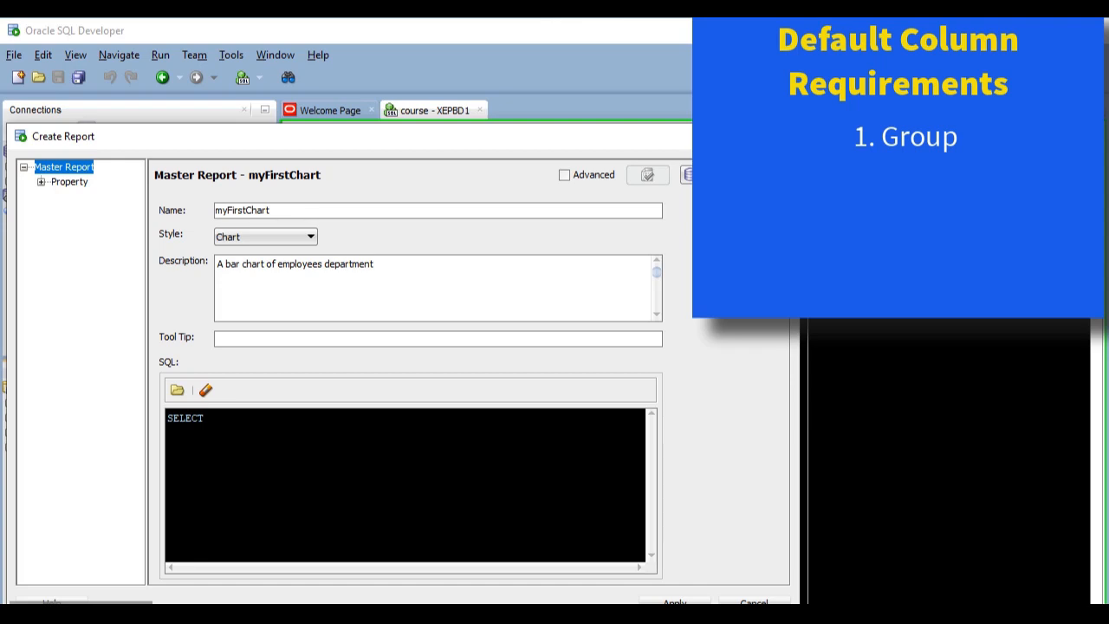
pyautogui.write('d.department_name')
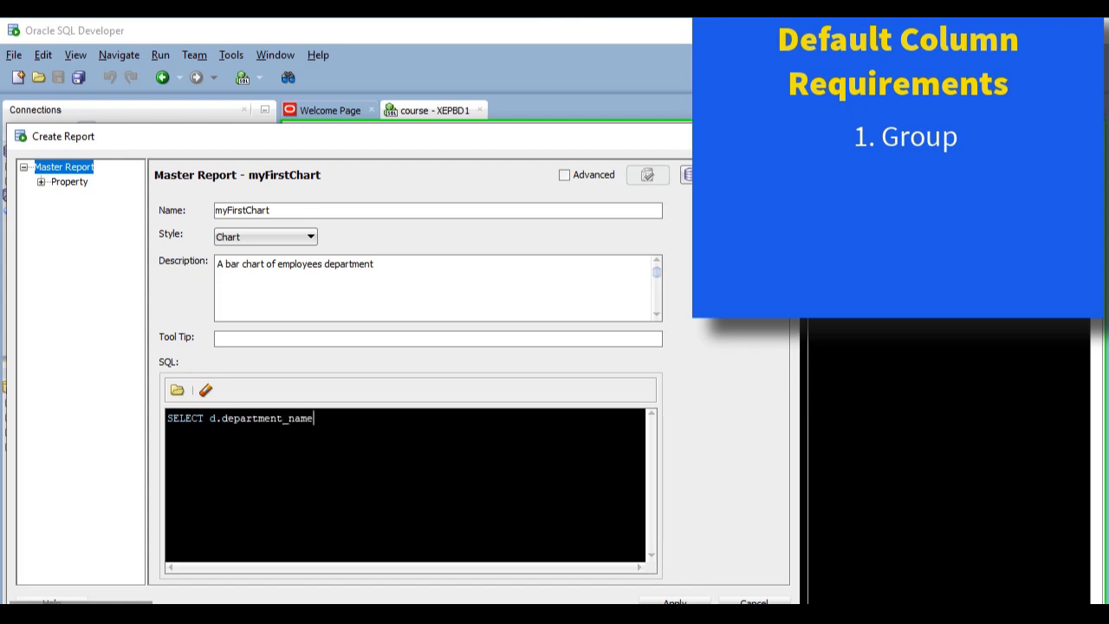
pyautogui.write(',')
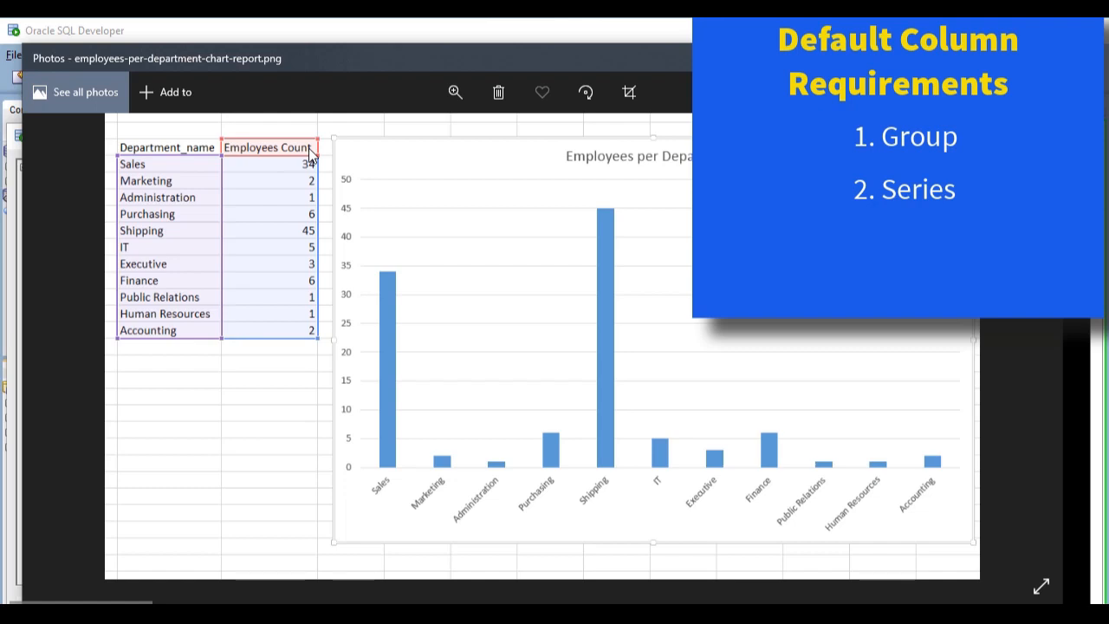
pyautogui.moveTo(297, 432)
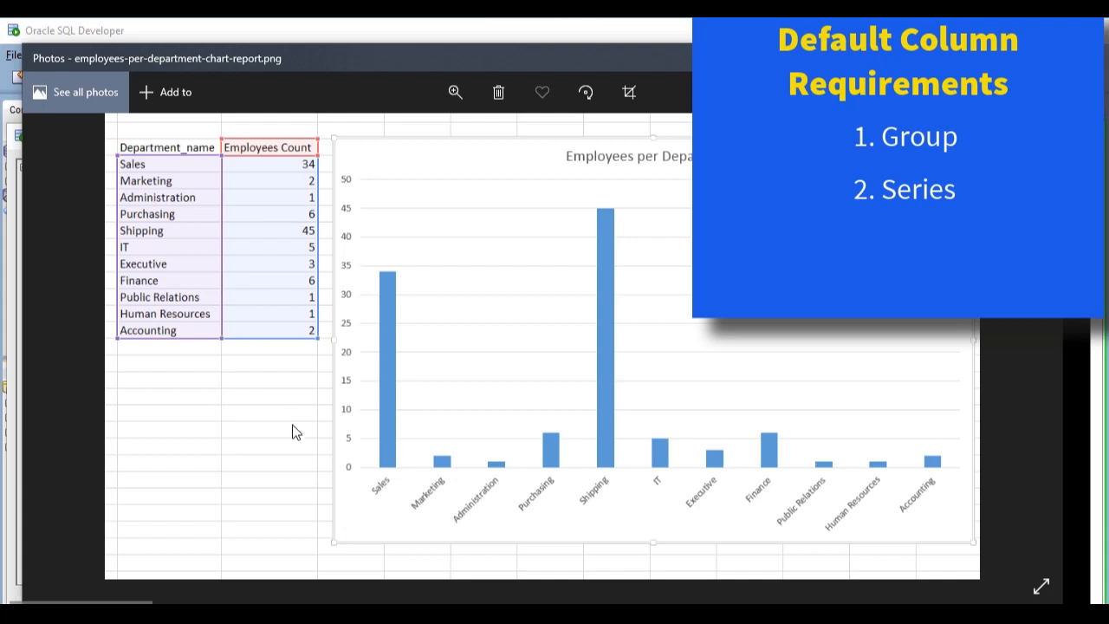
pyautogui.moveTo(291, 364)
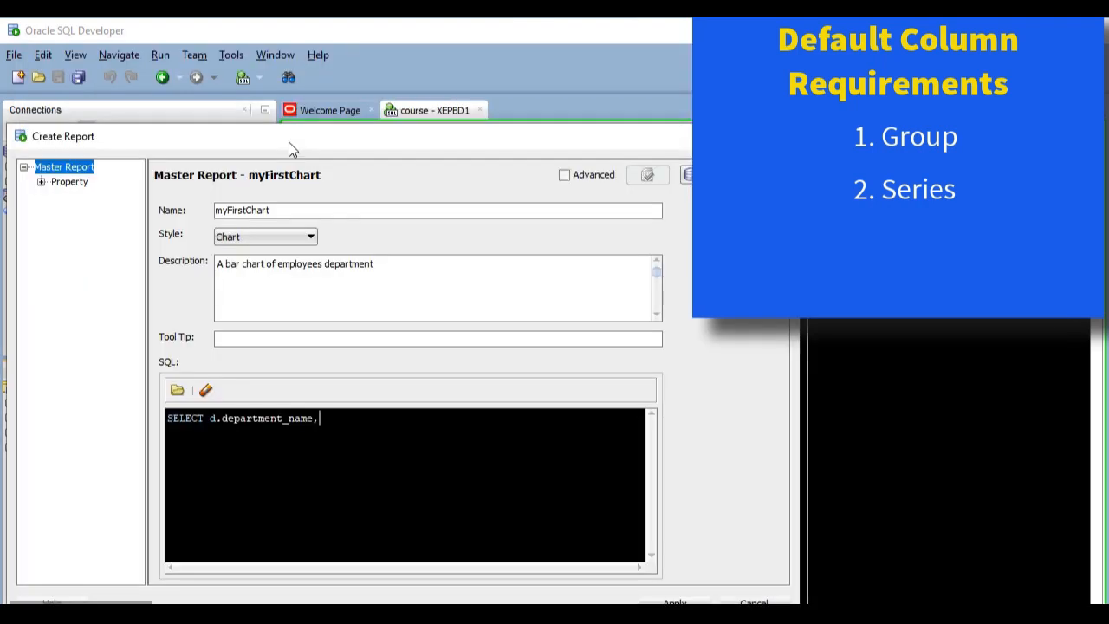
pyautogui.write("'EMPLOYEES COUNT")
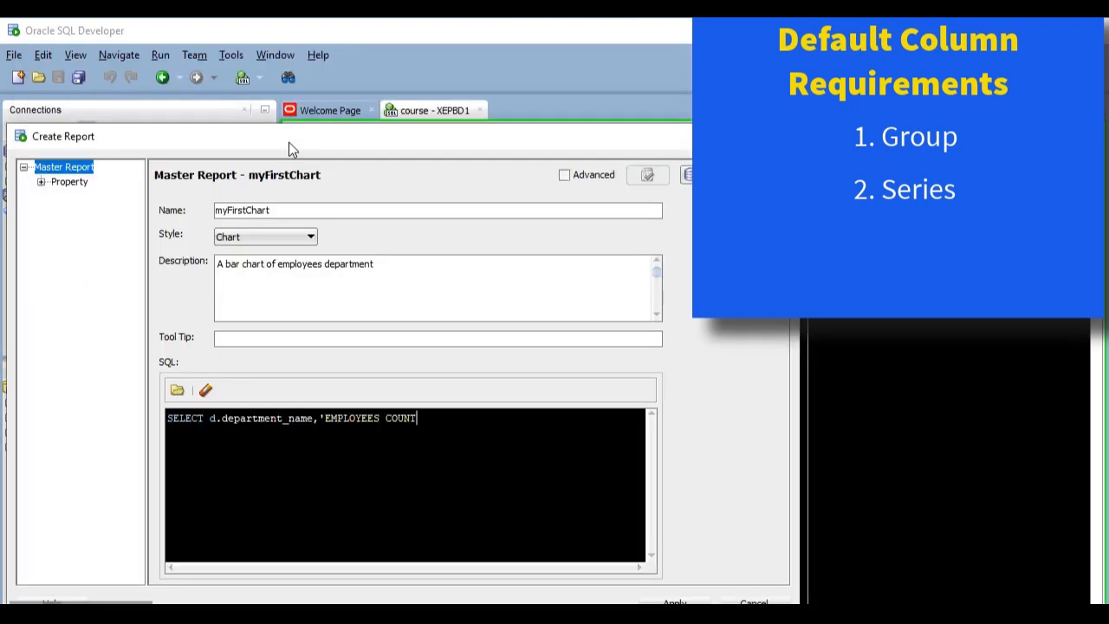
pyautogui.write(',')
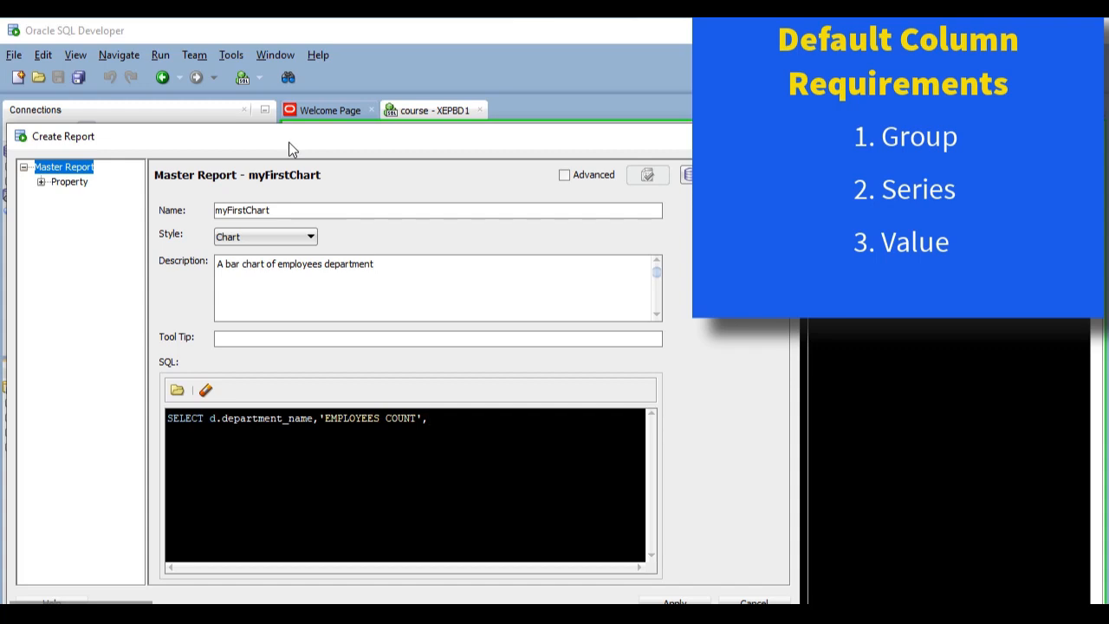
pyautogui.write('COUNT')
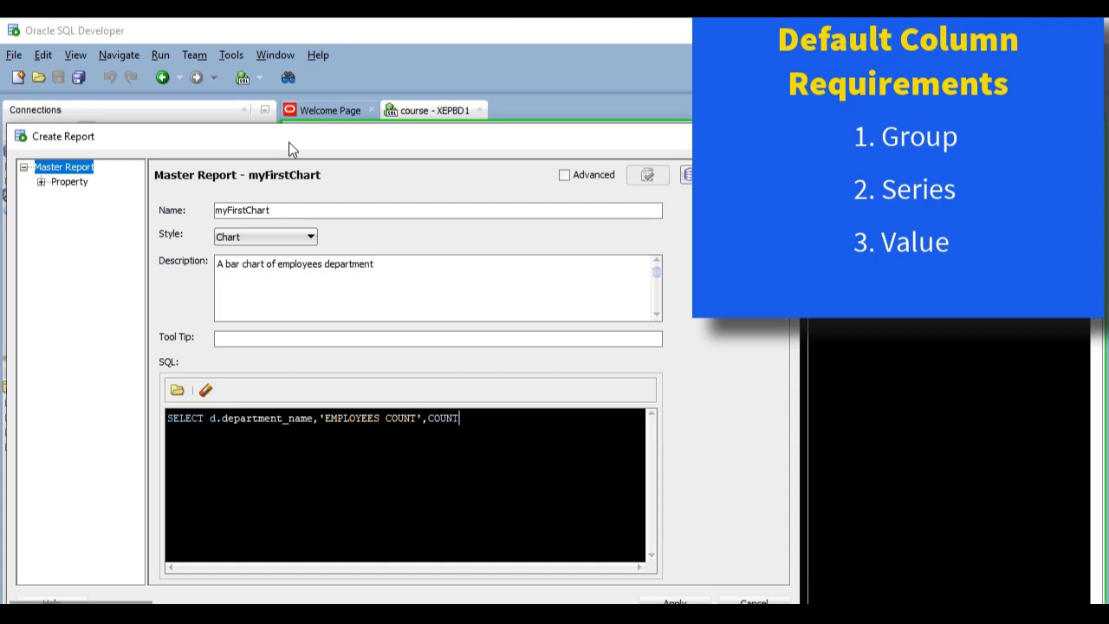
pyautogui.write('(*)')
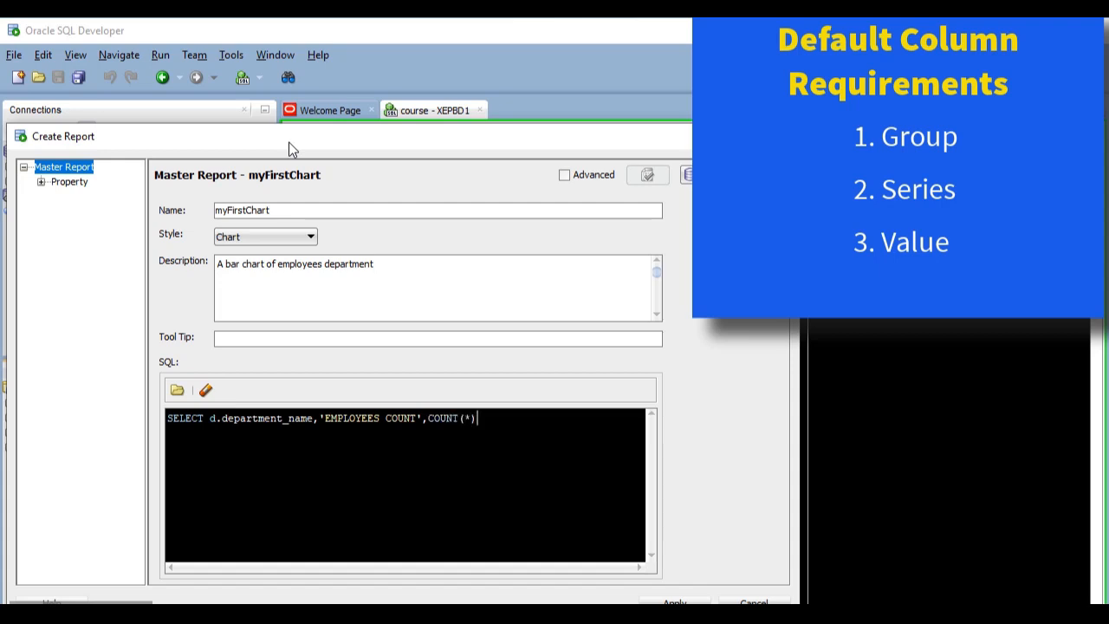
# - Join employees to departments on department_id and group by d.department_name
pyautogui.write('F')
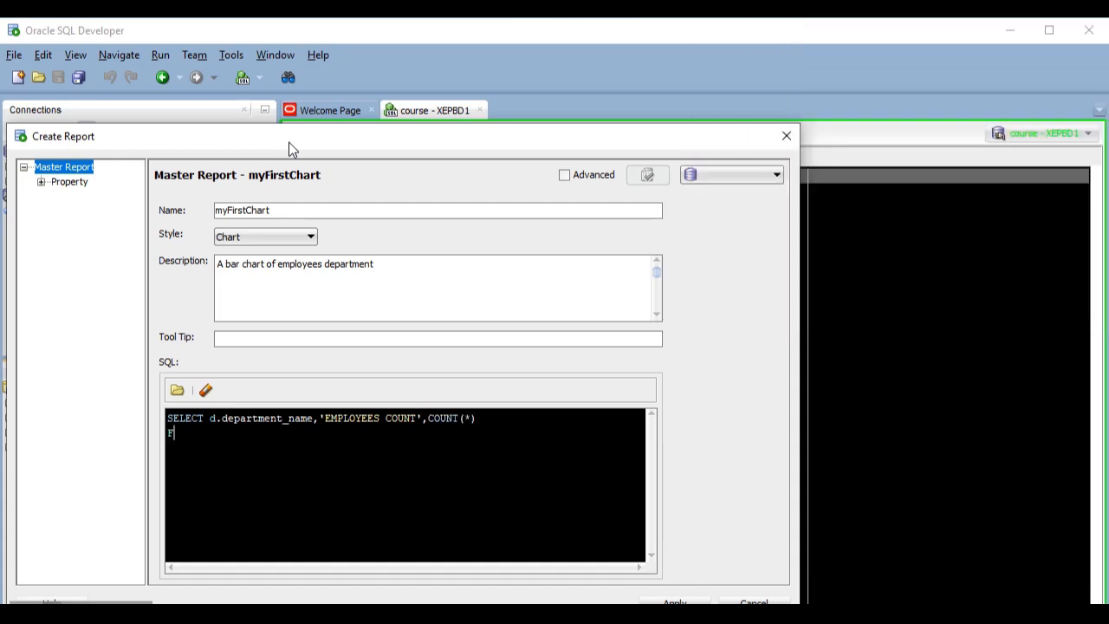
pyautogui.write('ROM employees e')
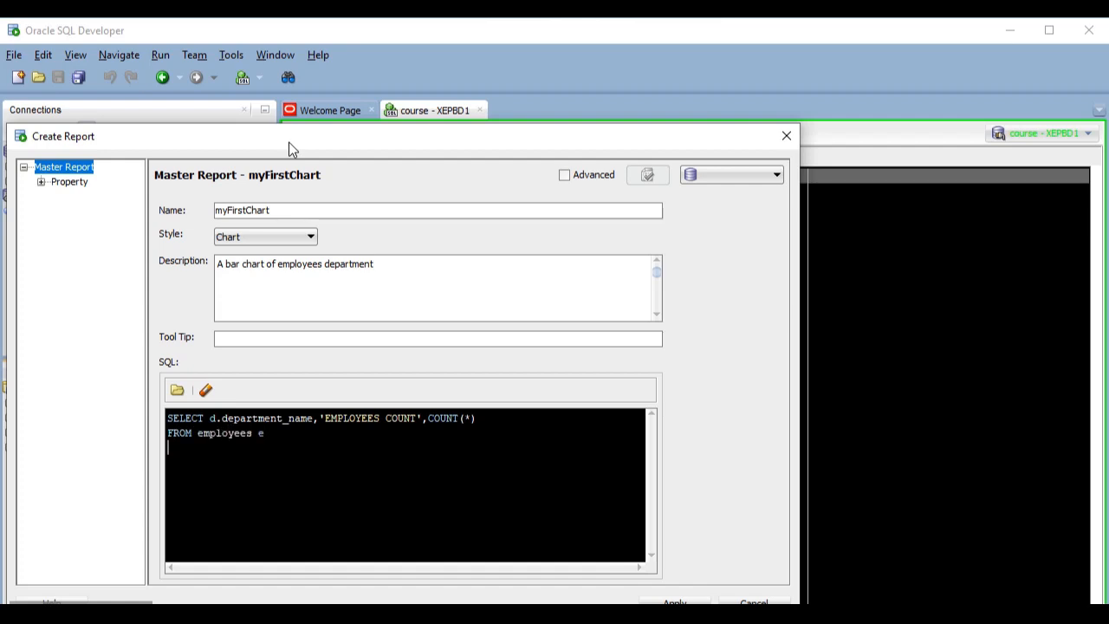
pyautogui.write('JOIN departments d')
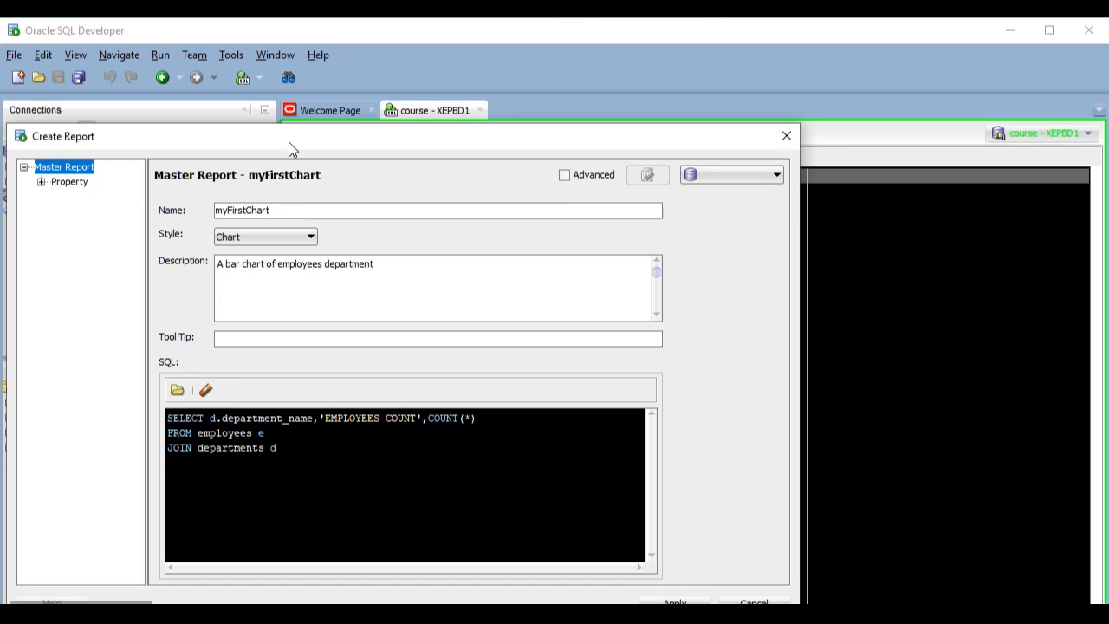
pyautogui.write('ON e.')
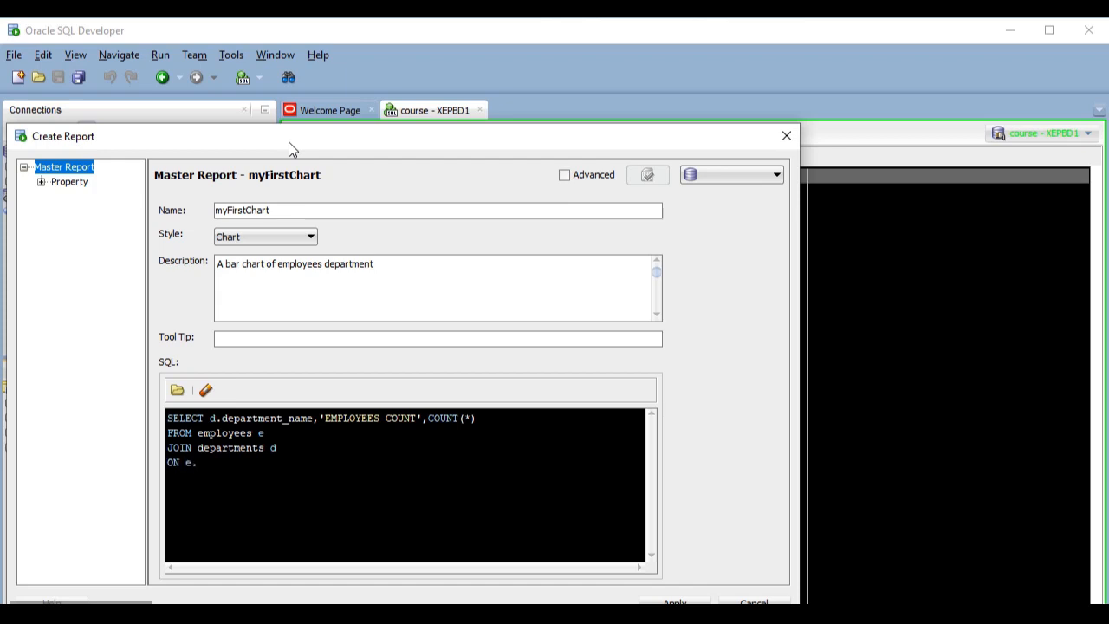
pyautogui.write('department_id')
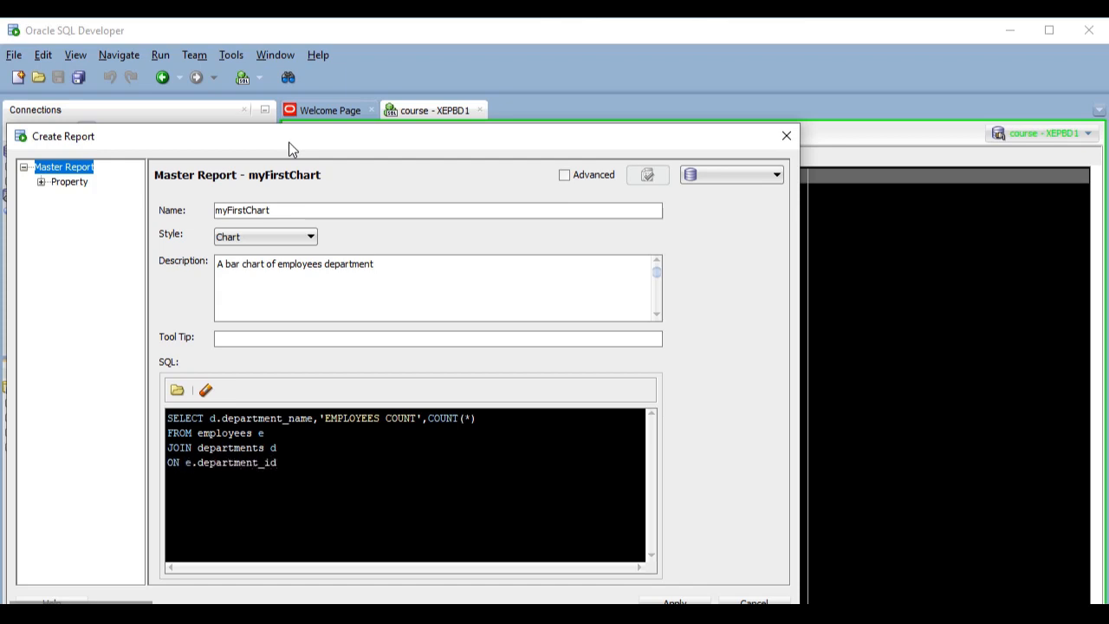
pyautogui.write('= d.department')
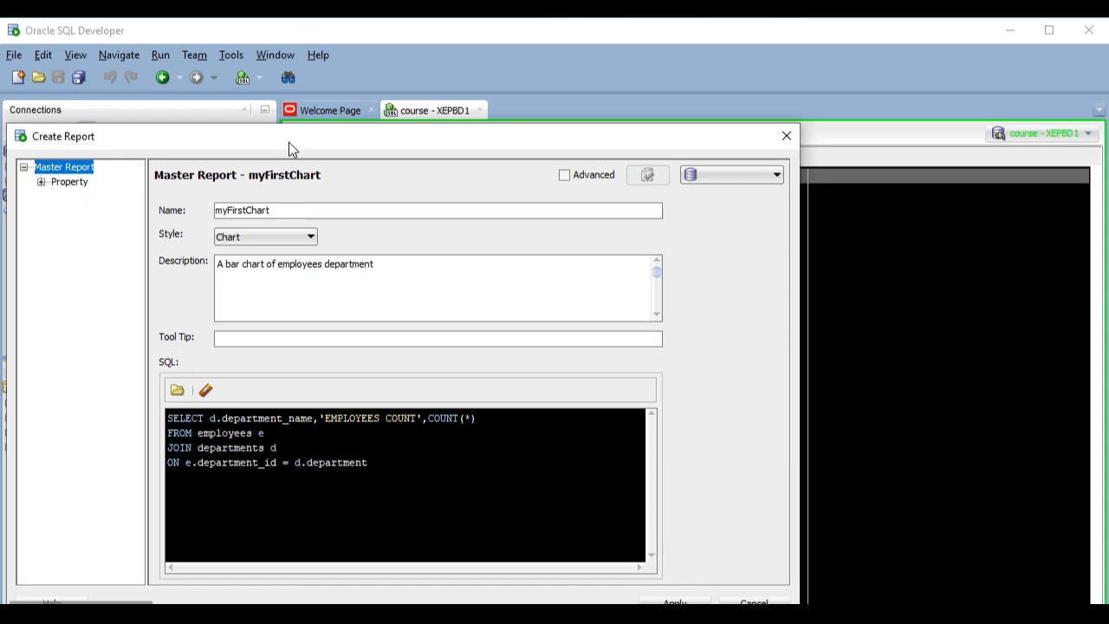
pyautogui.write('_id')
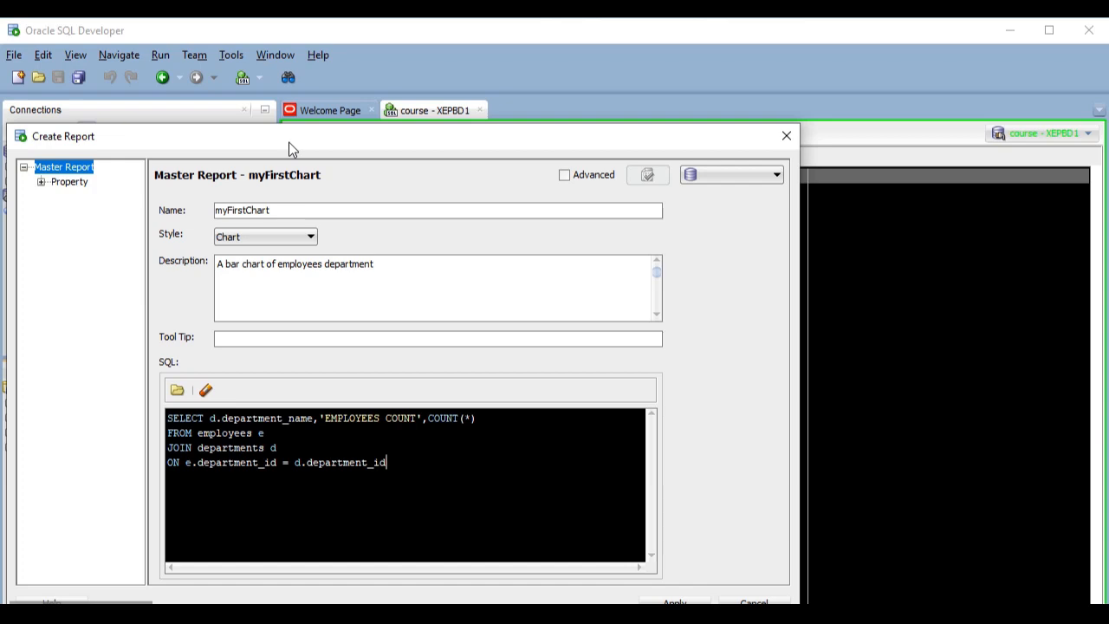
pyautogui.write('GROUP BY')
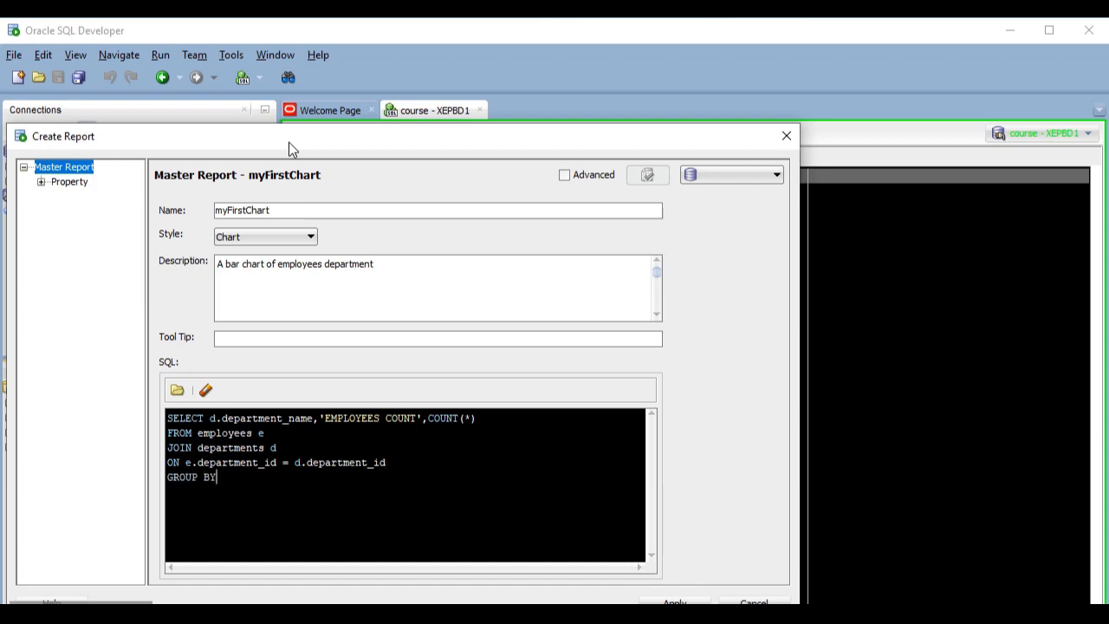
pyautogui.write('d.depart')
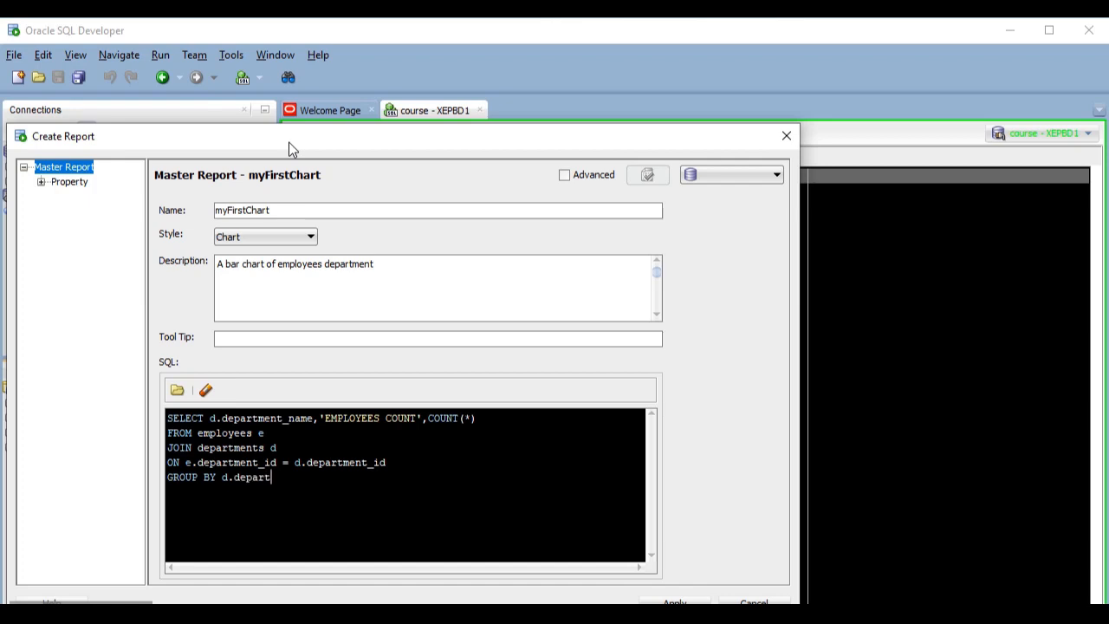
pyautogui.write('ment_name')
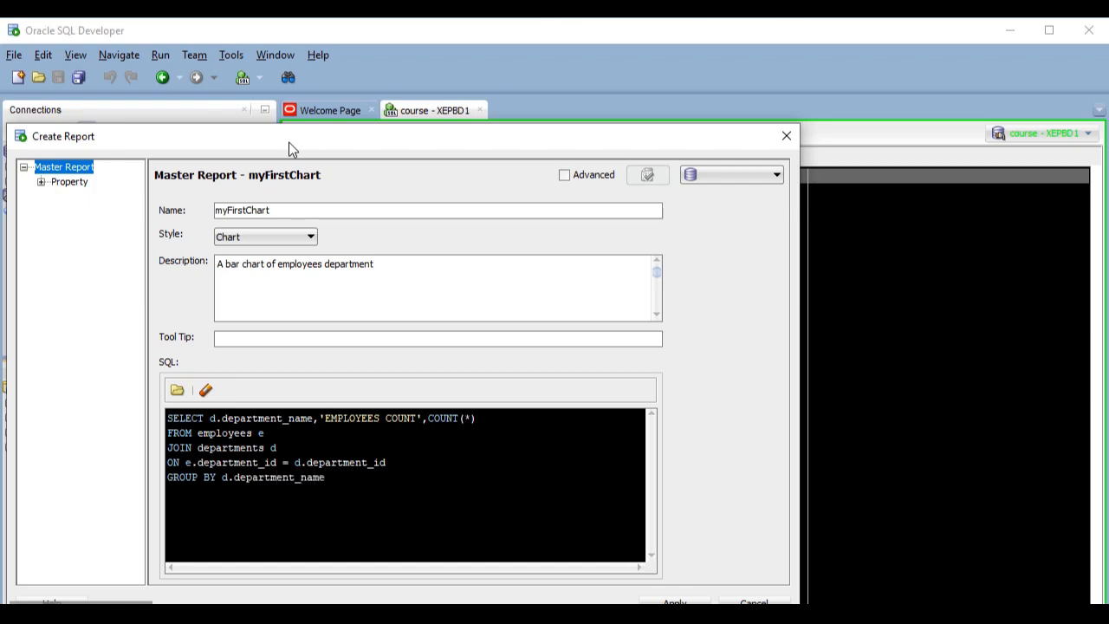
pyautogui.moveTo(576, 160)
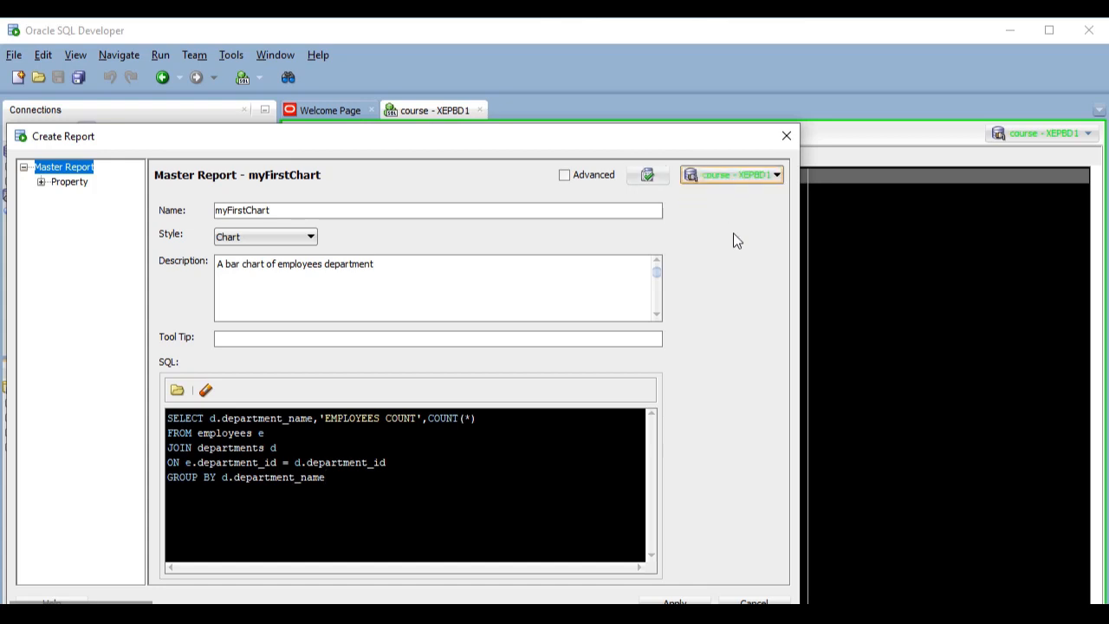
pyautogui.click(648, 173)
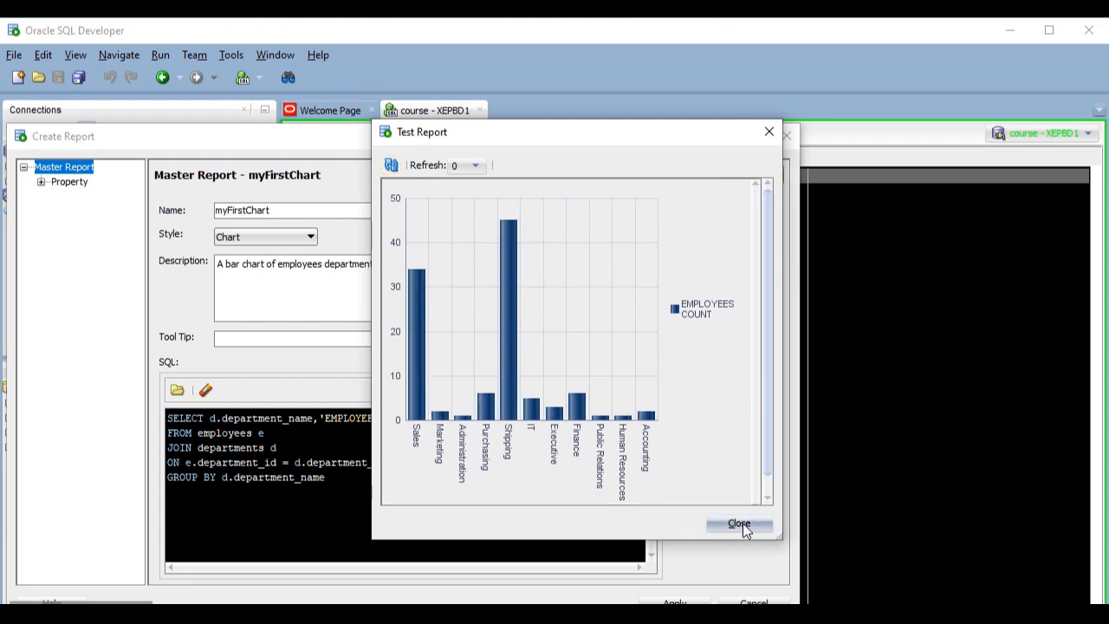
pyautogui.click(738, 524)
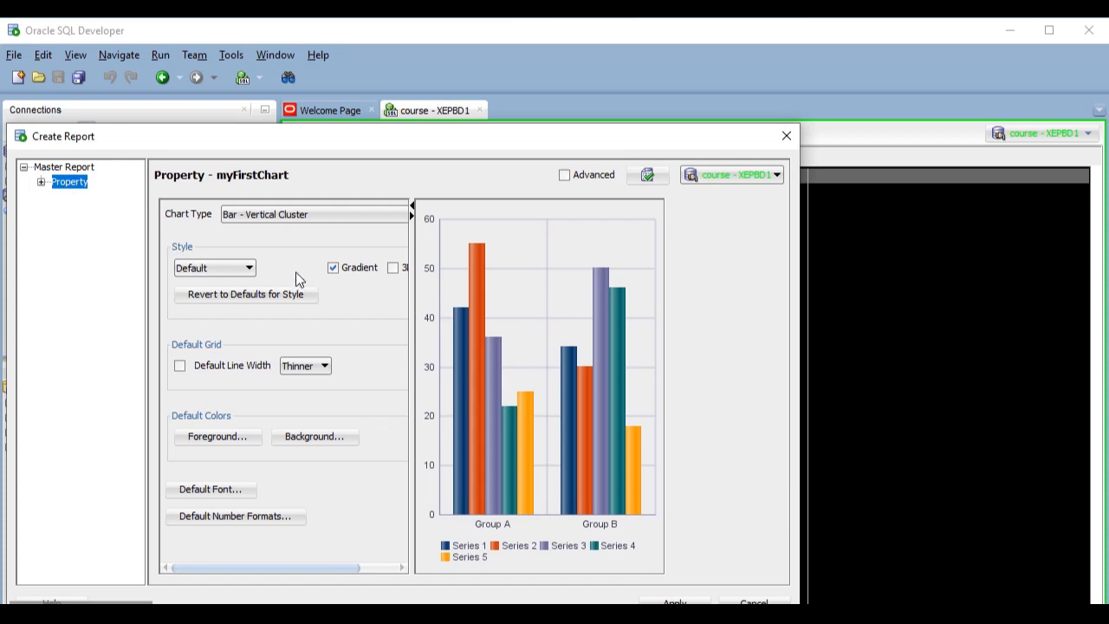
pyautogui.moveTo(190, 227)
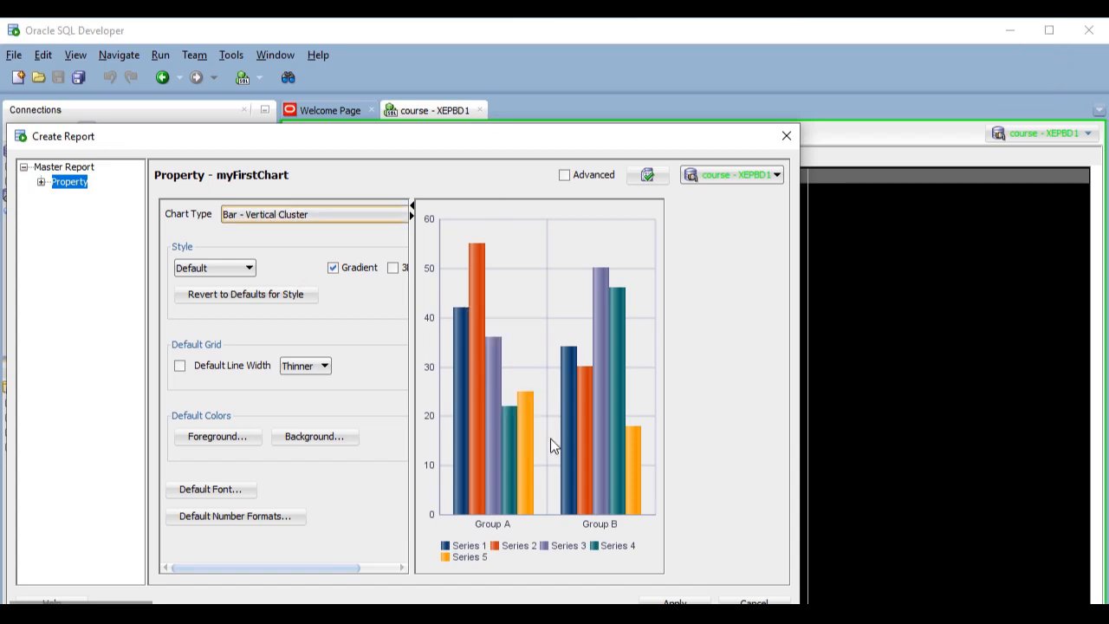
pyautogui.moveTo(631, 437)
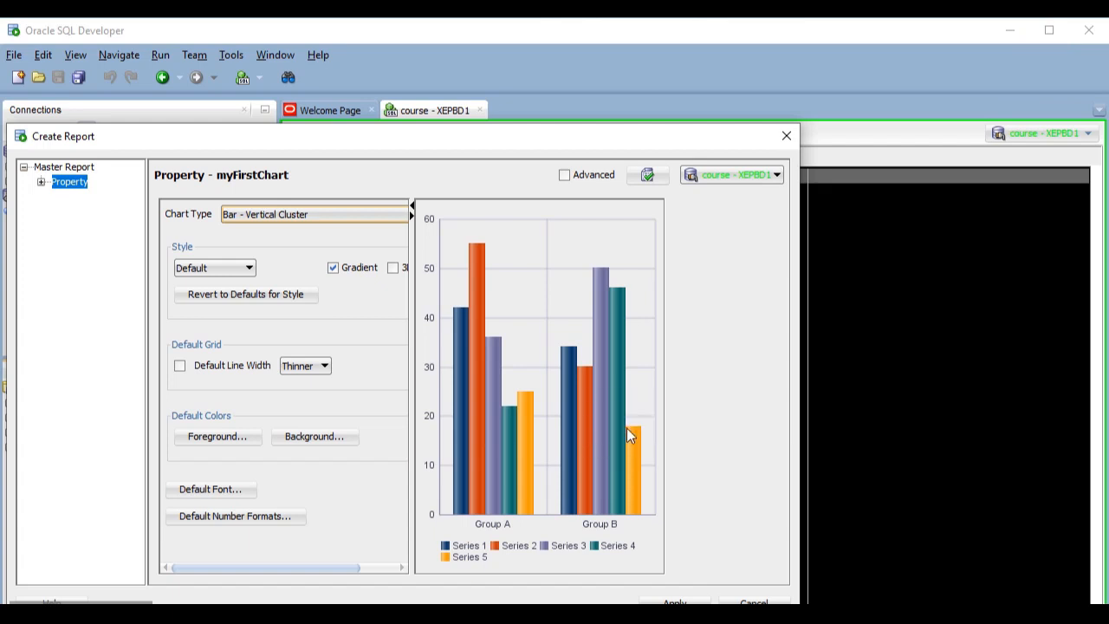
pyautogui.moveTo(631, 437)
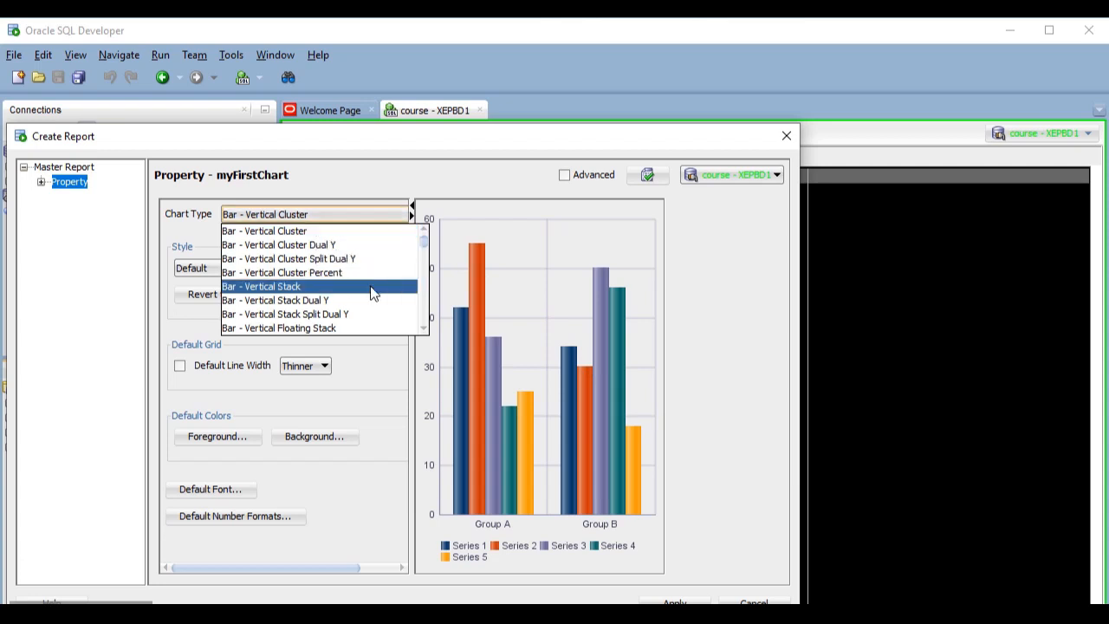
# - Try Bar - Vertical Stack as chart type, then return to Bar - Vertical Cluster
pyautogui.click(260, 286)
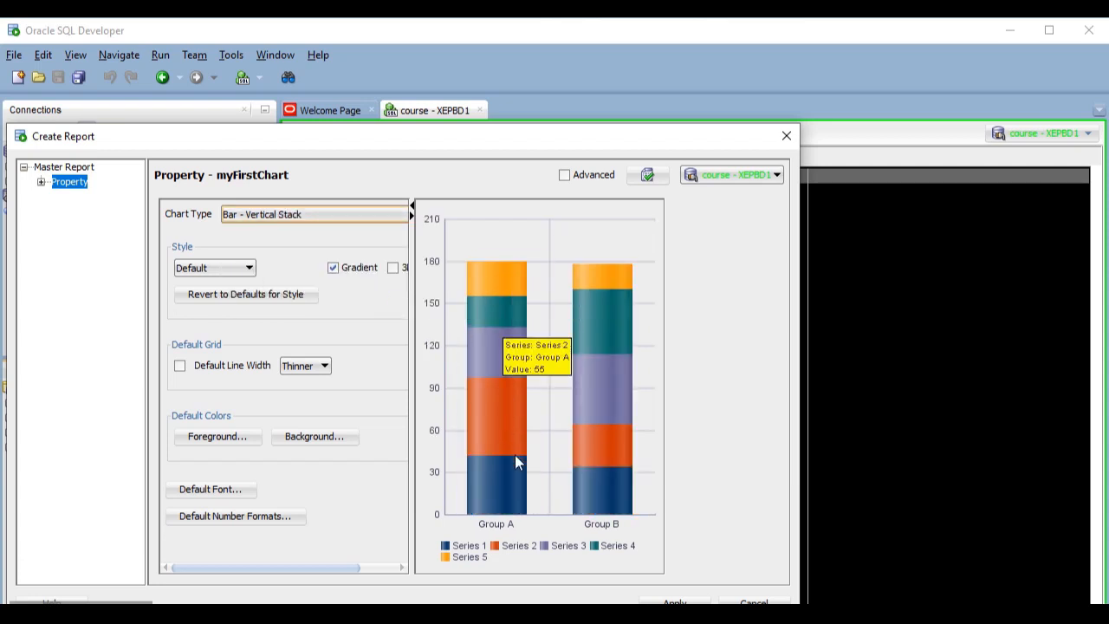
pyautogui.moveTo(378, 224)
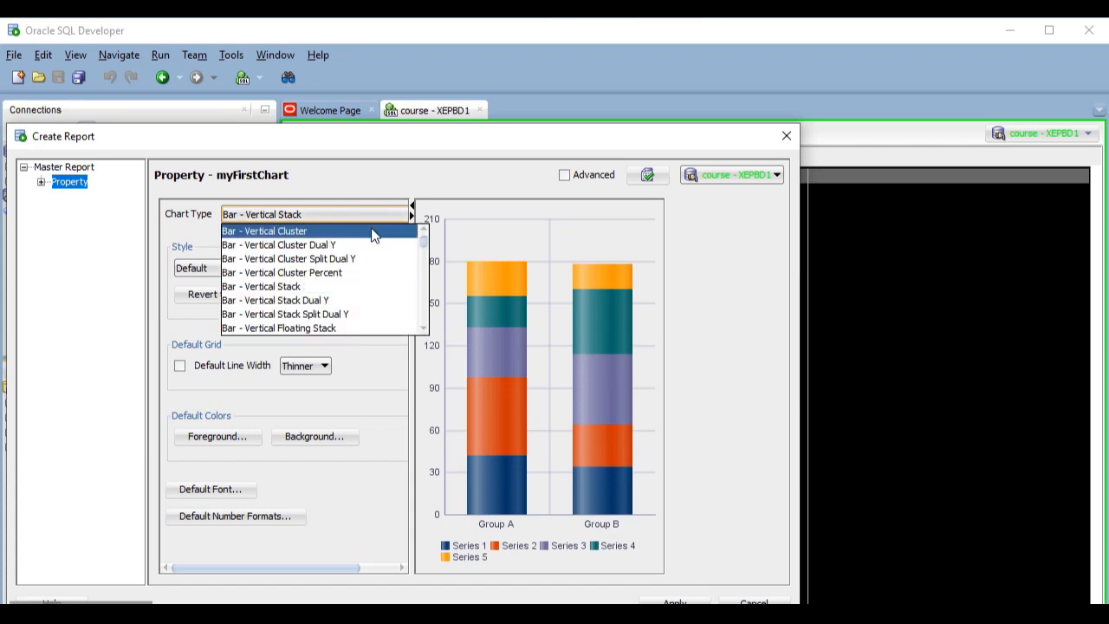
pyautogui.click(264, 231)
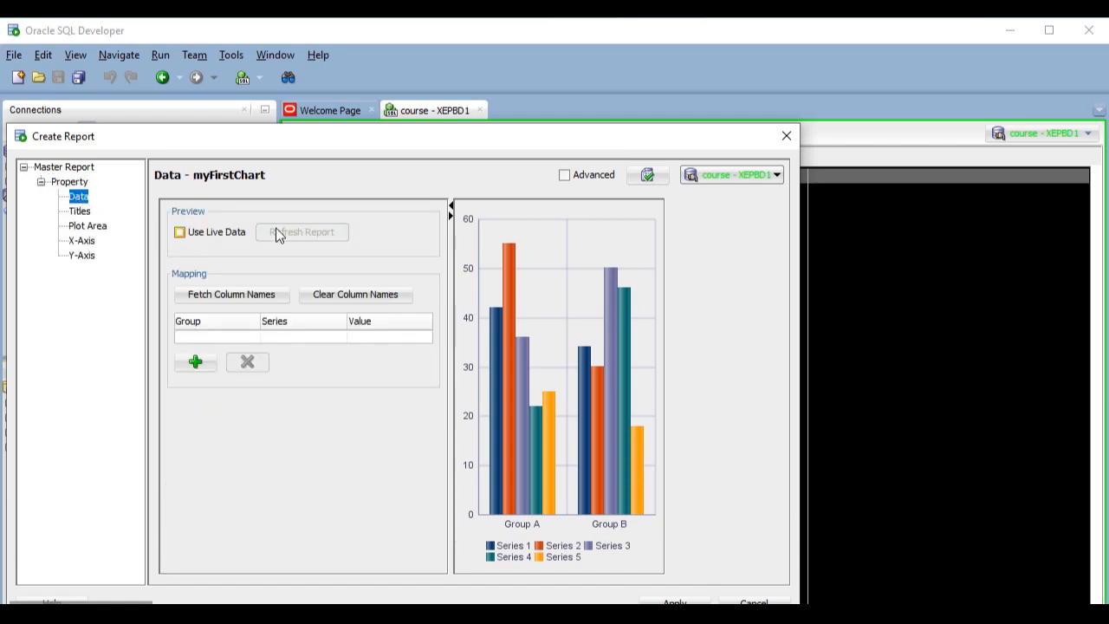
# - Enable Use Live Data so the preview charts real employee counts per department
pyautogui.click(181, 233)
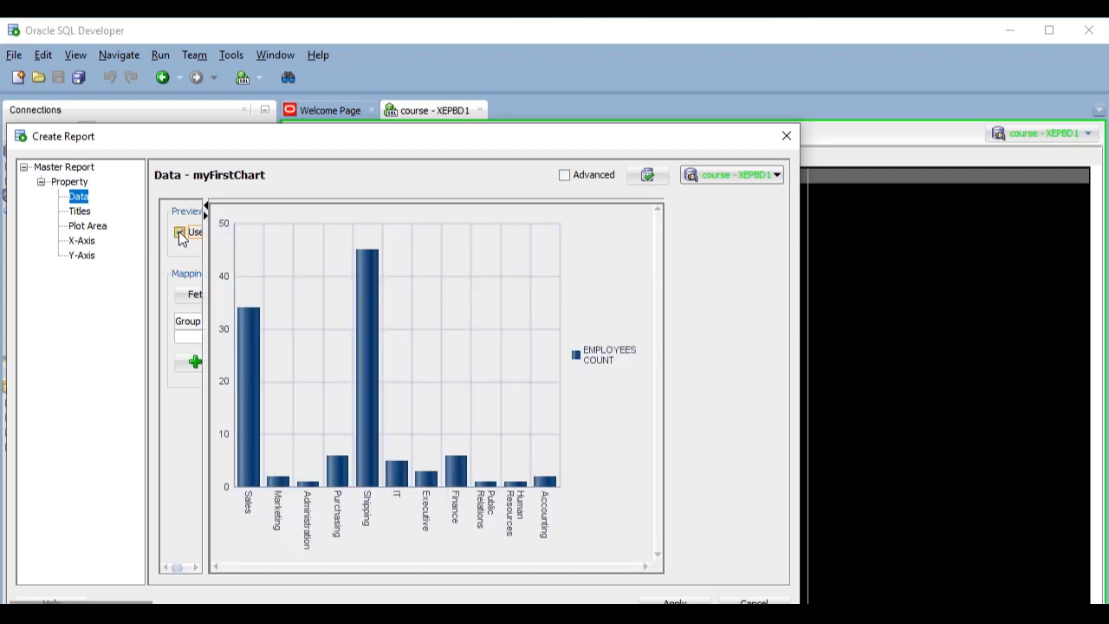
pyautogui.click(180, 232)
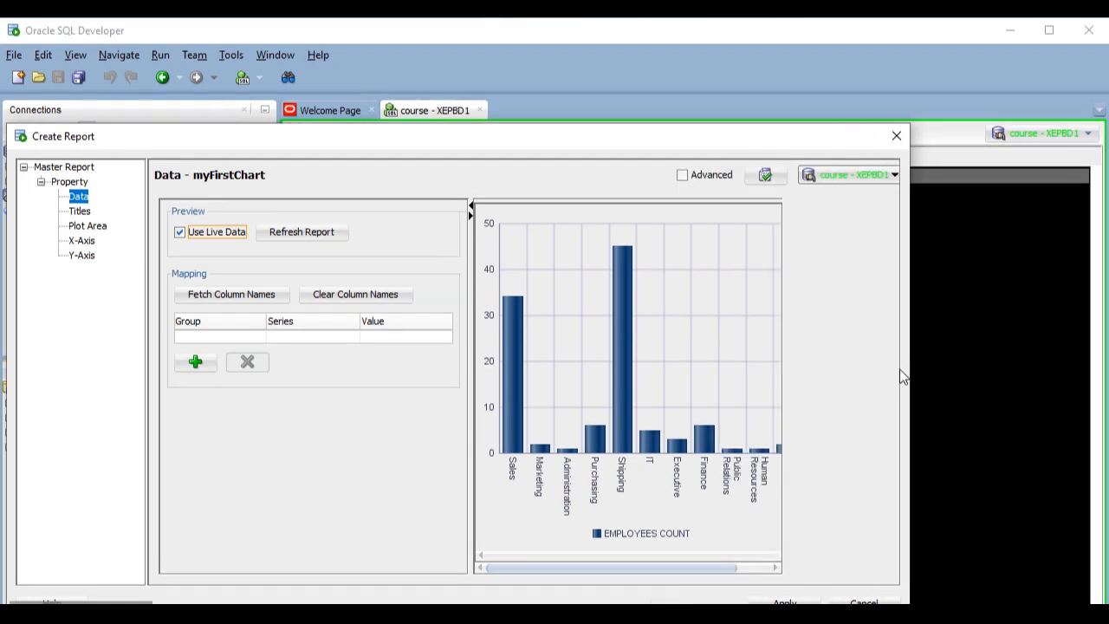
pyautogui.moveTo(350, 437)
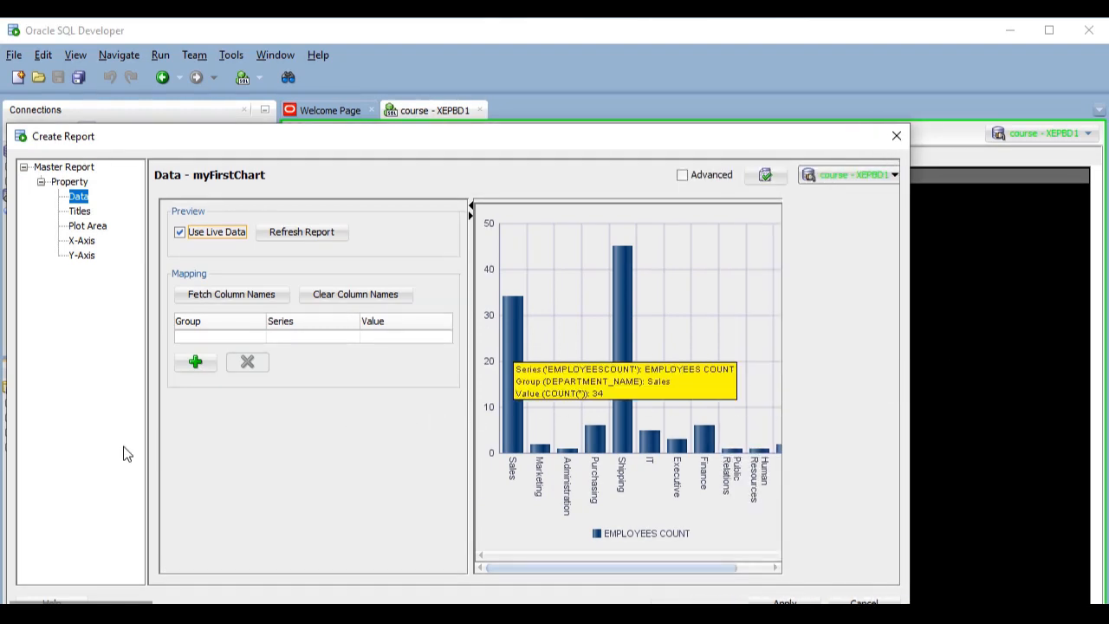
pyautogui.moveTo(208, 449)
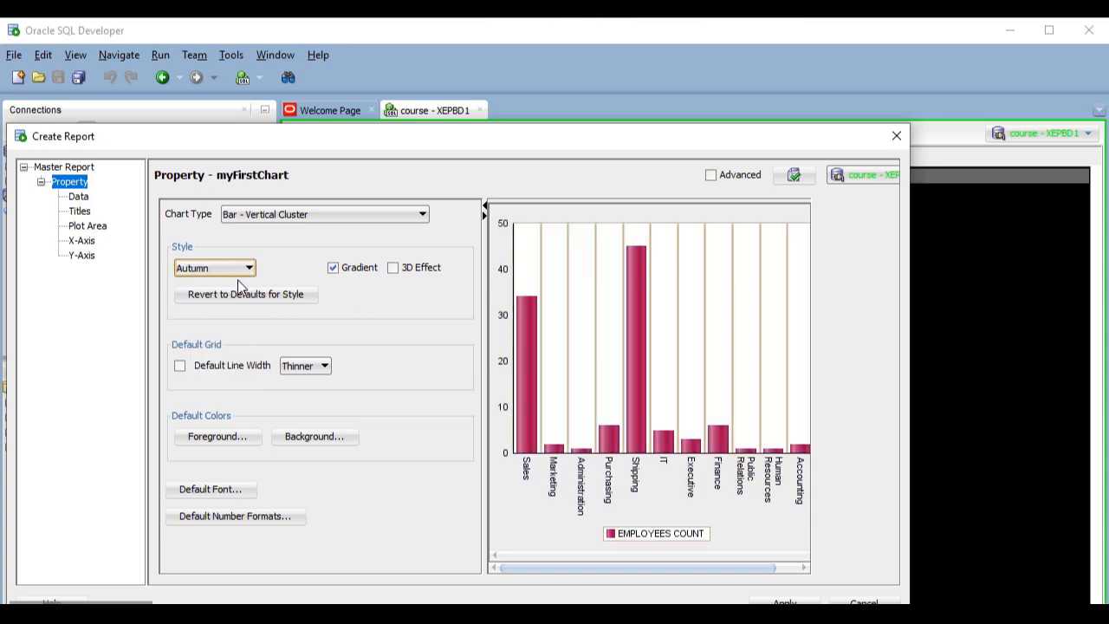
# - Try the Earth colour style, keep Default style, and enable Default Line Width
pyautogui.click(215, 267)
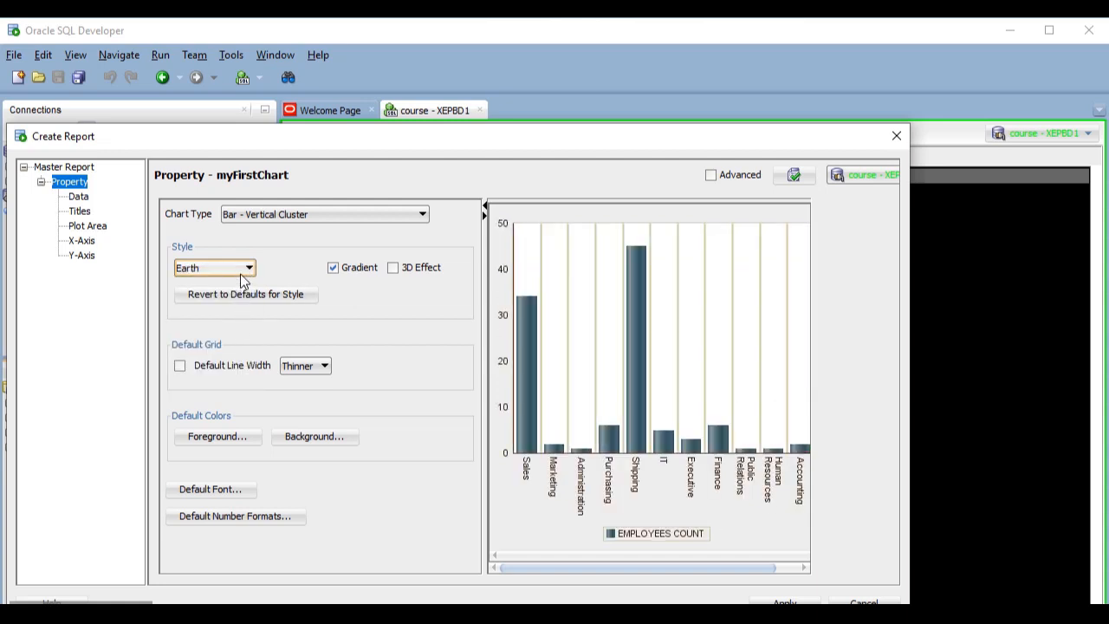
pyautogui.click(215, 267)
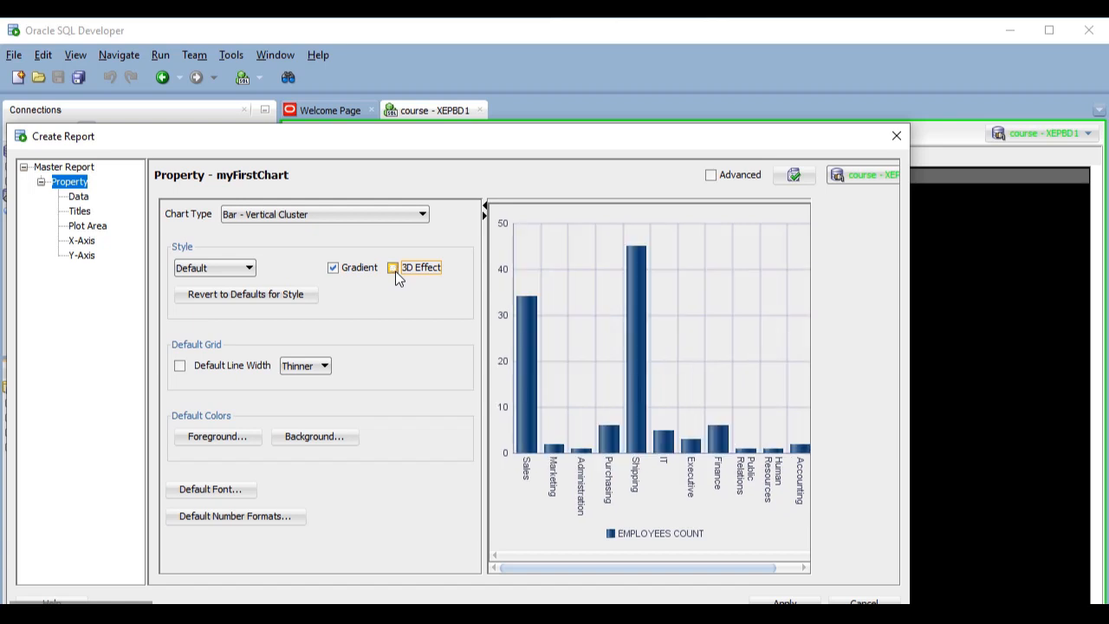
pyautogui.click(180, 364)
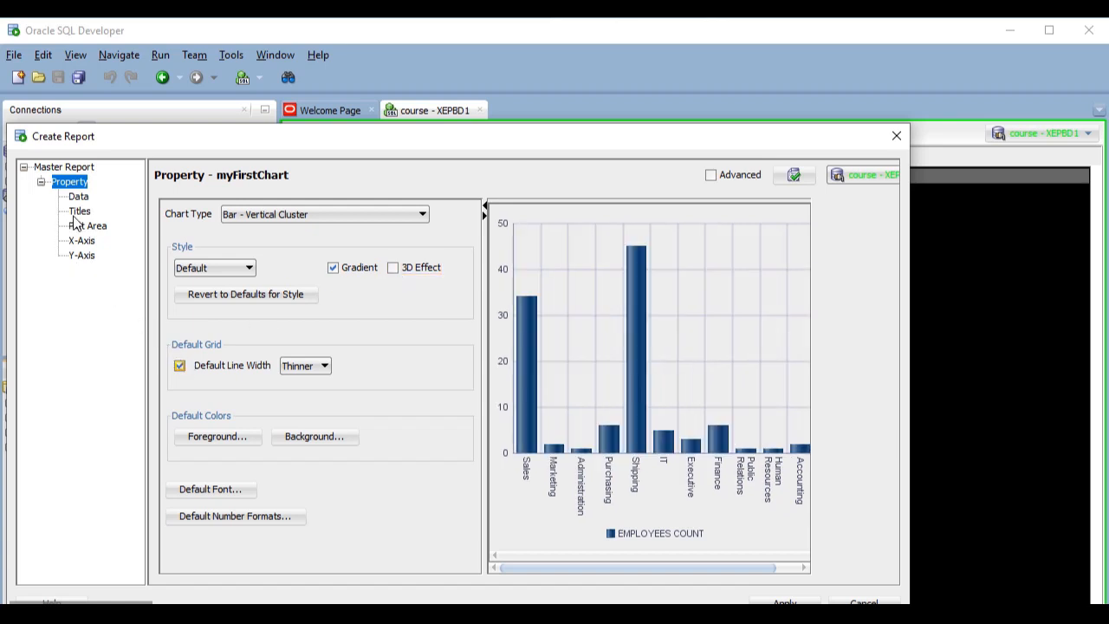
# - Add a graph title 'Employees per Department' with Center alignment
pyautogui.click(79, 211)
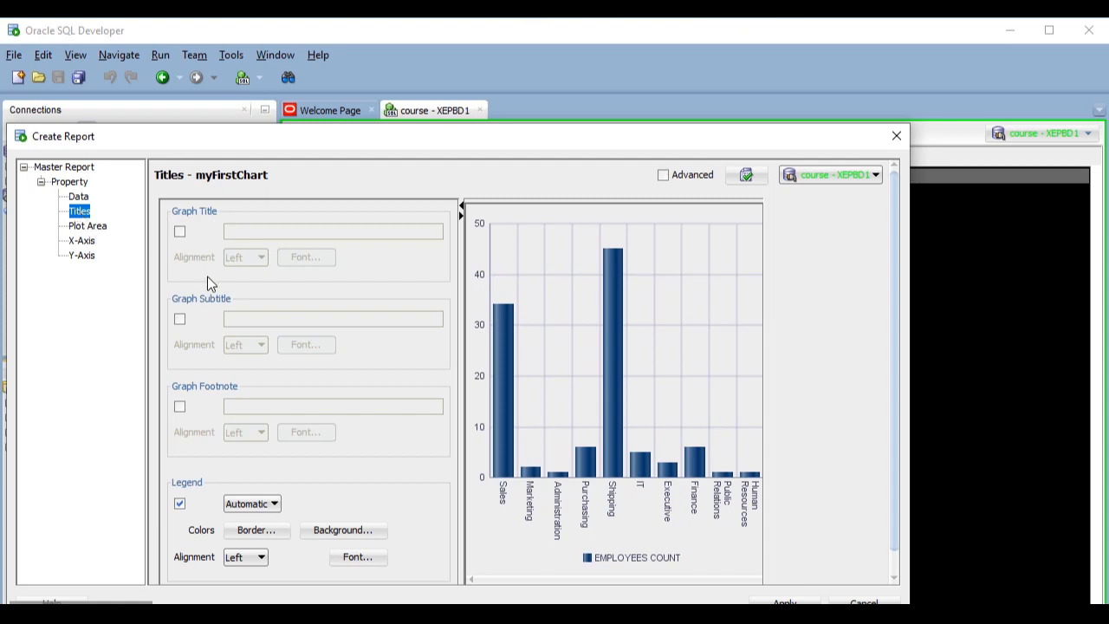
pyautogui.moveTo(224, 405)
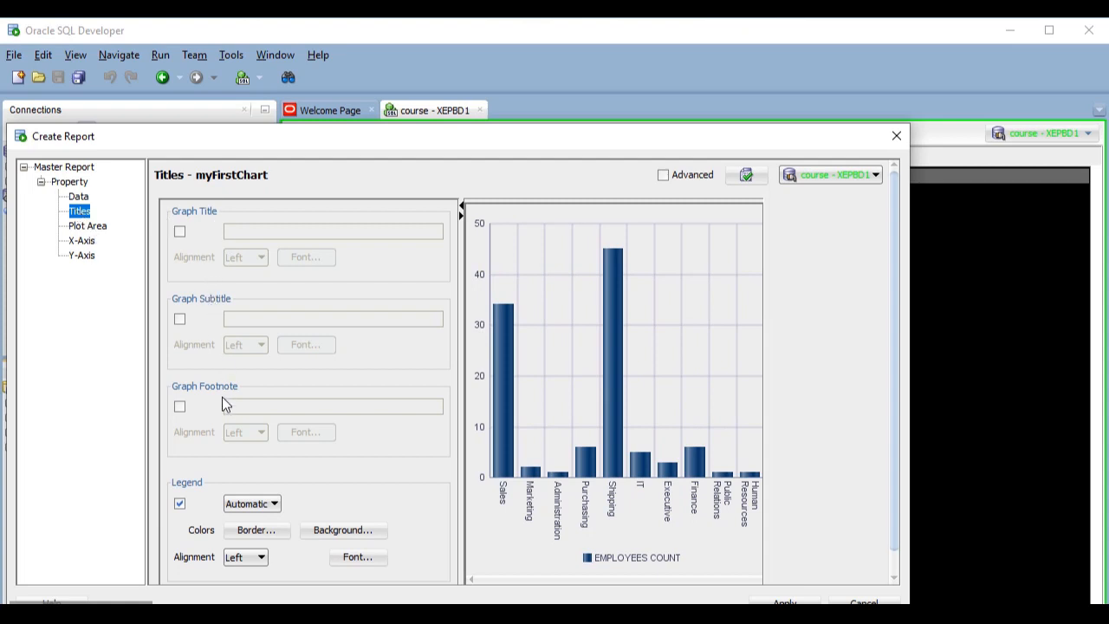
pyautogui.click(180, 232)
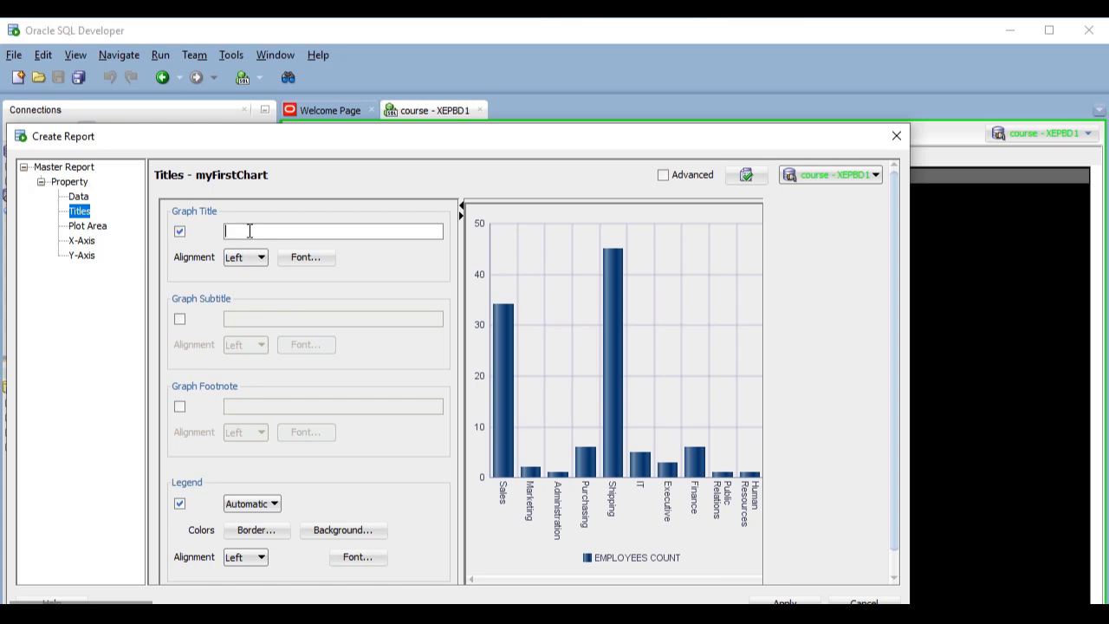
pyautogui.write('Employees per Department')
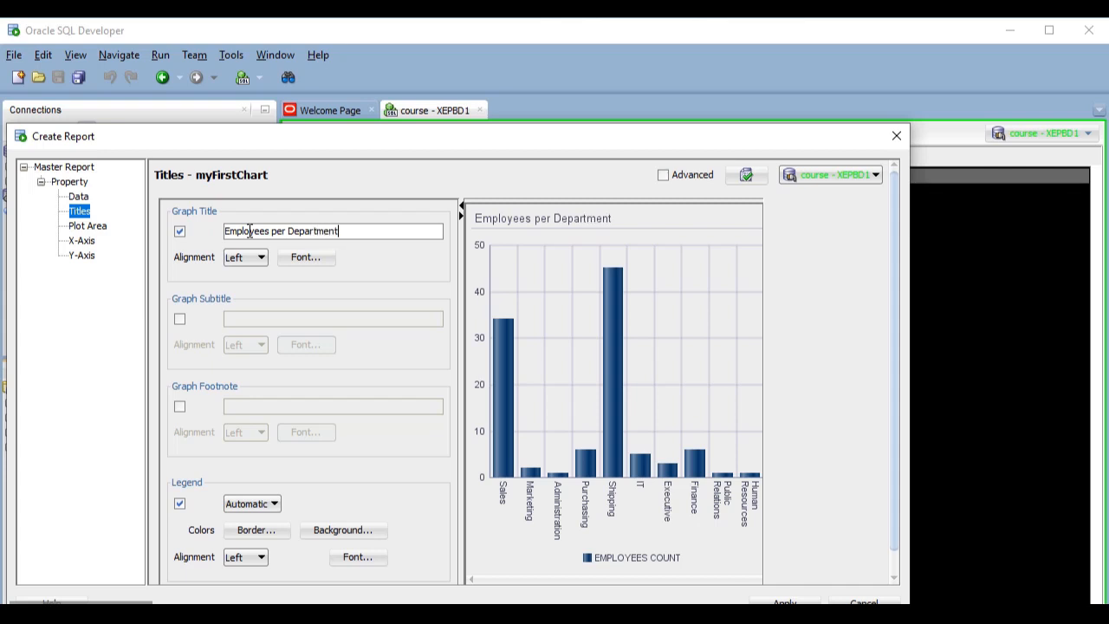
pyautogui.click(263, 256)
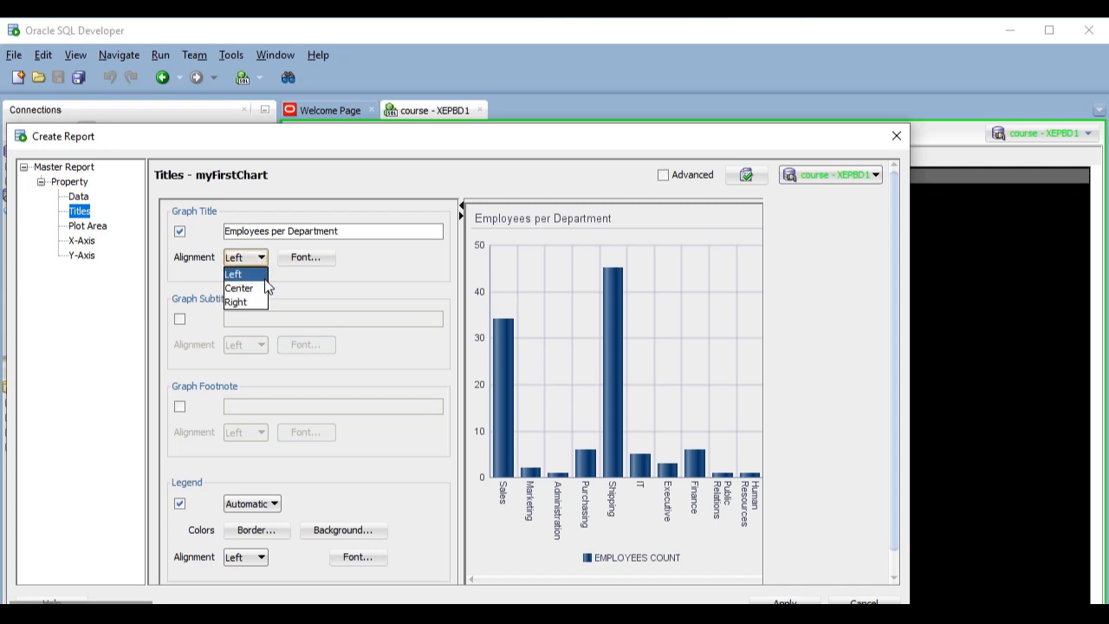
pyautogui.click(239, 287)
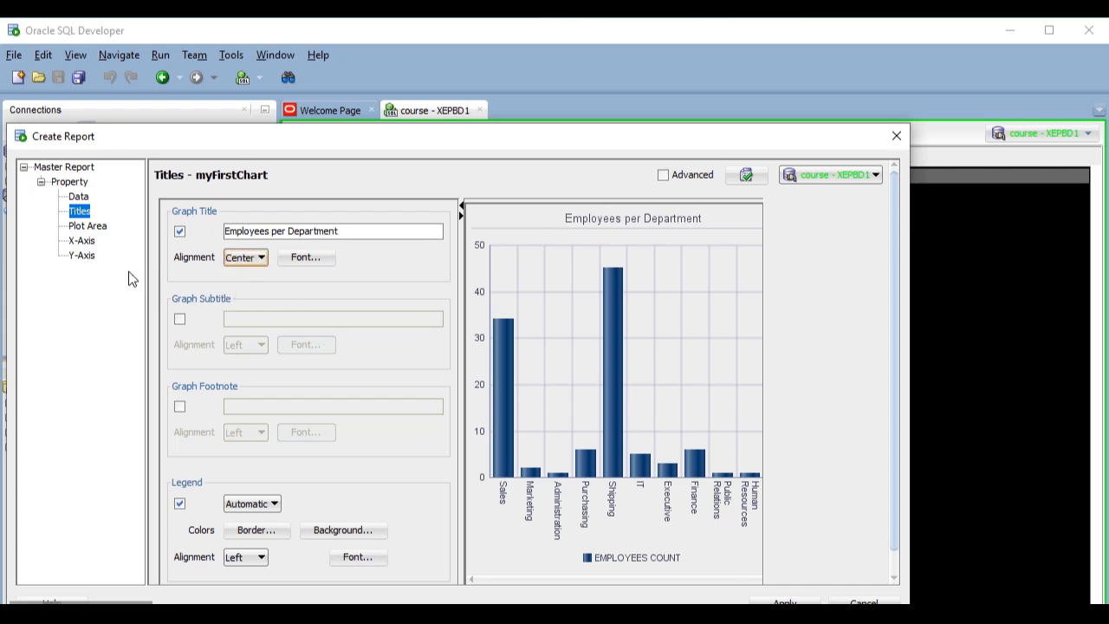
pyautogui.click(87, 226)
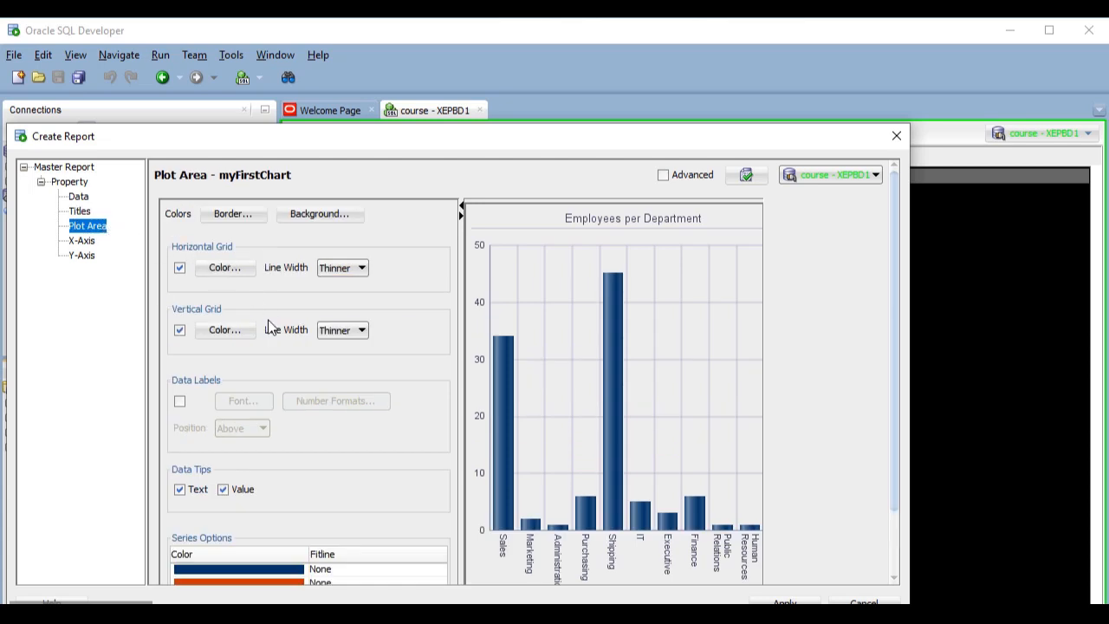
# - Review the X-Axis and Y-Axis settings of the chart
pyautogui.click(81, 239)
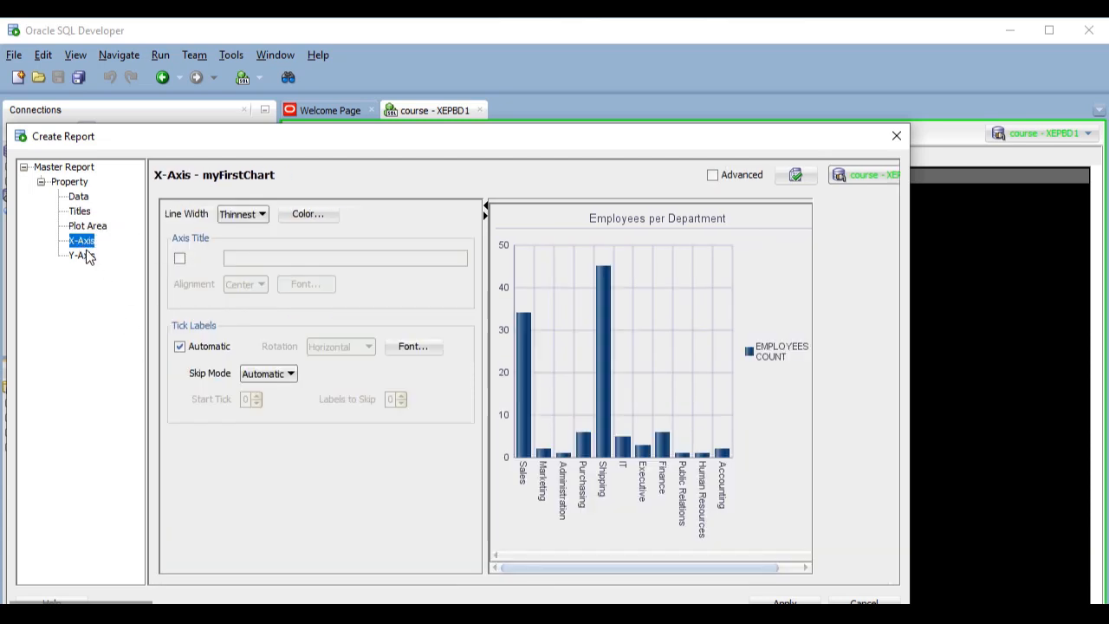
pyautogui.click(82, 255)
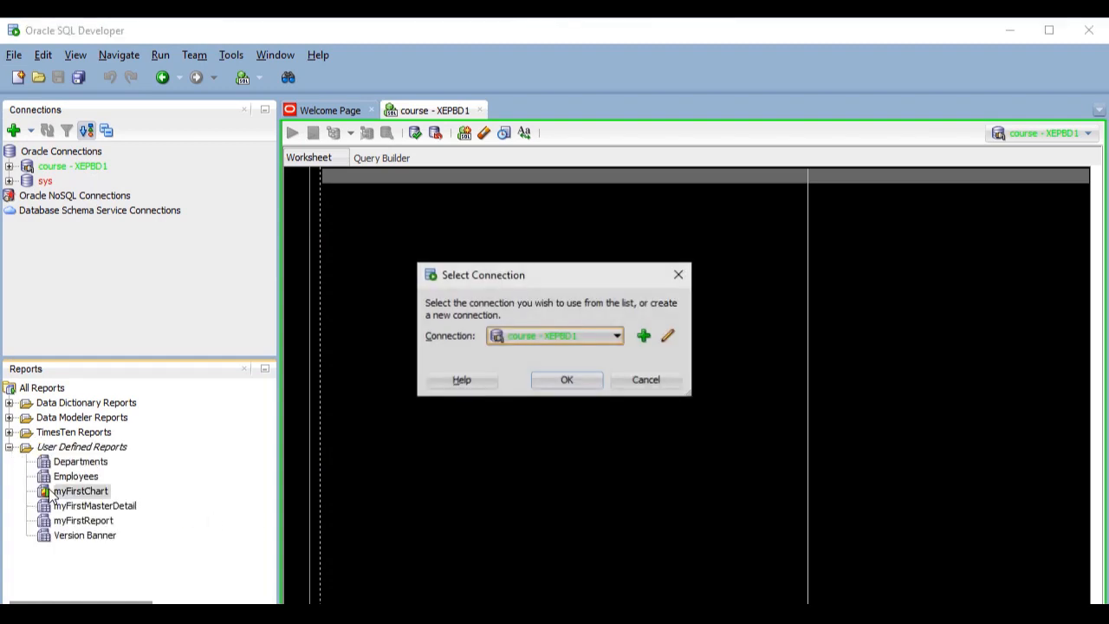
# - Run myFirstChart on the course - XEPBD1 connection to display the bar chart
pyautogui.click(567, 379)
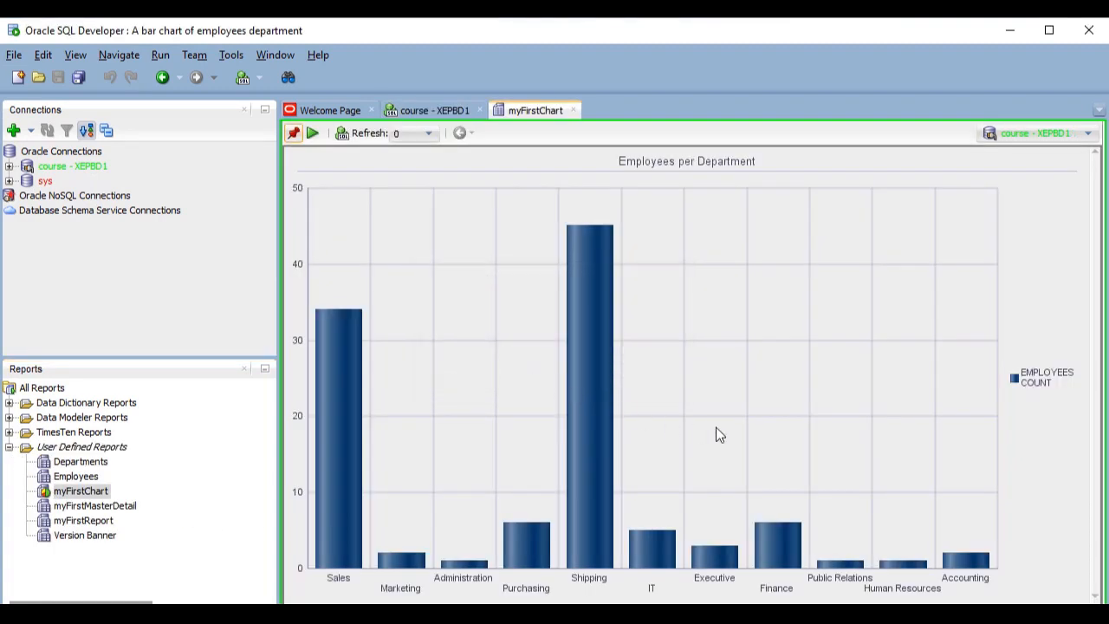
pyautogui.moveTo(1078, 497)
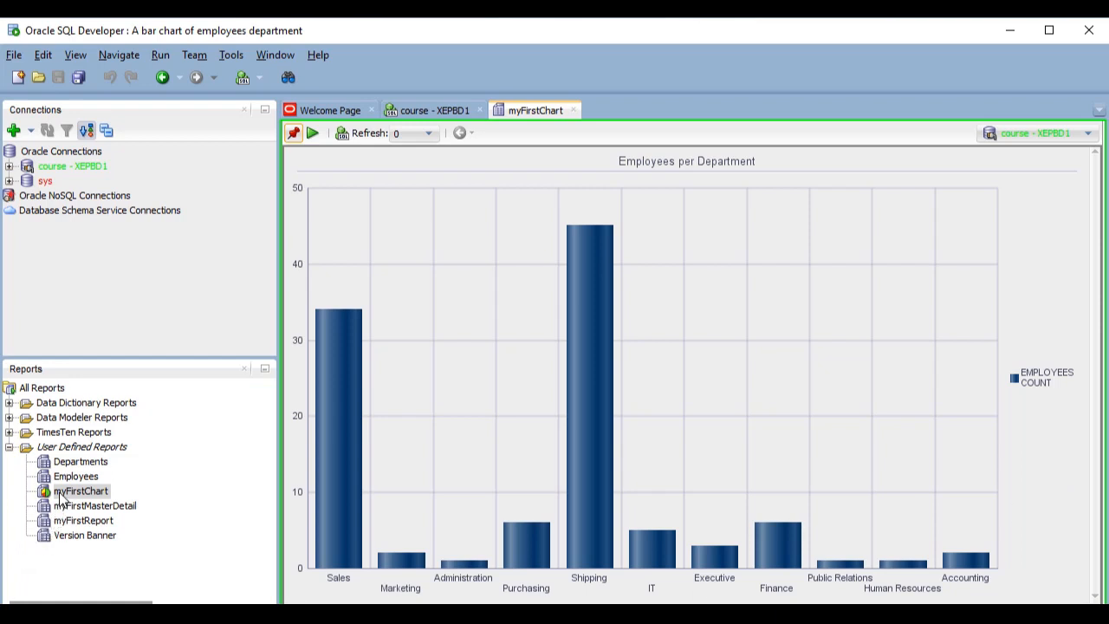
# - Open myFirstChart for editing and start modifying its SQL query
pyautogui.rightClick(80, 493)
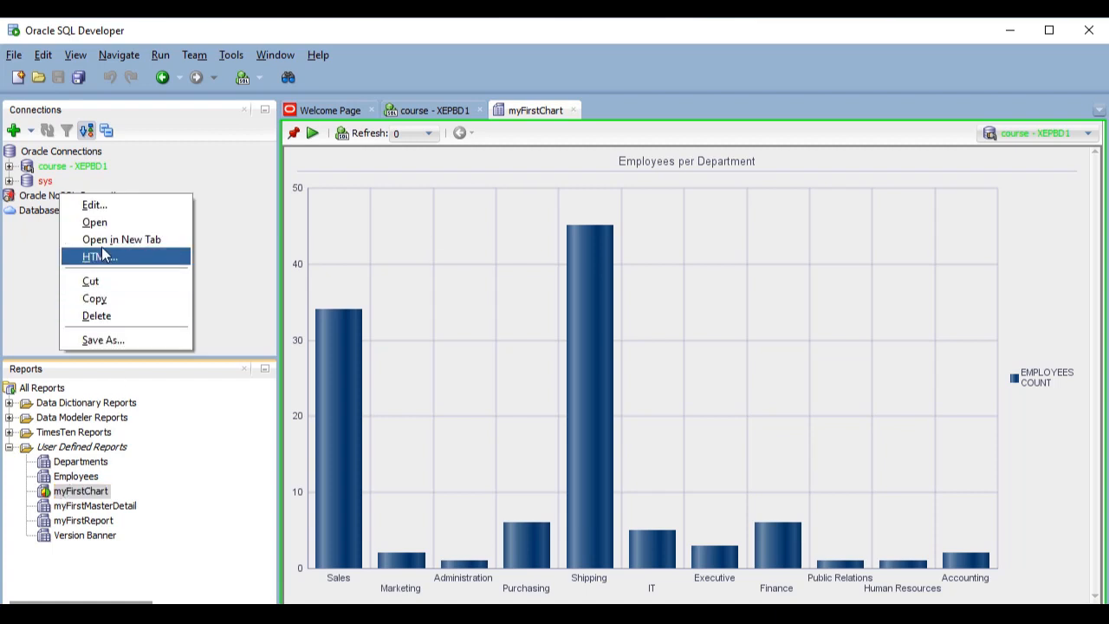
pyautogui.click(94, 204)
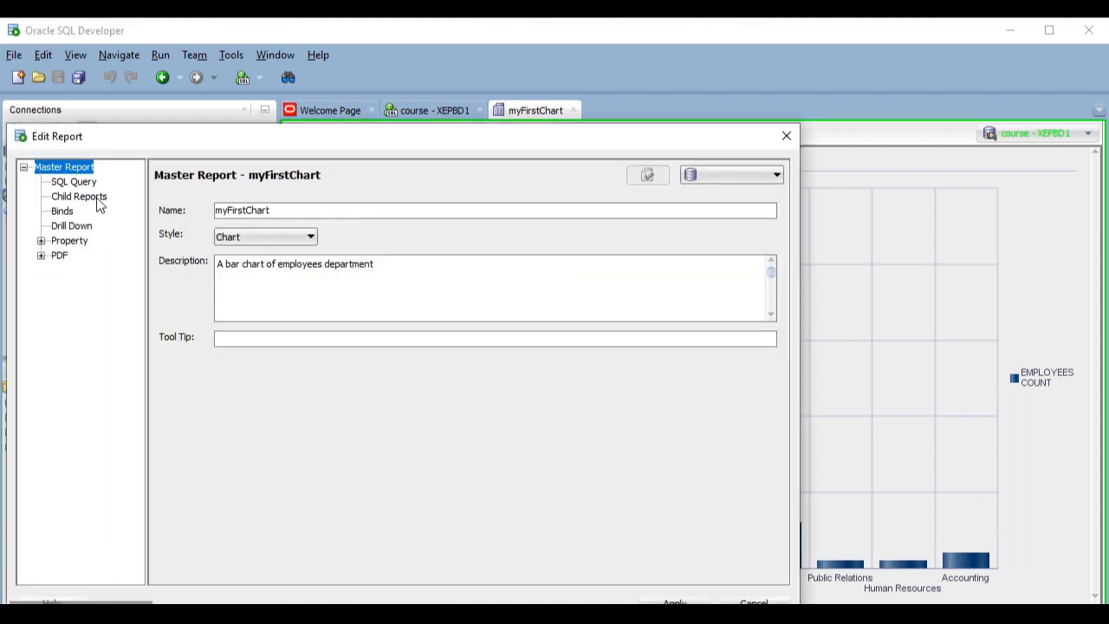
pyautogui.click(73, 182)
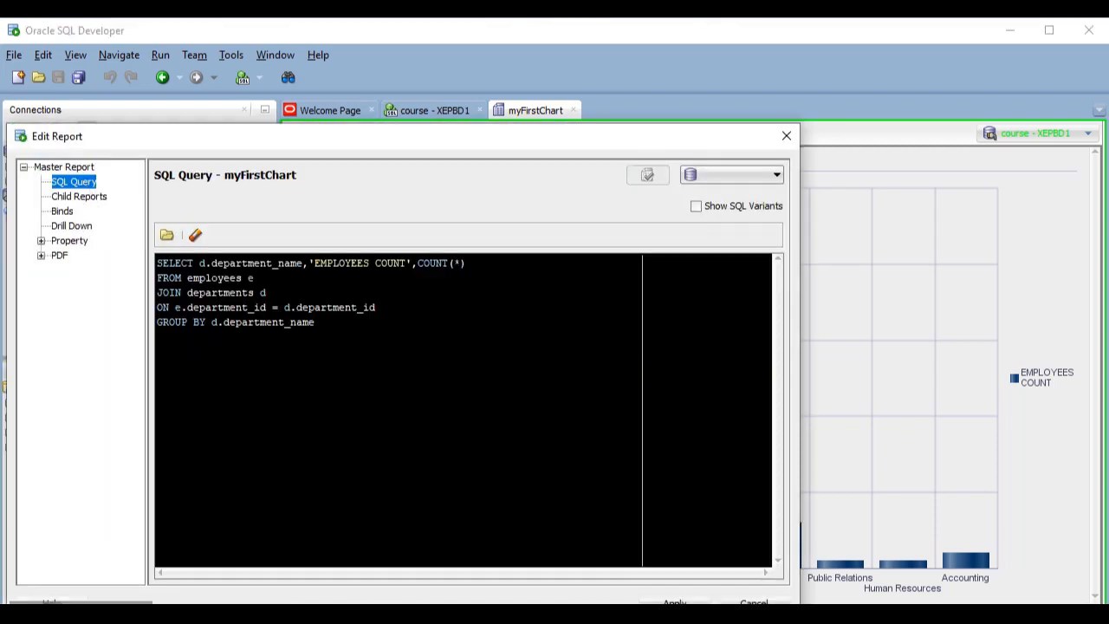
pyautogui.doubleClick(249, 264)
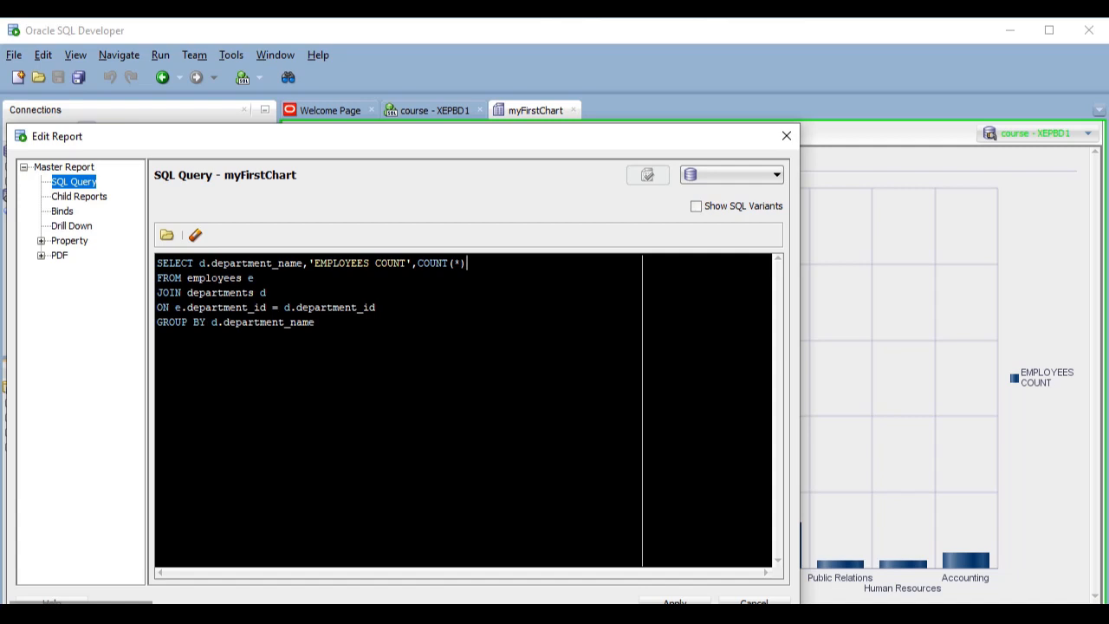
# - Append 'DISTINCT POSITIONS', COUNT(DISTINCT job_id) to the SELECT list
pyautogui.write(",'DISTINCT")
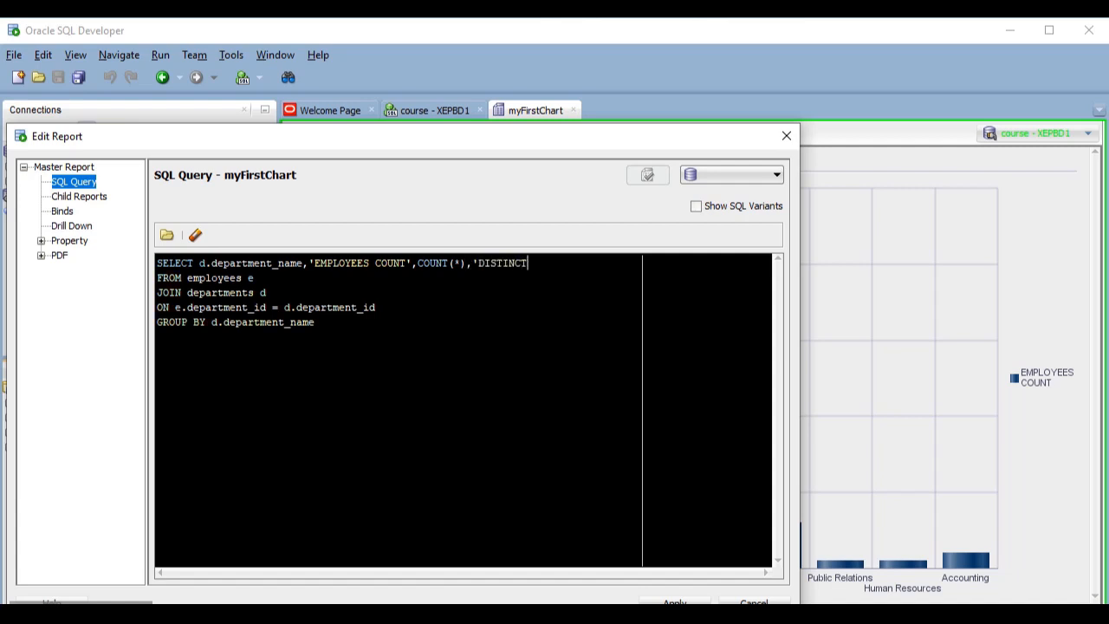
pyautogui.write('POSITIONS')
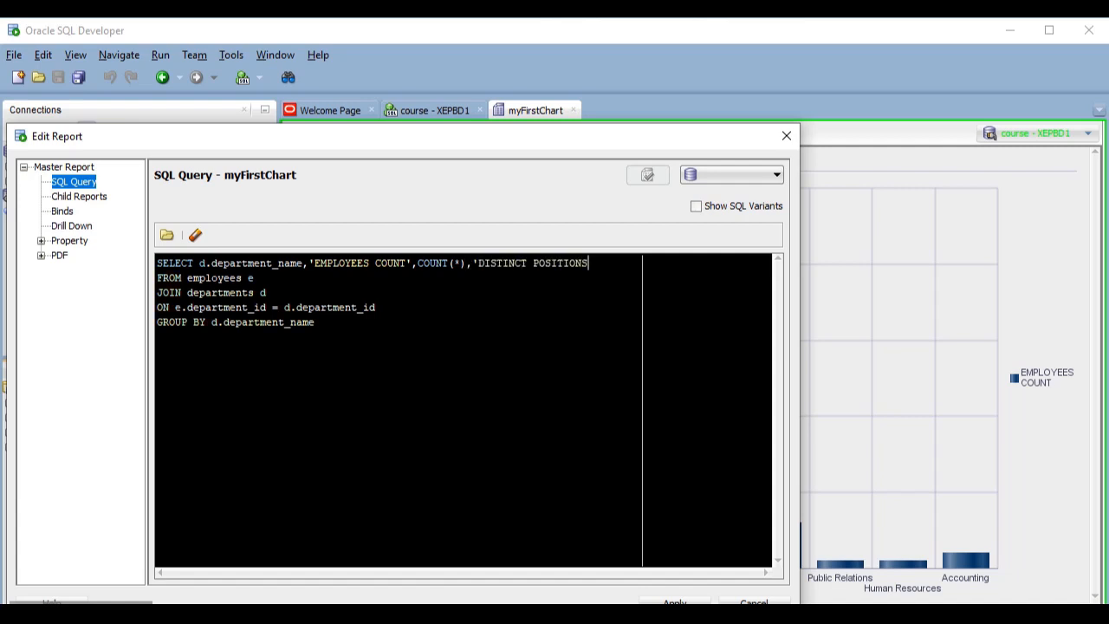
pyautogui.write("'")
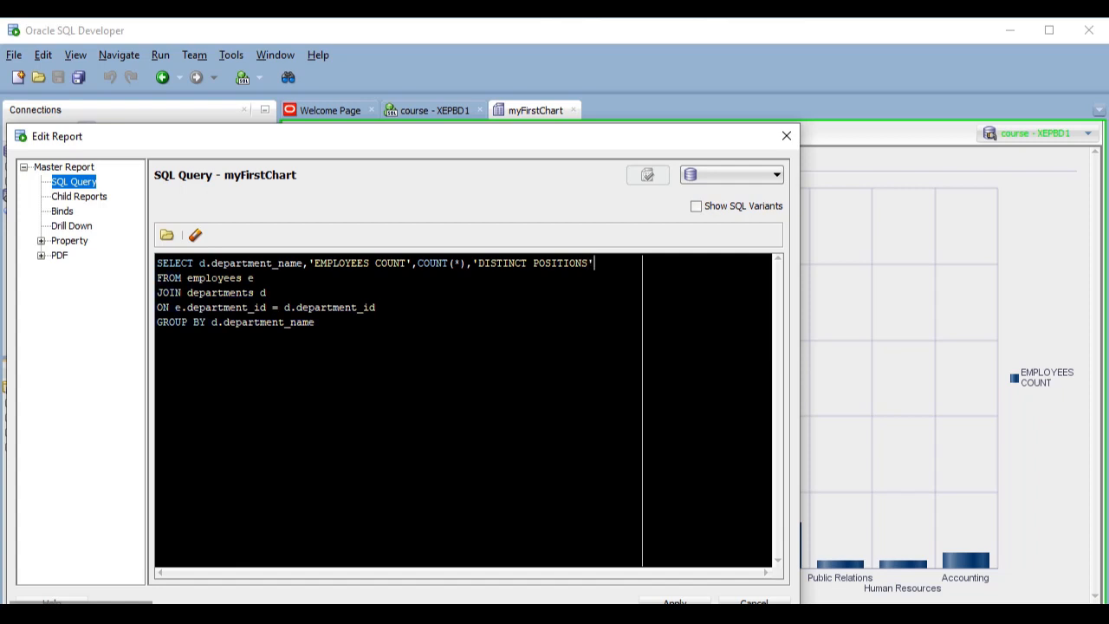
pyautogui.write(',COUNT(DISTINCT job_')
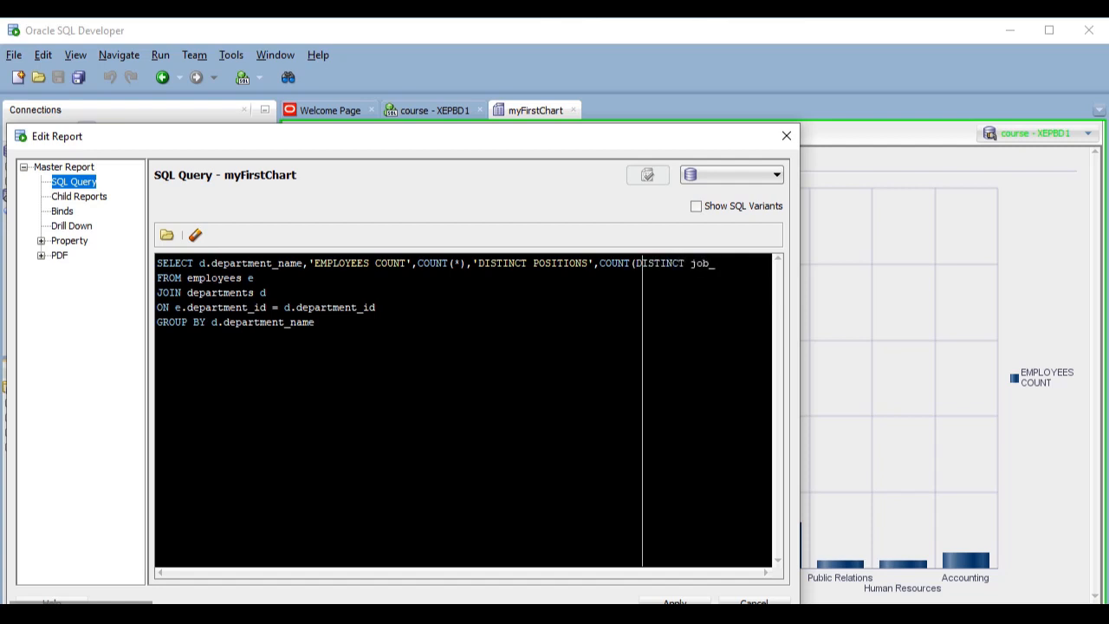
pyautogui.write('id)')
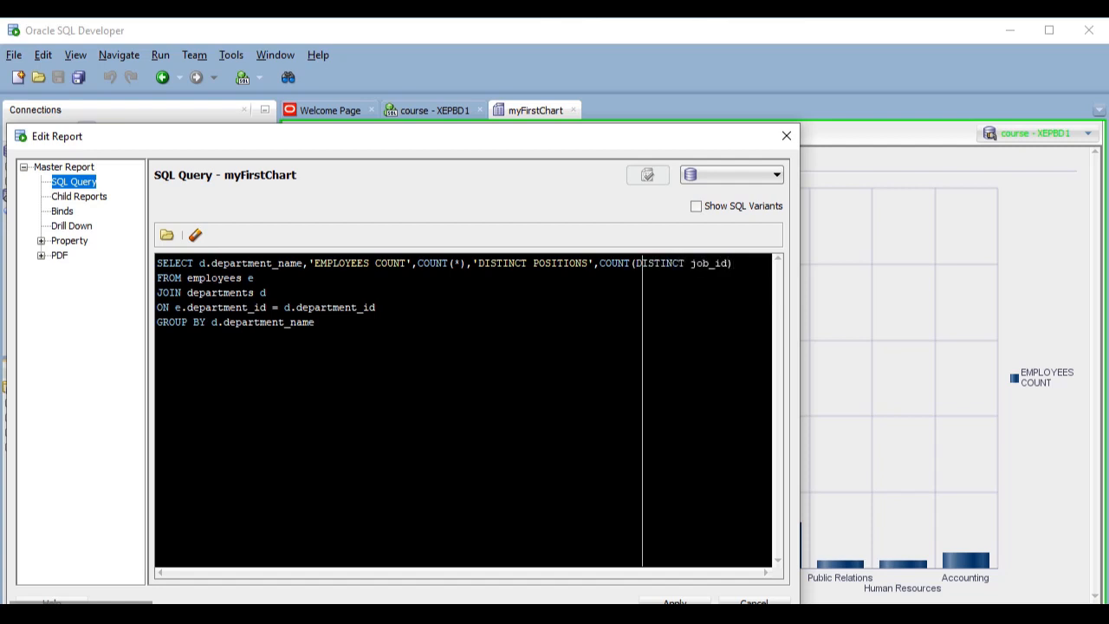
pyautogui.click(776, 174)
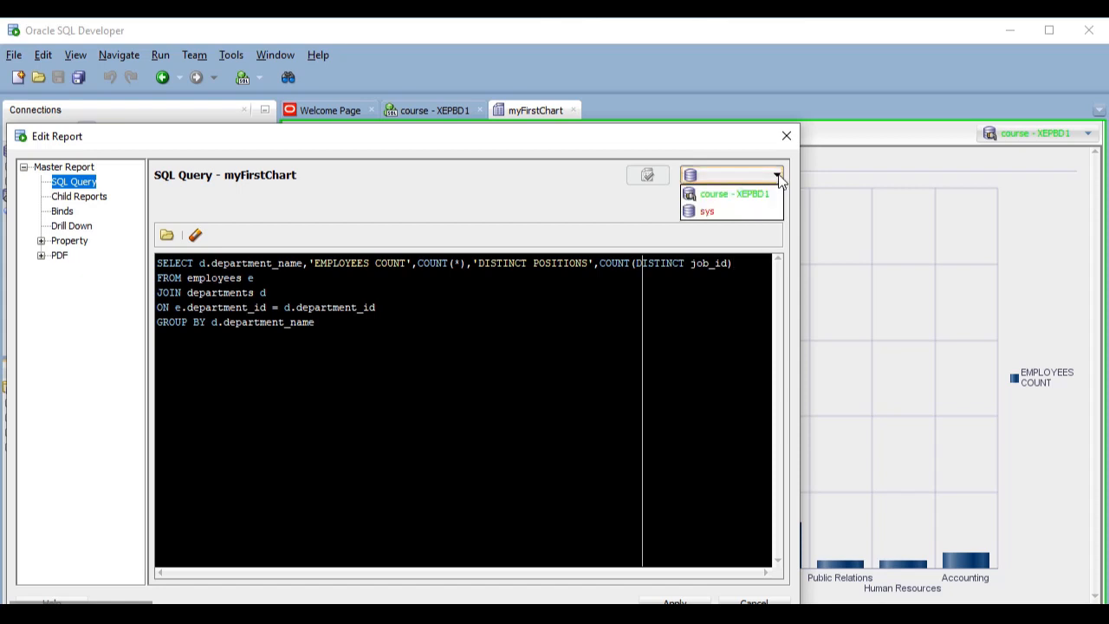
# - Choose the course connection and enable Use Live Data in the chart's Data settings
pyautogui.click(735, 194)
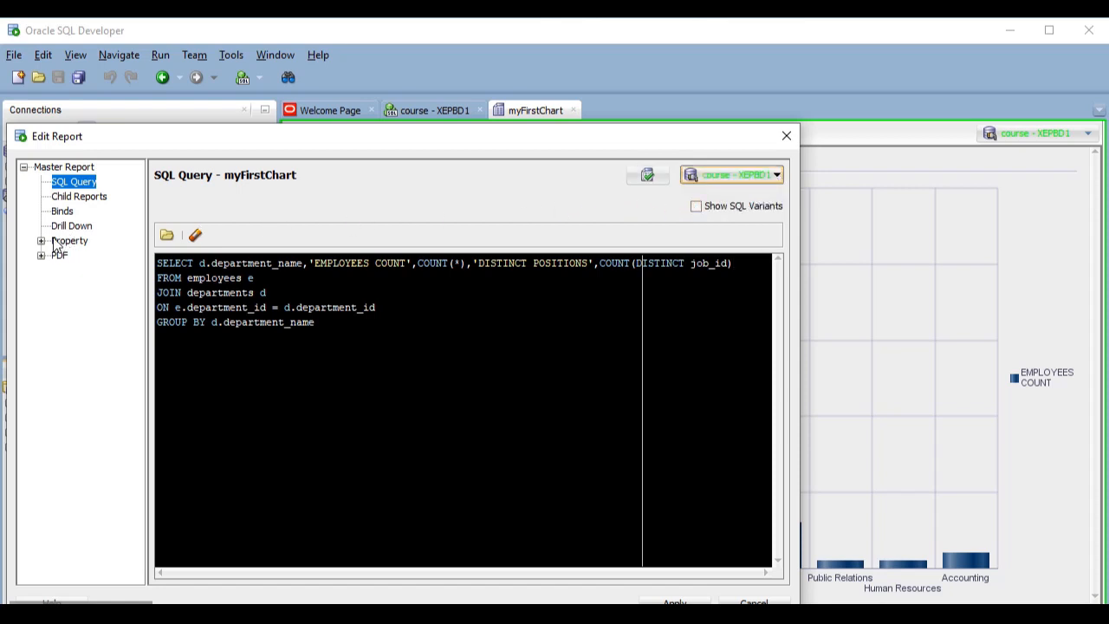
pyautogui.click(41, 239)
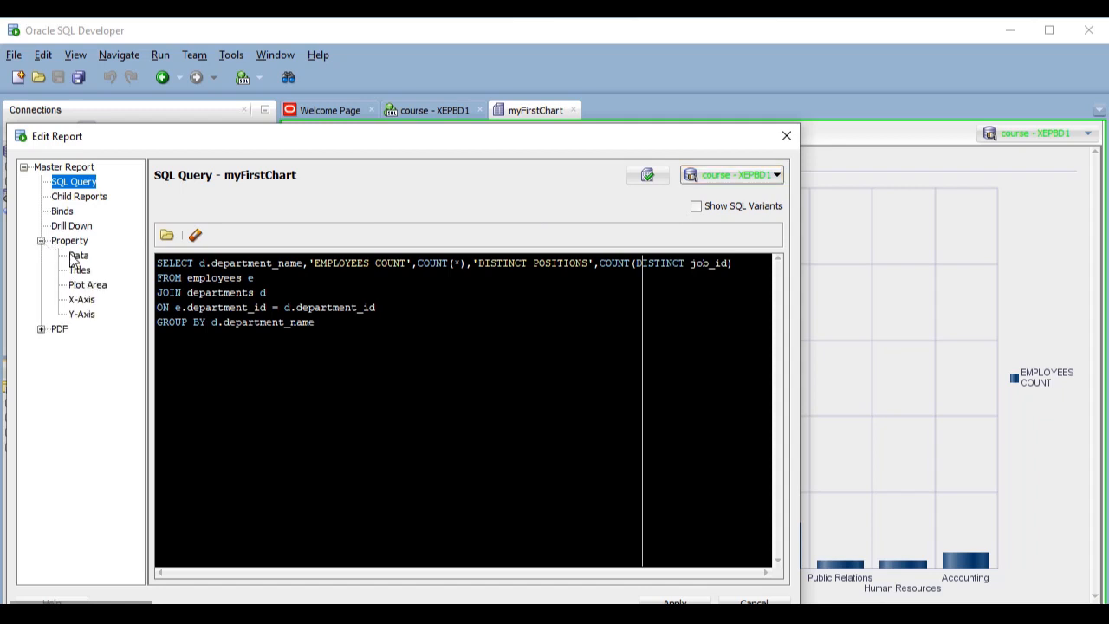
pyautogui.click(78, 255)
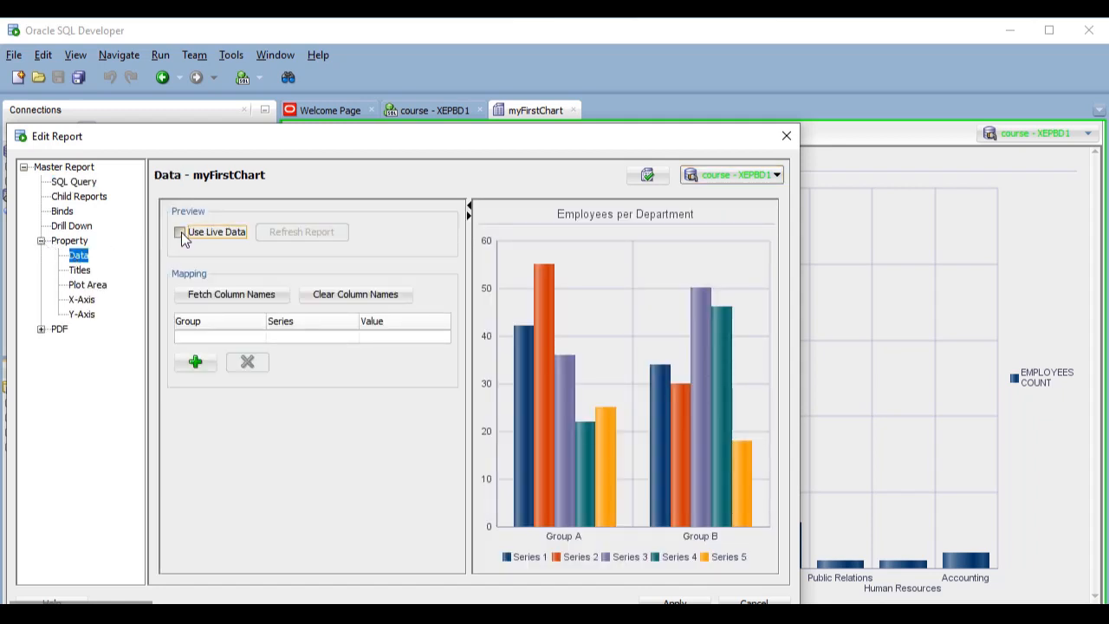
pyautogui.click(180, 232)
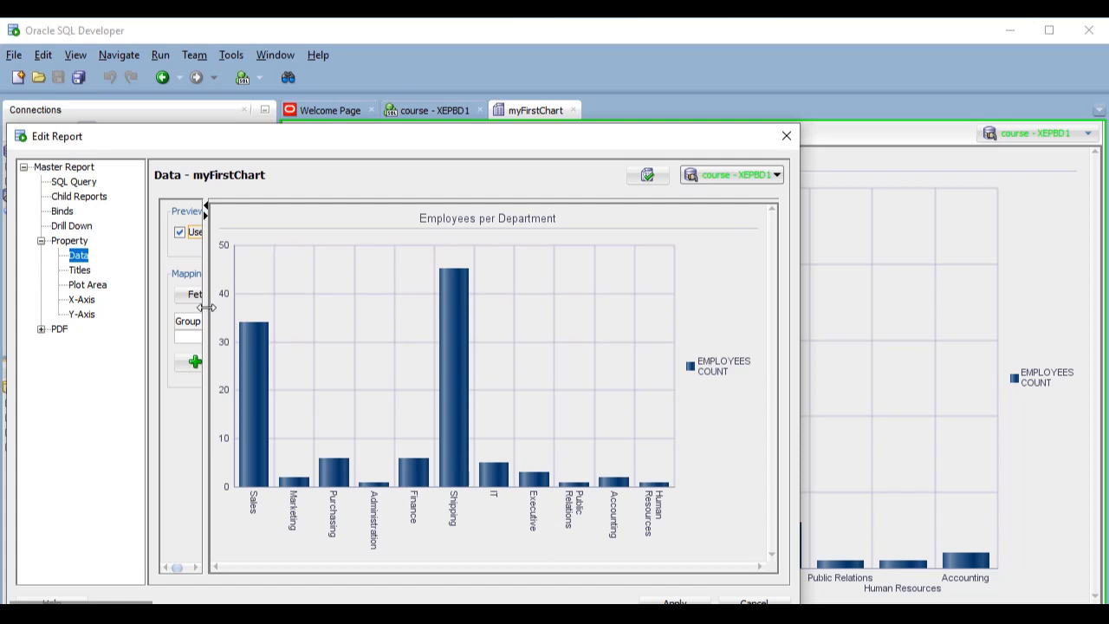
pyautogui.moveTo(204, 307); pyautogui.dragTo(471, 326)
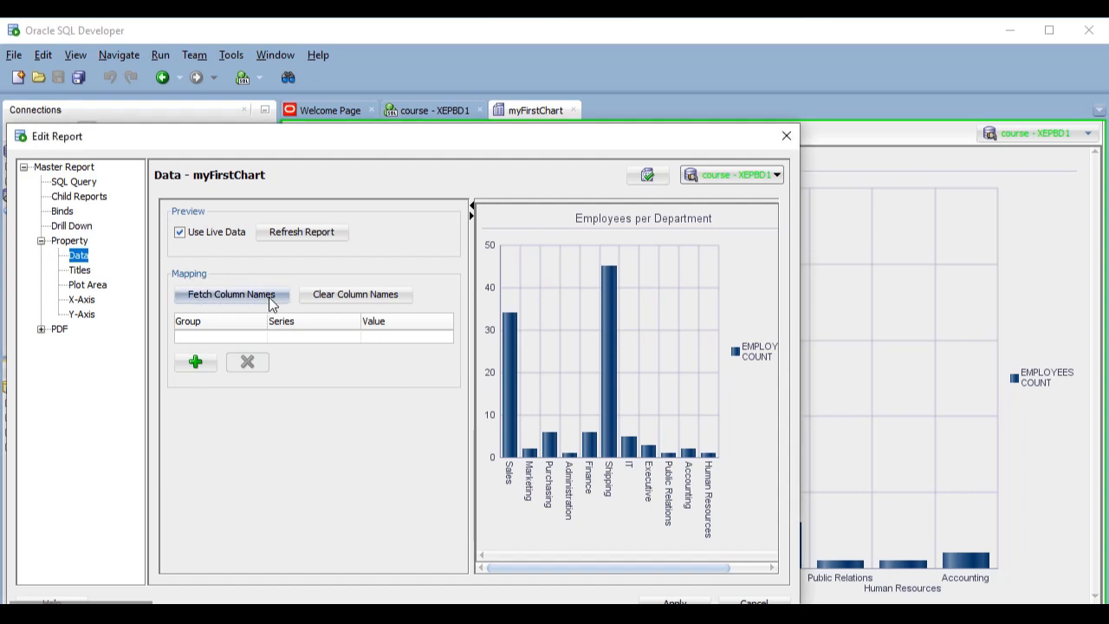
# - Fetch the query's column names and map DEPARTMENT_NAME as group with series EMPLOYEESCOUNT valued by COUNT(*)
pyautogui.click(231, 295)
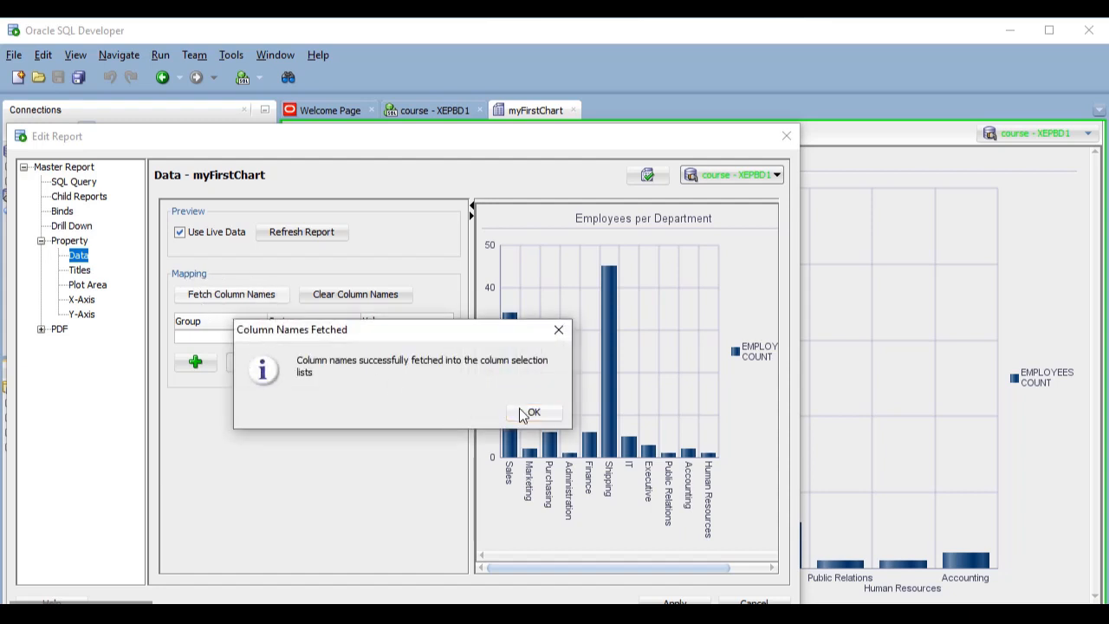
pyautogui.click(534, 412)
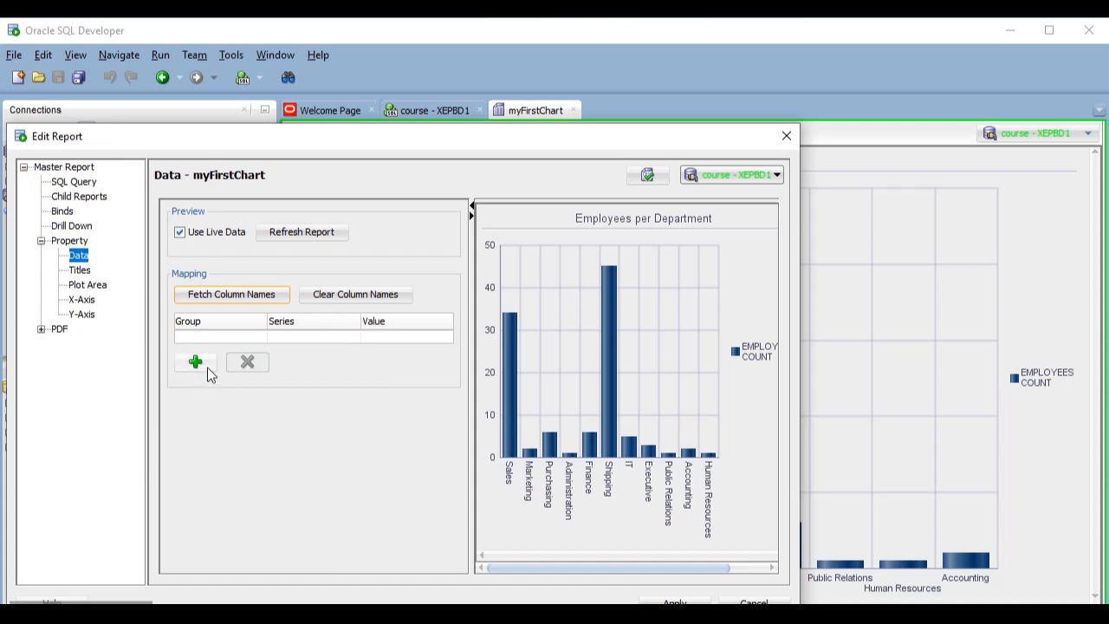
pyautogui.moveTo(215, 367)
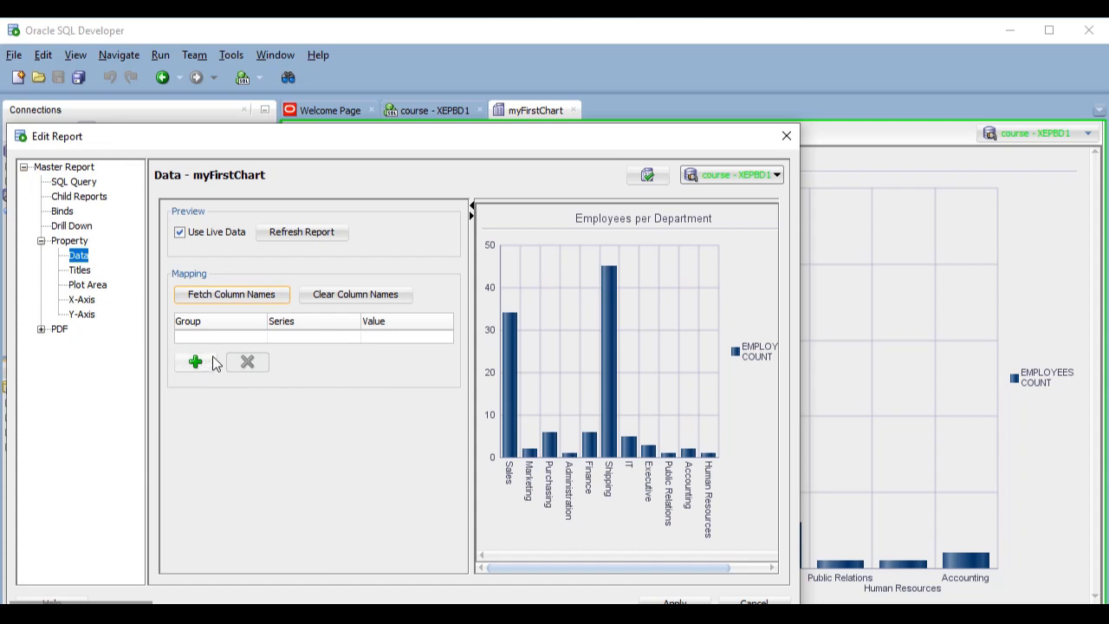
pyautogui.moveTo(246, 339)
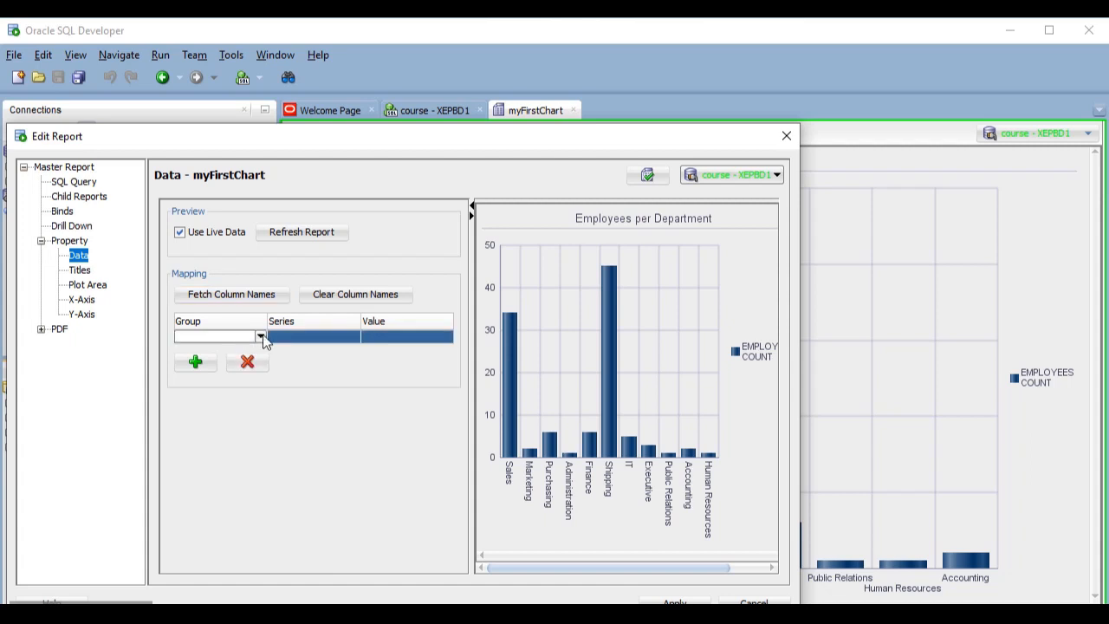
pyautogui.click(260, 336)
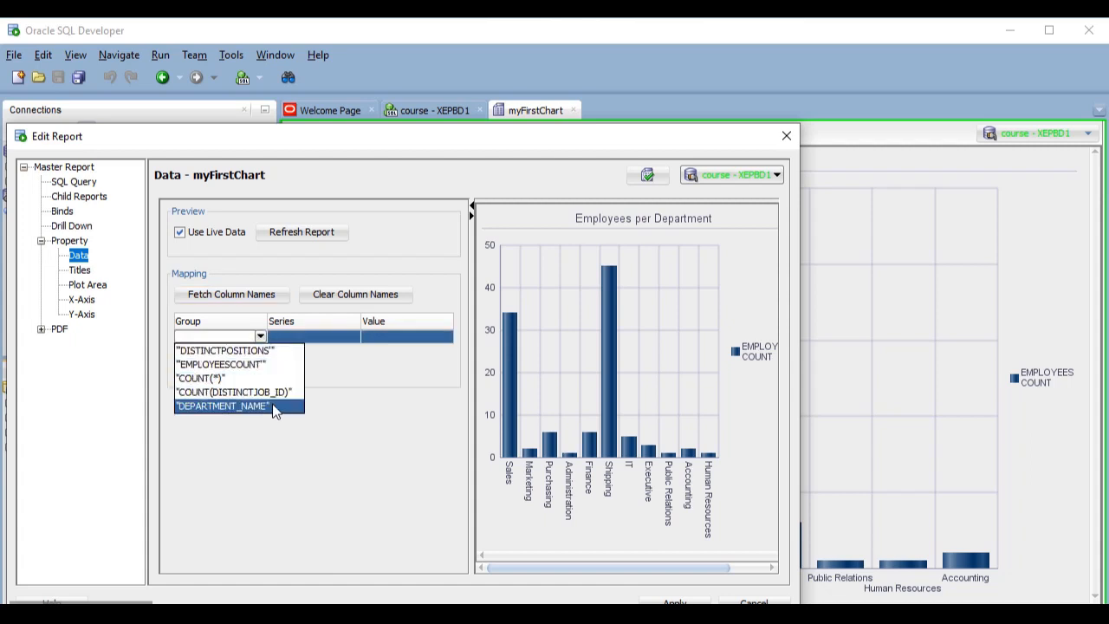
pyautogui.click(221, 405)
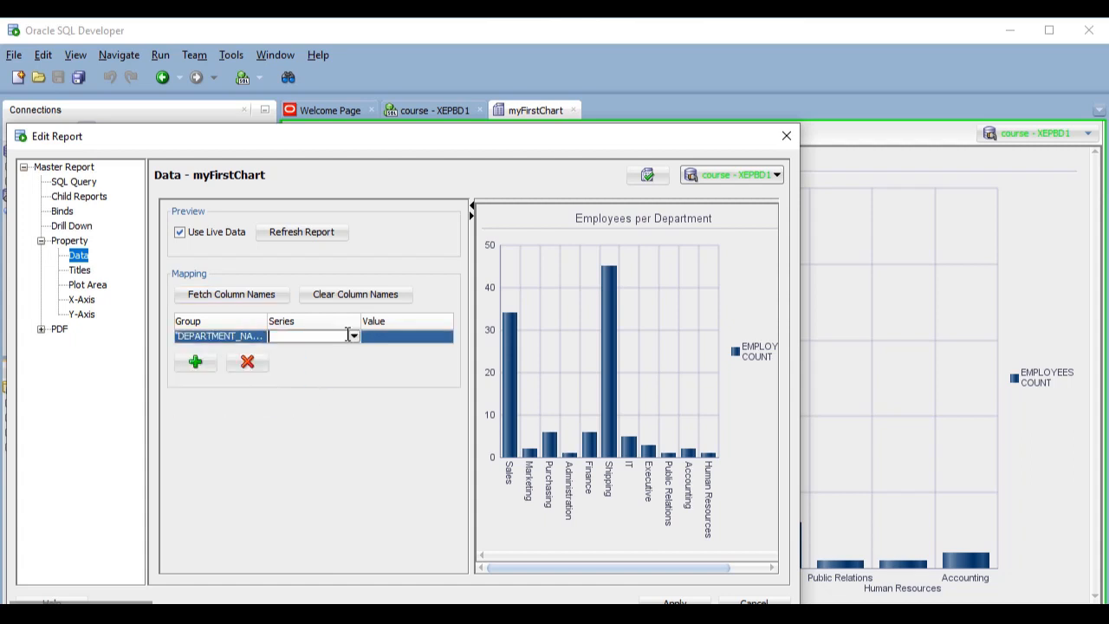
pyautogui.click(353, 336)
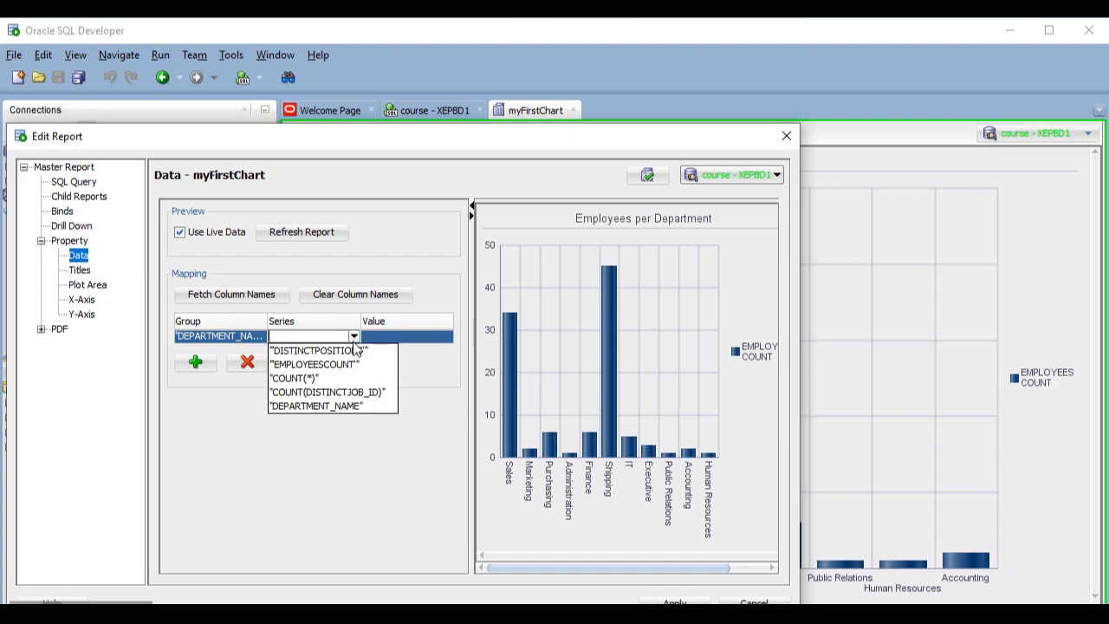
pyautogui.click(327, 363)
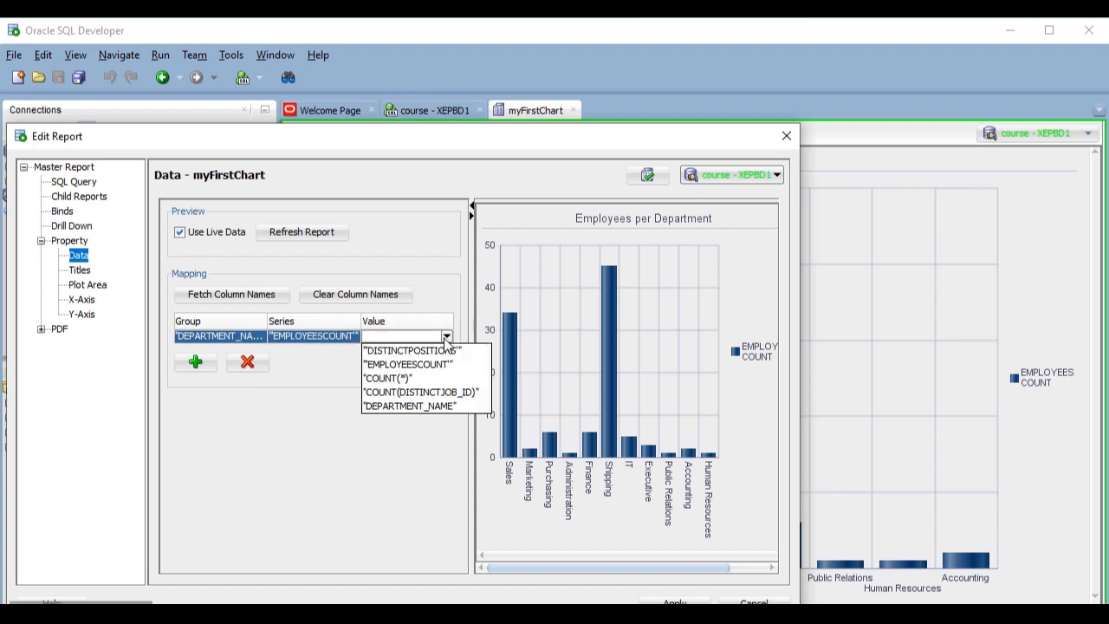
pyautogui.click(386, 378)
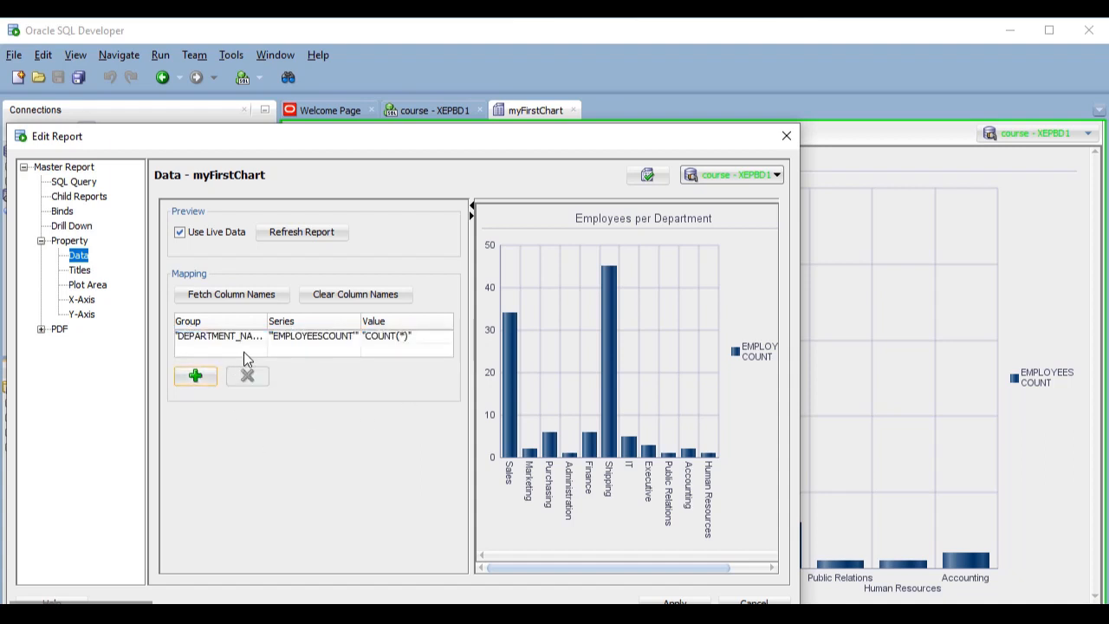
# - Add a second mapping row: DEPARTMENT_NAME group, series DISTINCTPOSITIONS valued by COUNT(DISTINCT JOB_ID)
pyautogui.click(260, 350)
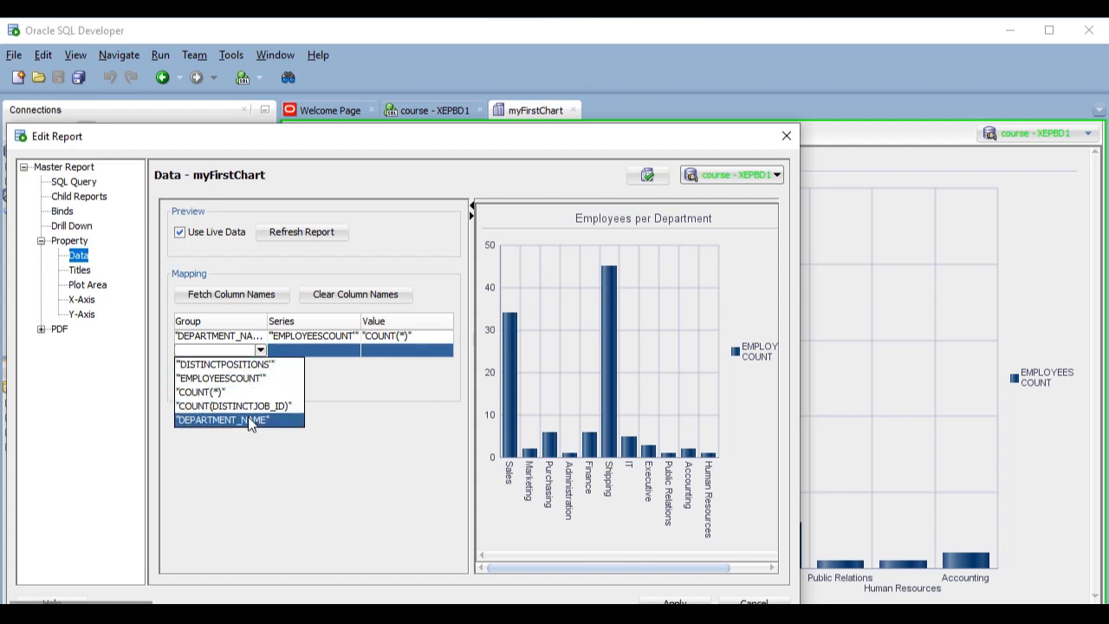
pyautogui.click(222, 420)
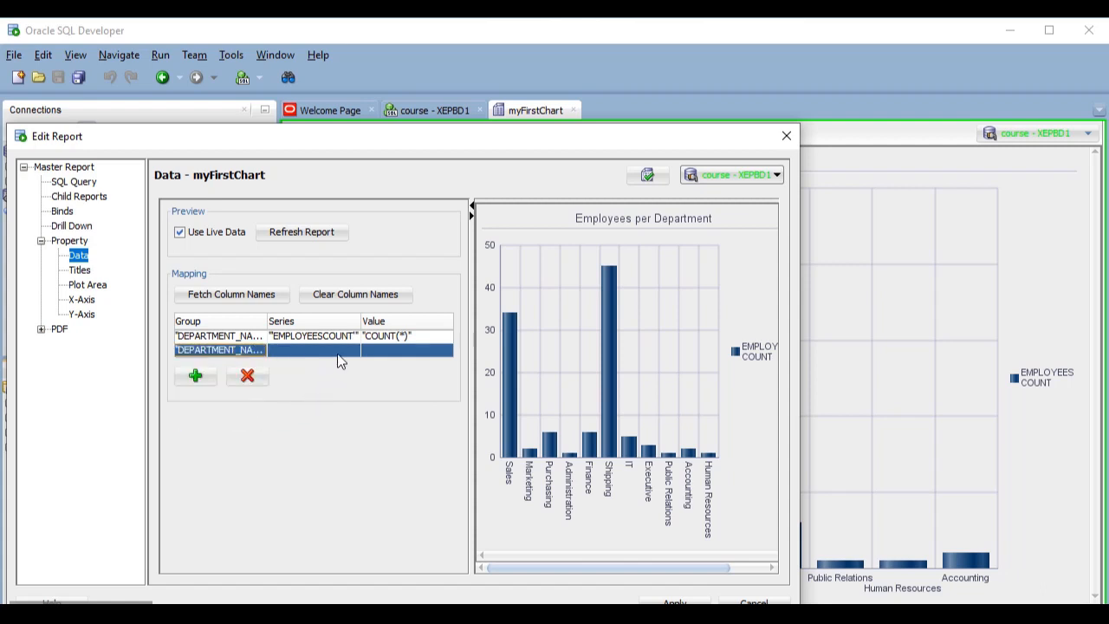
pyautogui.click(353, 350)
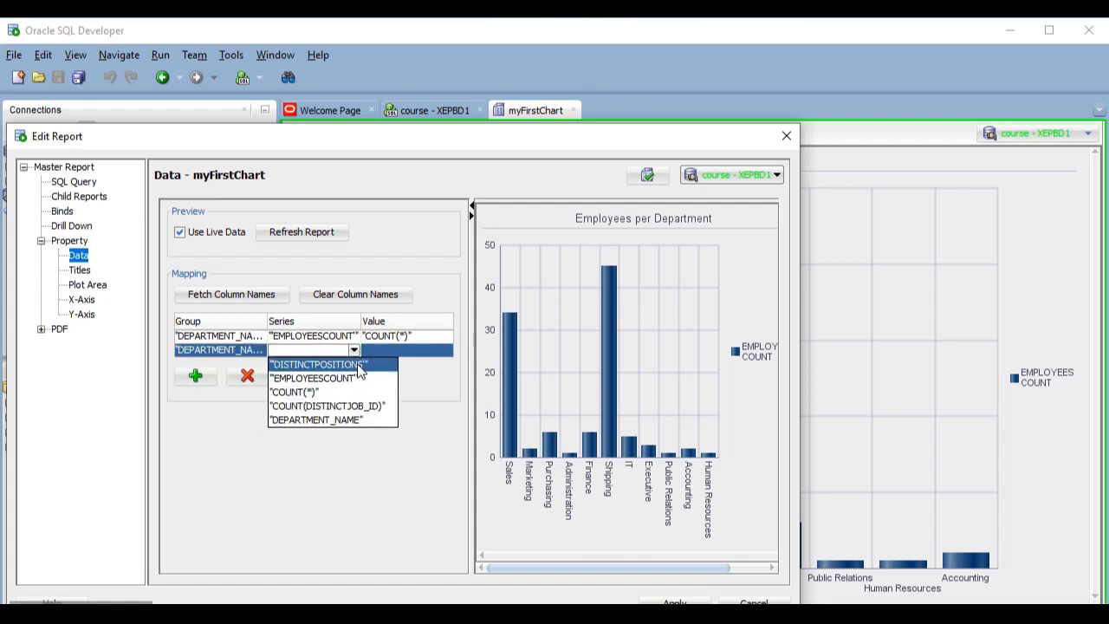
pyautogui.click(319, 364)
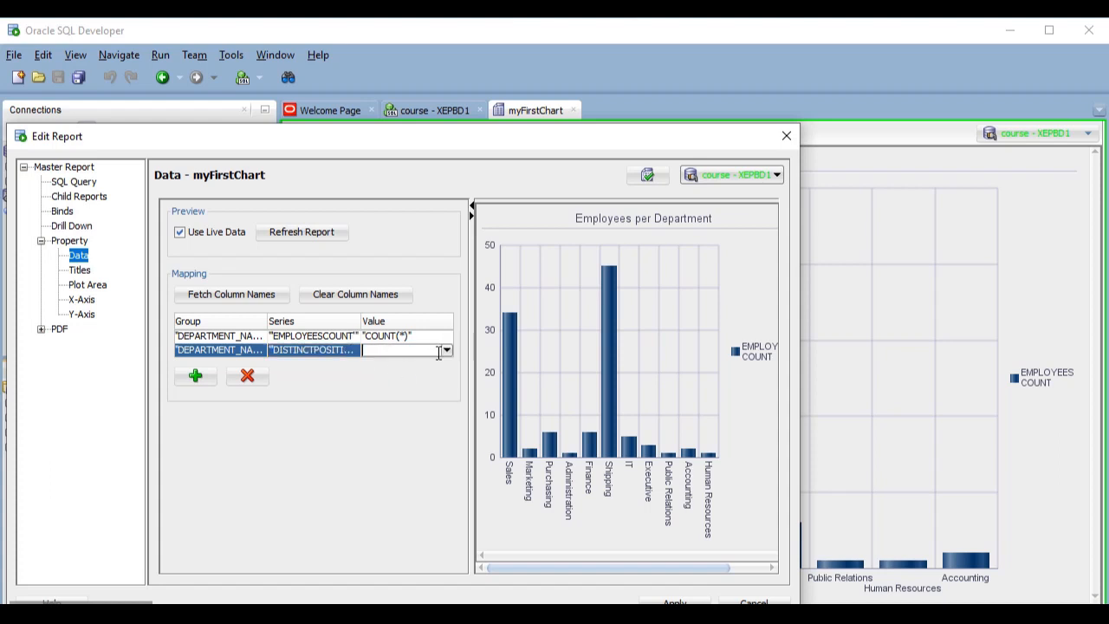
pyautogui.click(447, 350)
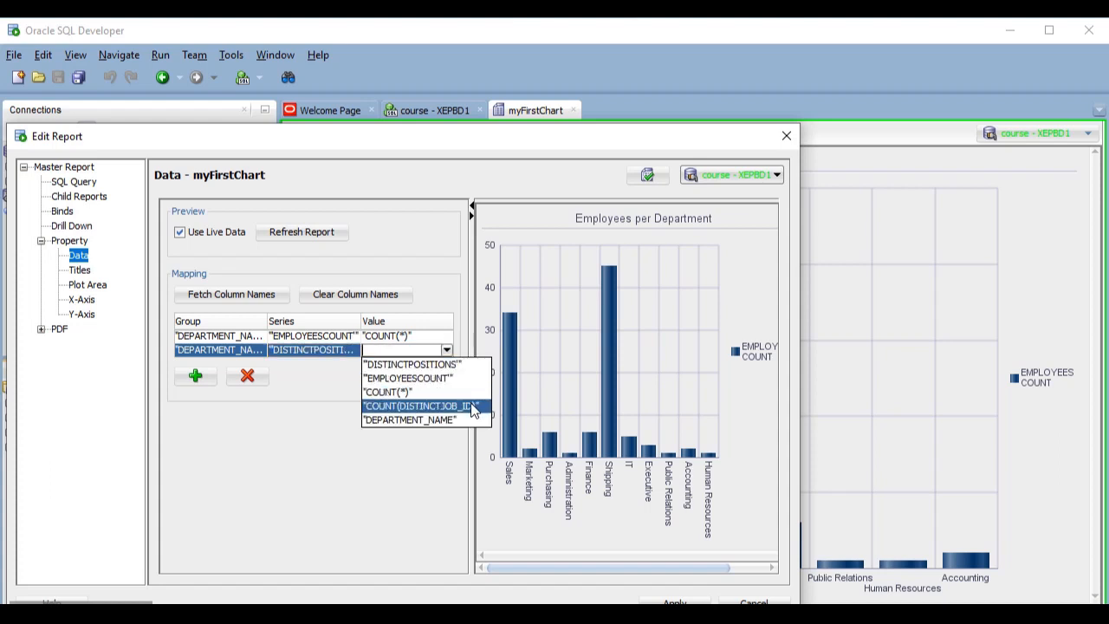
pyautogui.click(419, 406)
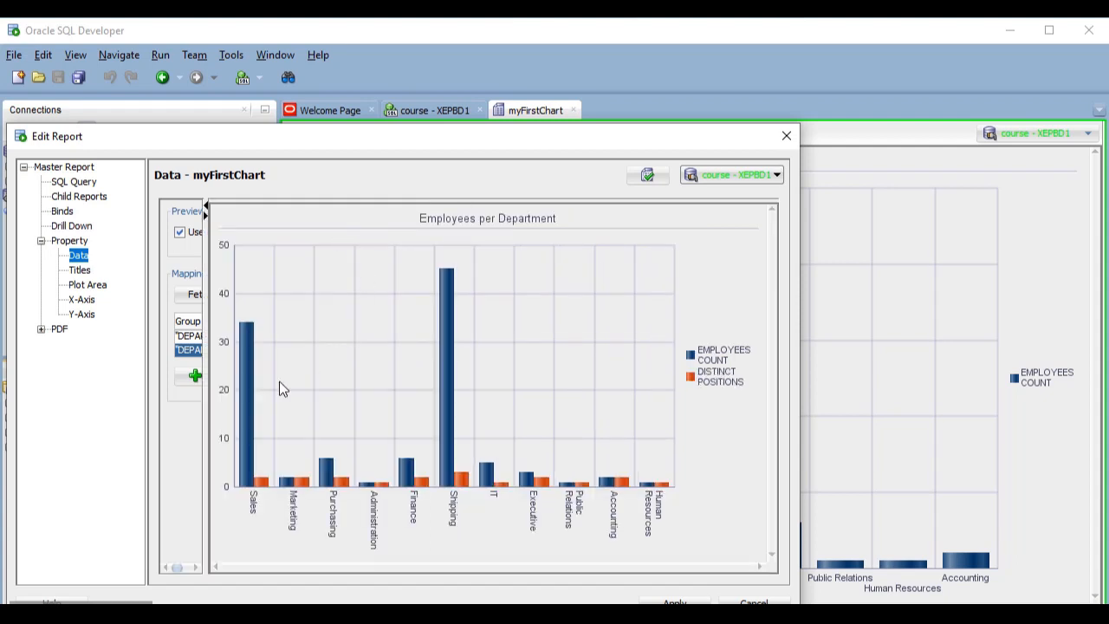
pyautogui.moveTo(345, 490)
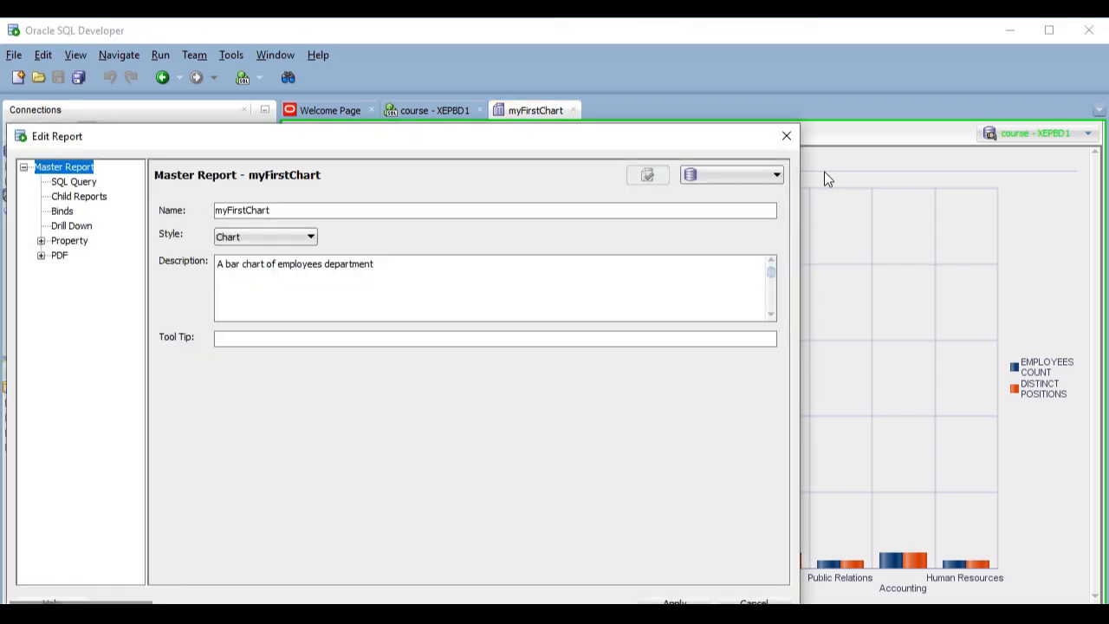
# - Preview myFirstChart as a pie chart and a line chart, then close the editor keeping clustered bars
pyautogui.click(69, 239)
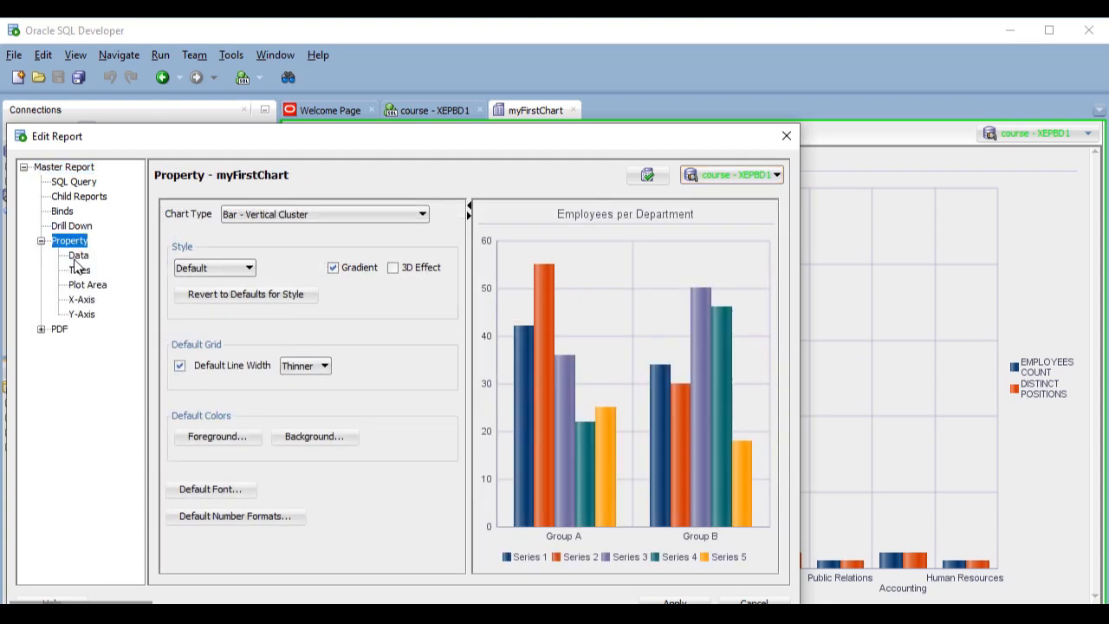
pyautogui.click(78, 255)
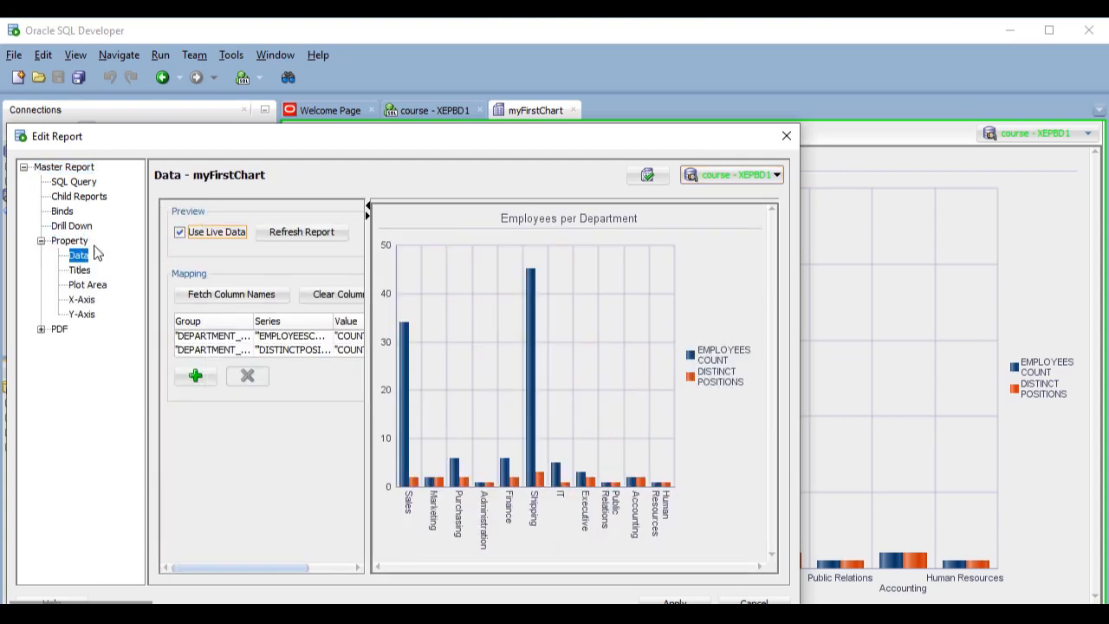
pyautogui.click(69, 239)
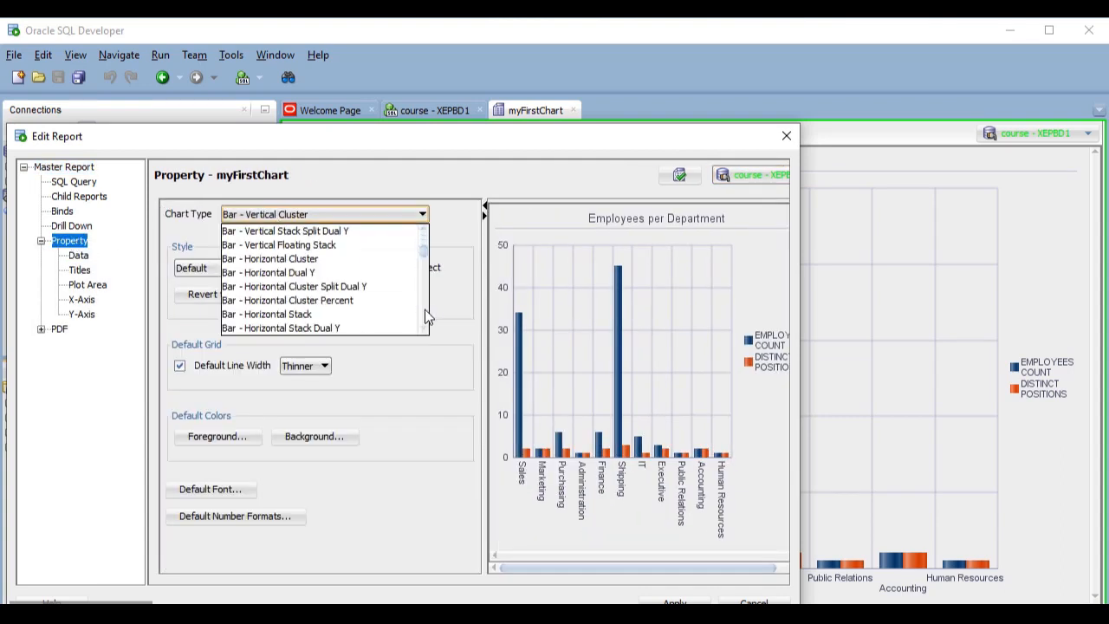
pyautogui.scroll(-3)
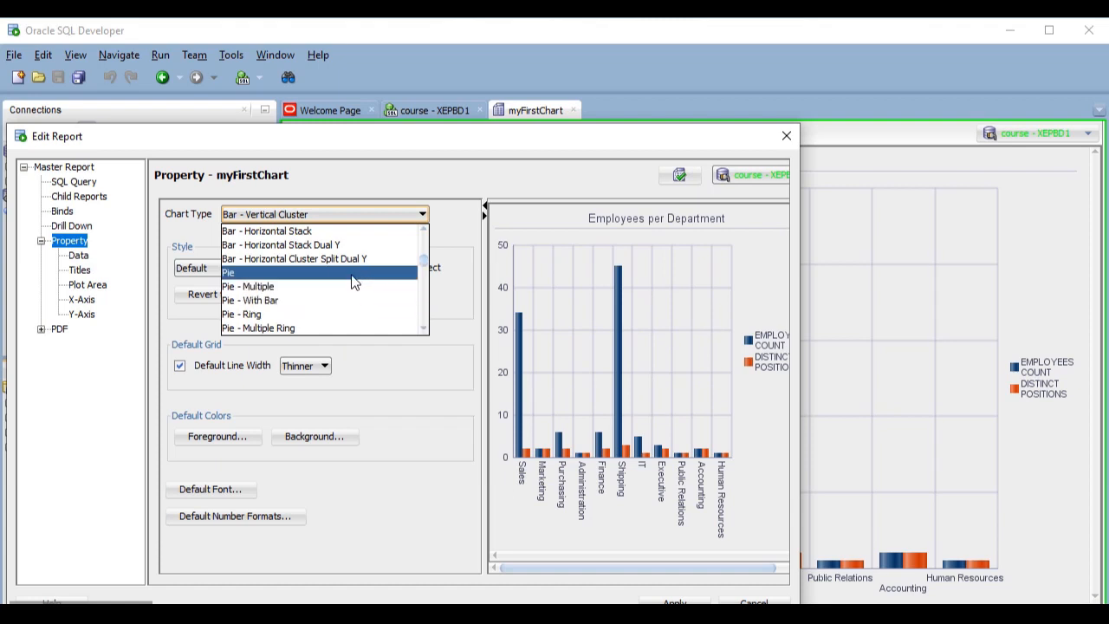
pyautogui.click(228, 272)
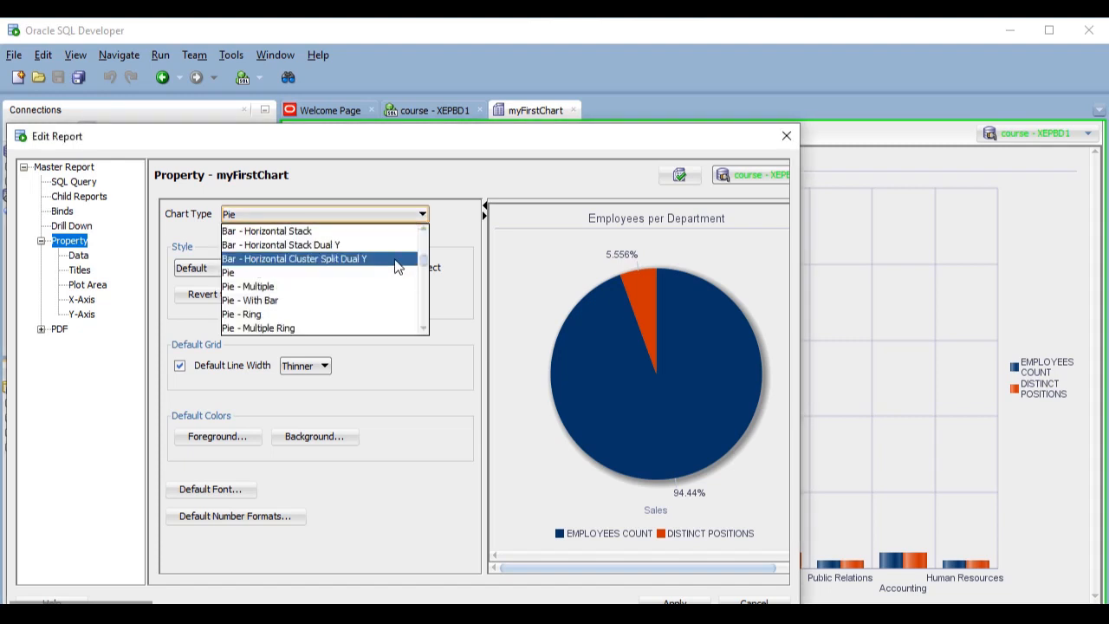
pyautogui.click(234, 214)
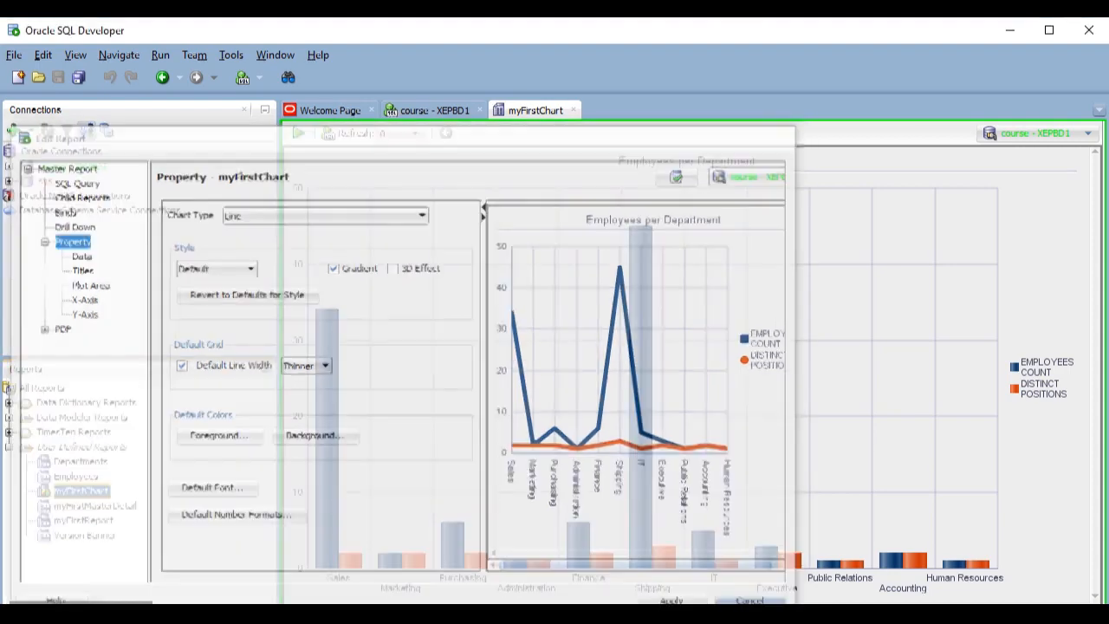
pyautogui.click(748, 600)
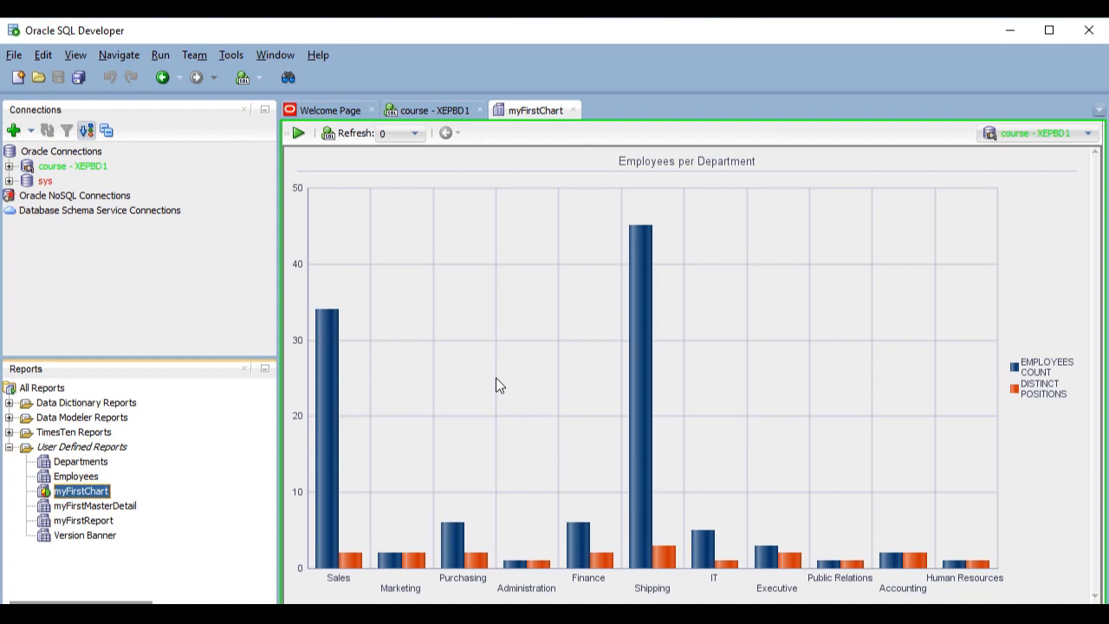